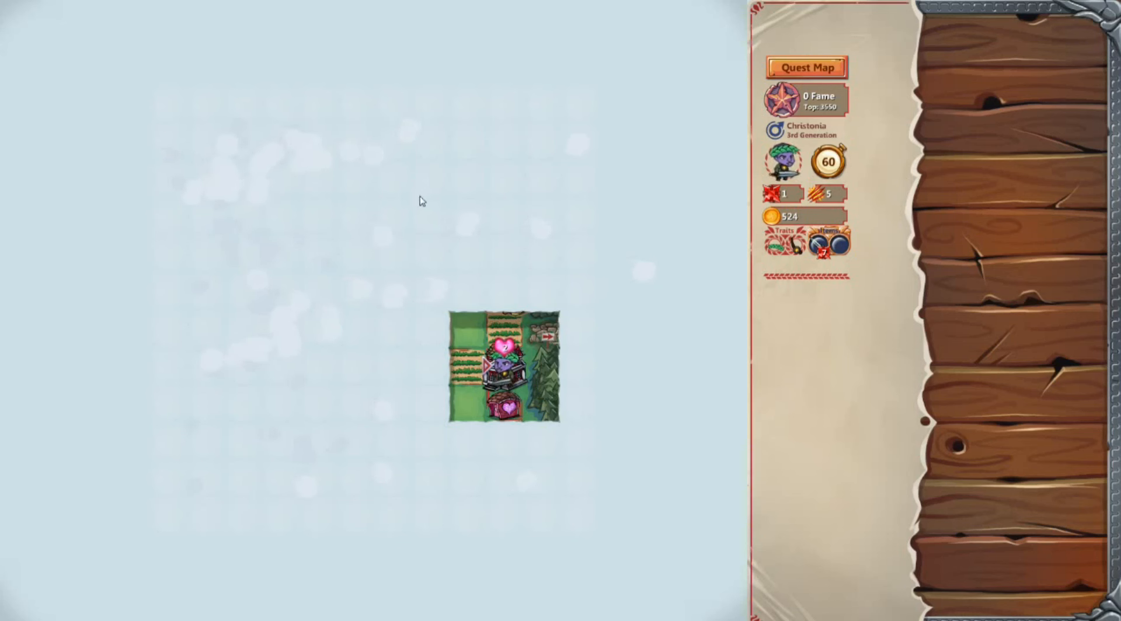
{"action": "mouse_move", "coordinate": [599, 401]}
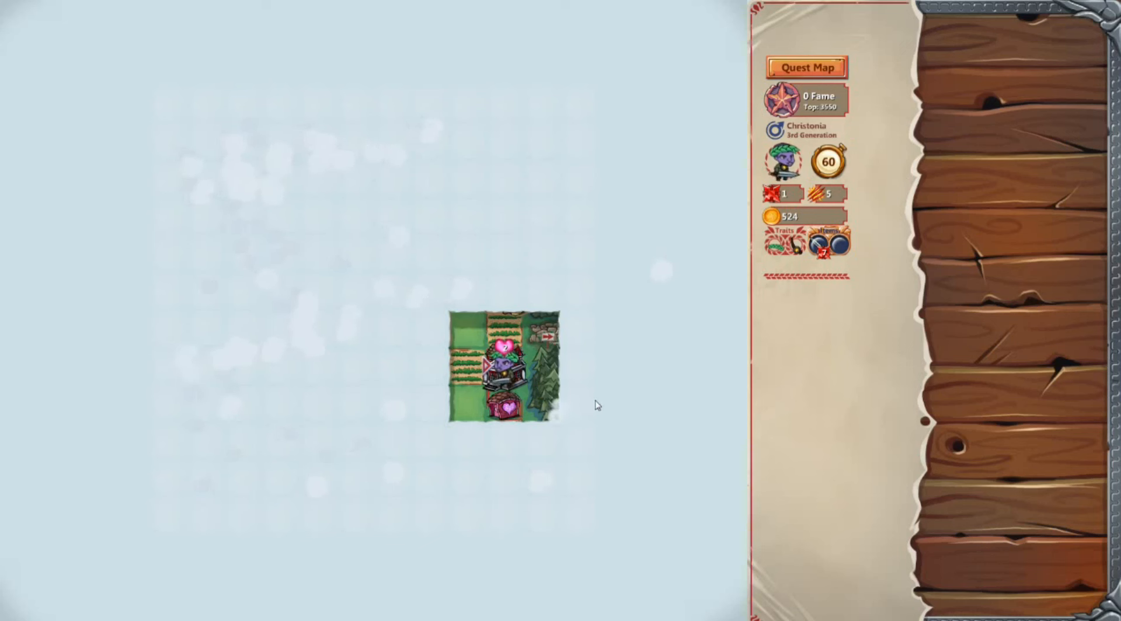
{"action": "mouse_move", "coordinate": [687, 316]}
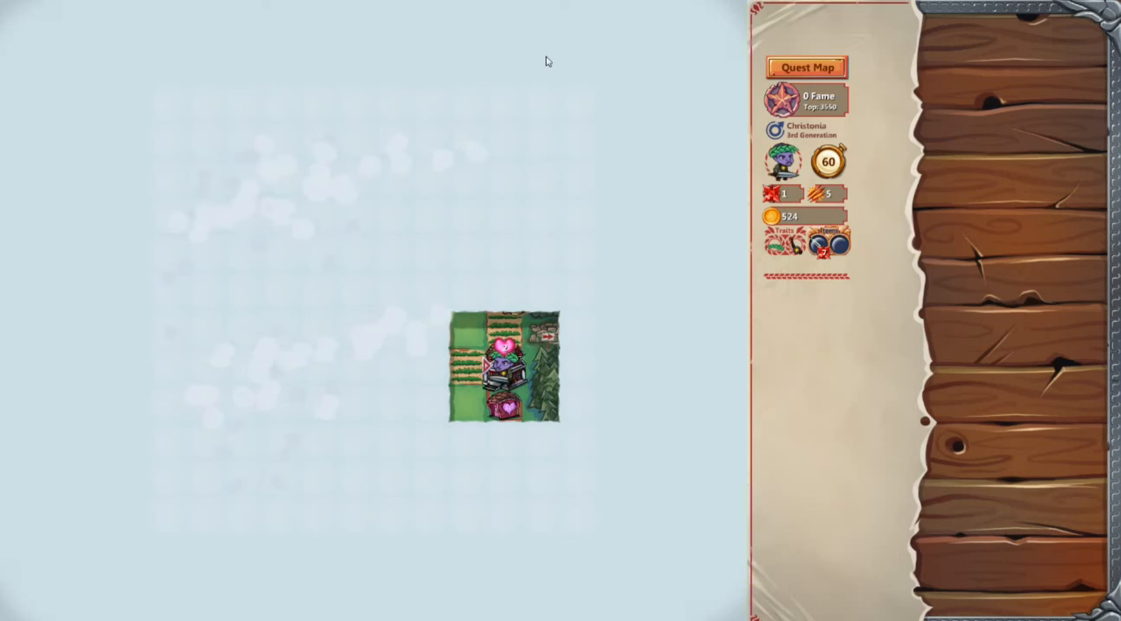
{"action": "mouse_move", "coordinate": [594, 57]}
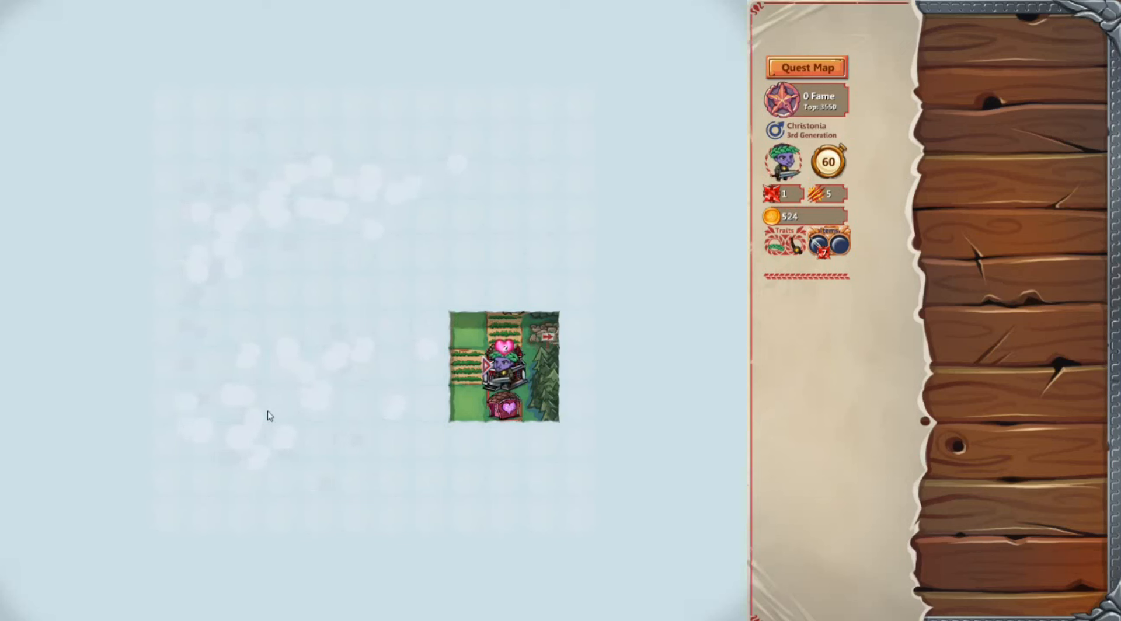
Move the hero across the map to build gold to 2124, then enter the Weapon Shop
{"action": "left_click", "coordinate": [501, 369]}
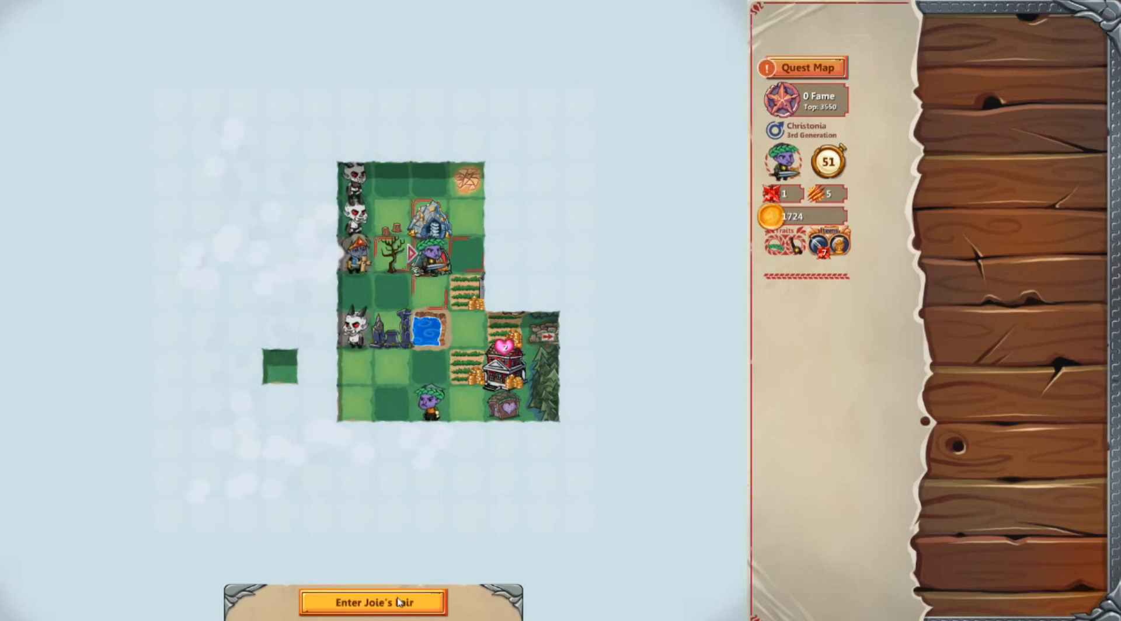
{"action": "left_click", "coordinate": [372, 602]}
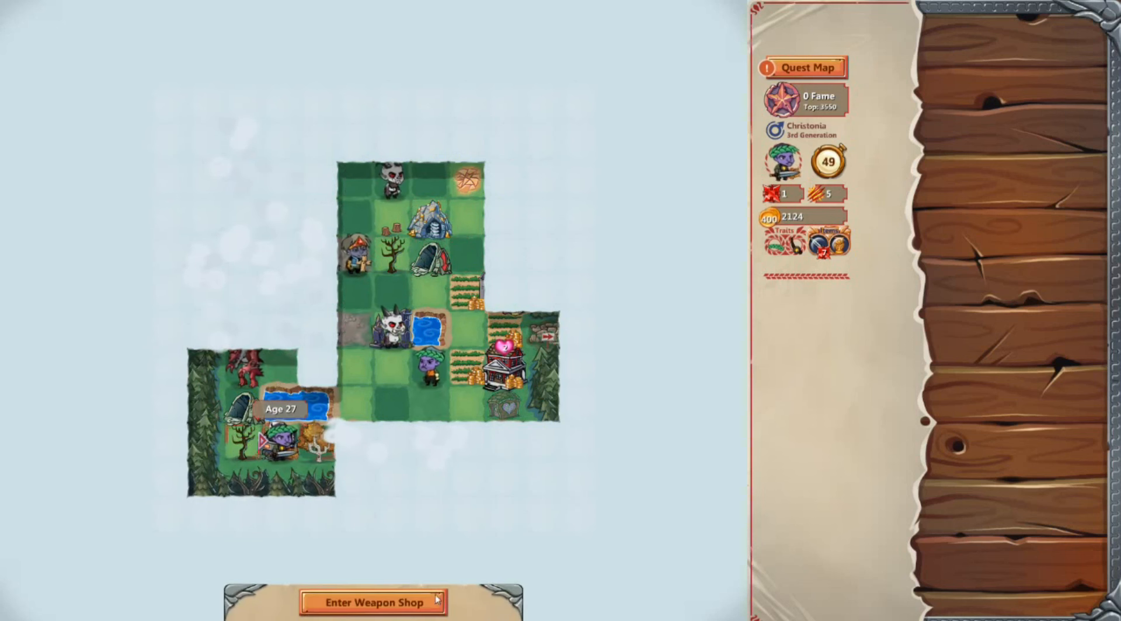
{"action": "left_click", "coordinate": [372, 602]}
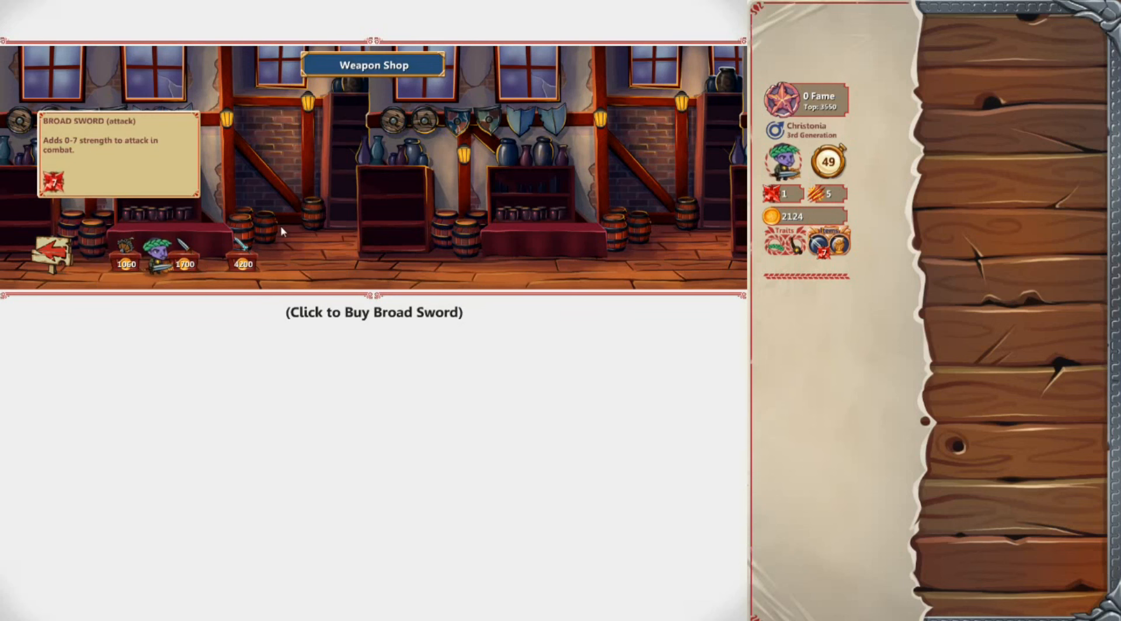
{"action": "mouse_move", "coordinate": [490, 102]}
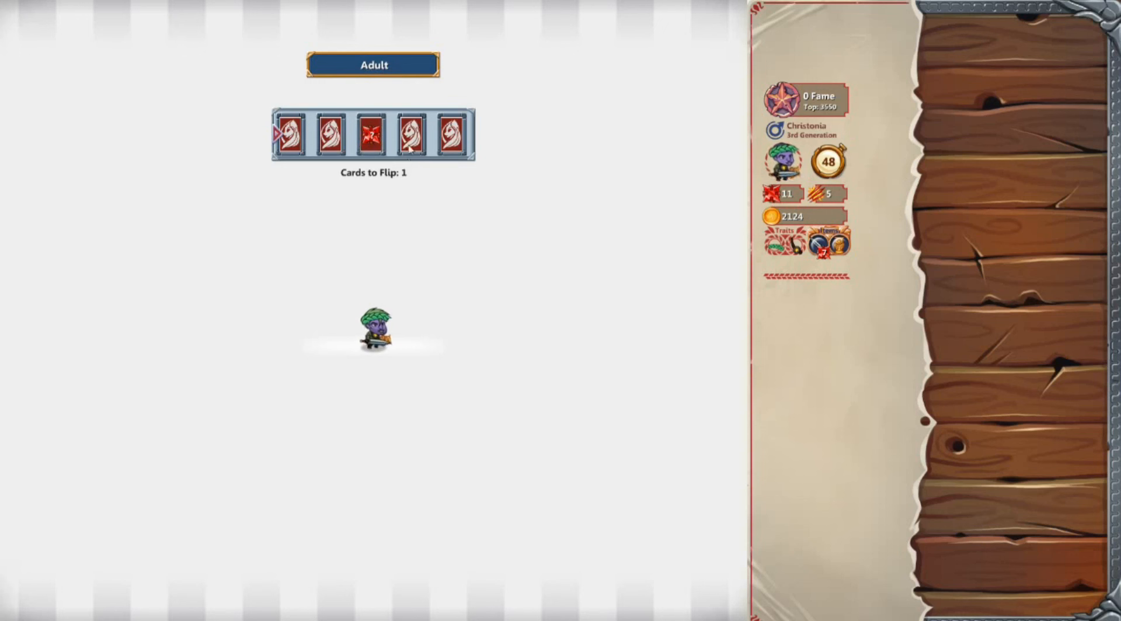
Flip an adulthood card to learn Builder and choose which trait to drop
{"action": "left_click", "coordinate": [409, 134]}
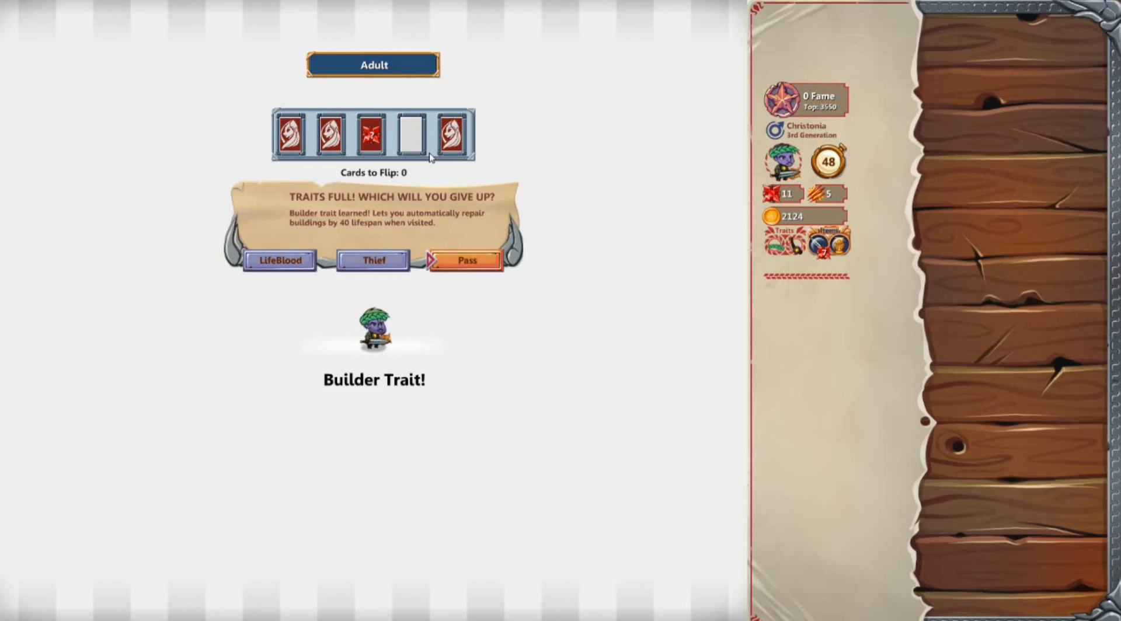
{"action": "mouse_move", "coordinate": [440, 204]}
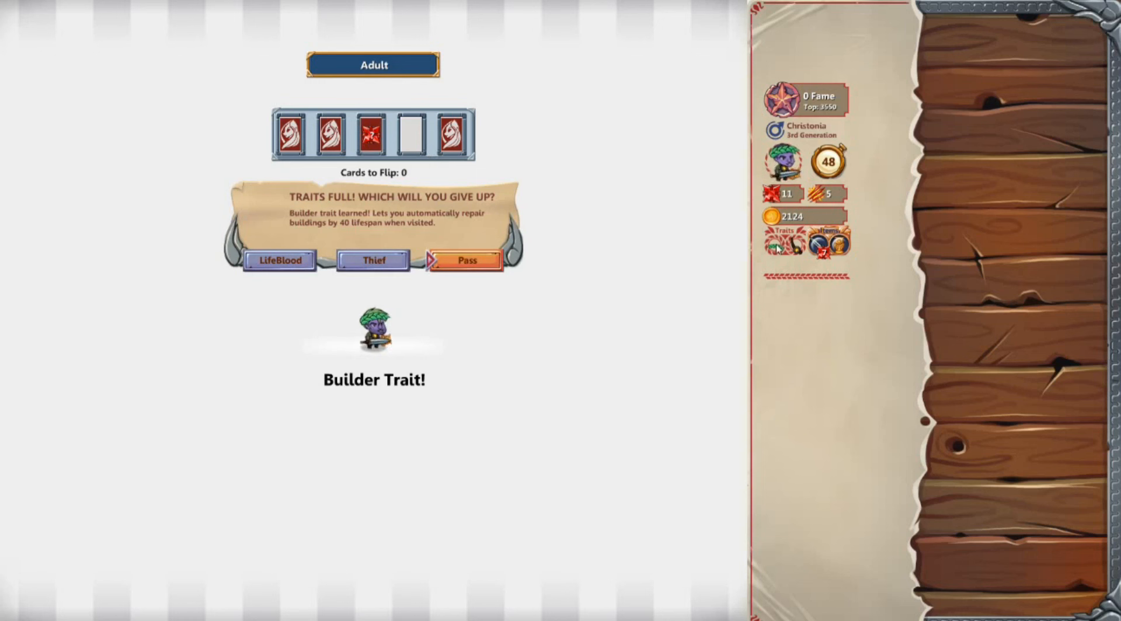
{"action": "left_click", "coordinate": [465, 259]}
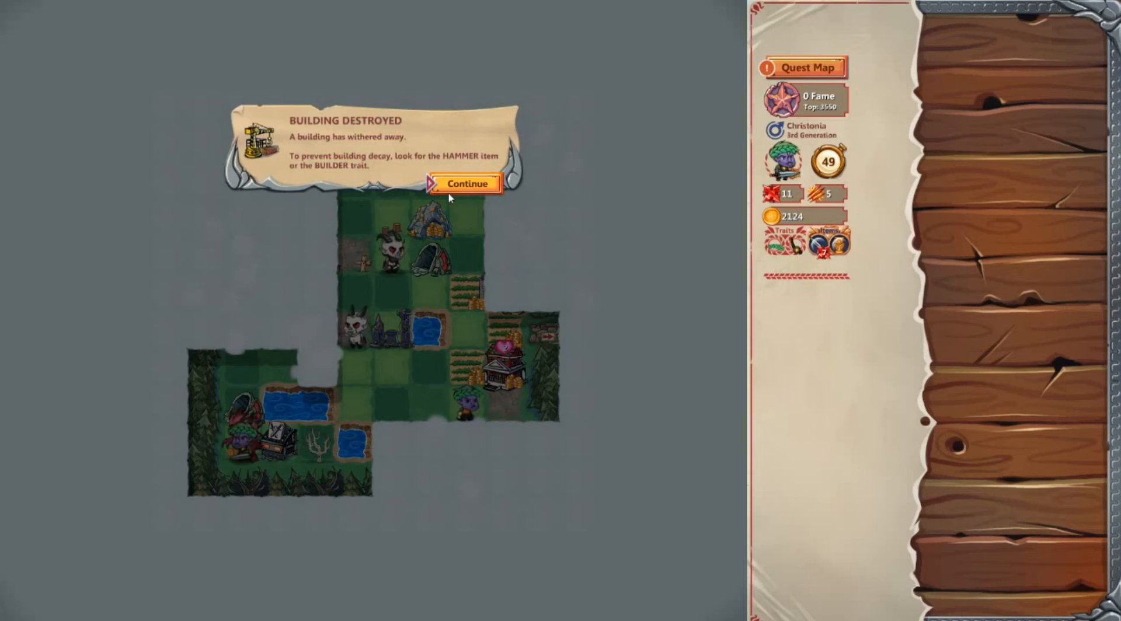
Dismiss the Building Destroyed notice and attack Poultrygeist five times until the game ends
{"action": "left_click", "coordinate": [463, 184]}
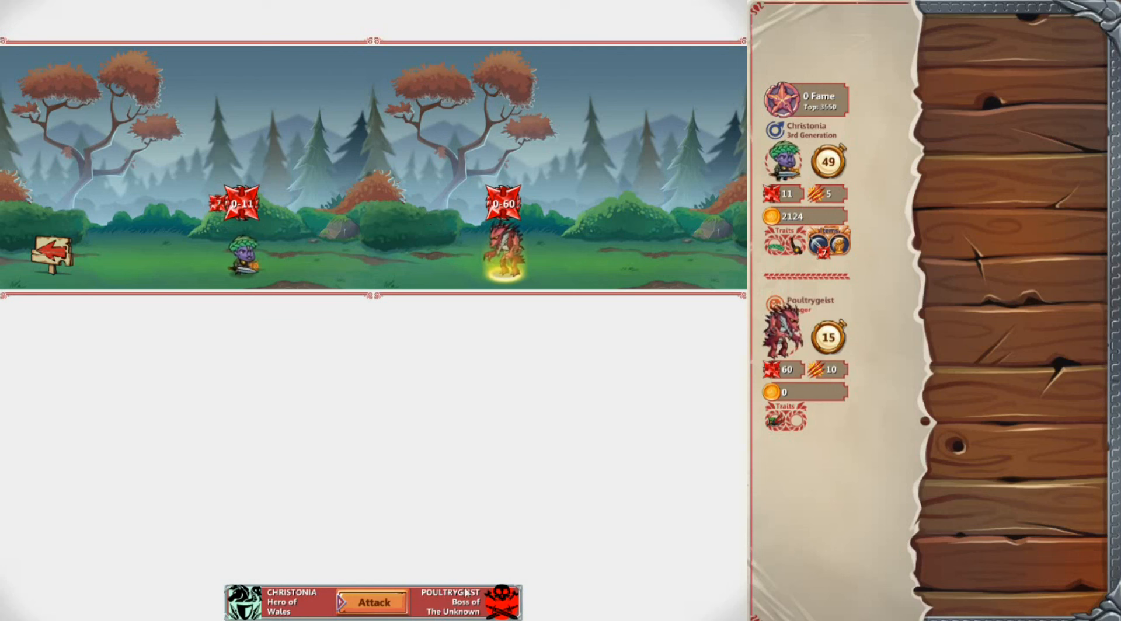
{"action": "left_click", "coordinate": [373, 602]}
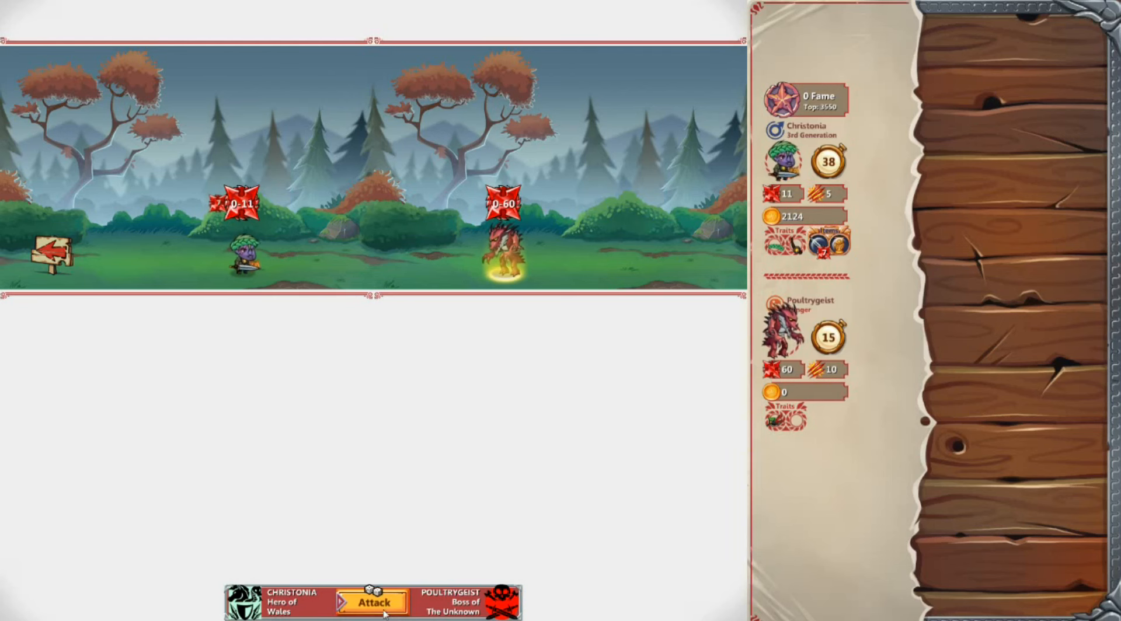
{"action": "left_click", "coordinate": [372, 603]}
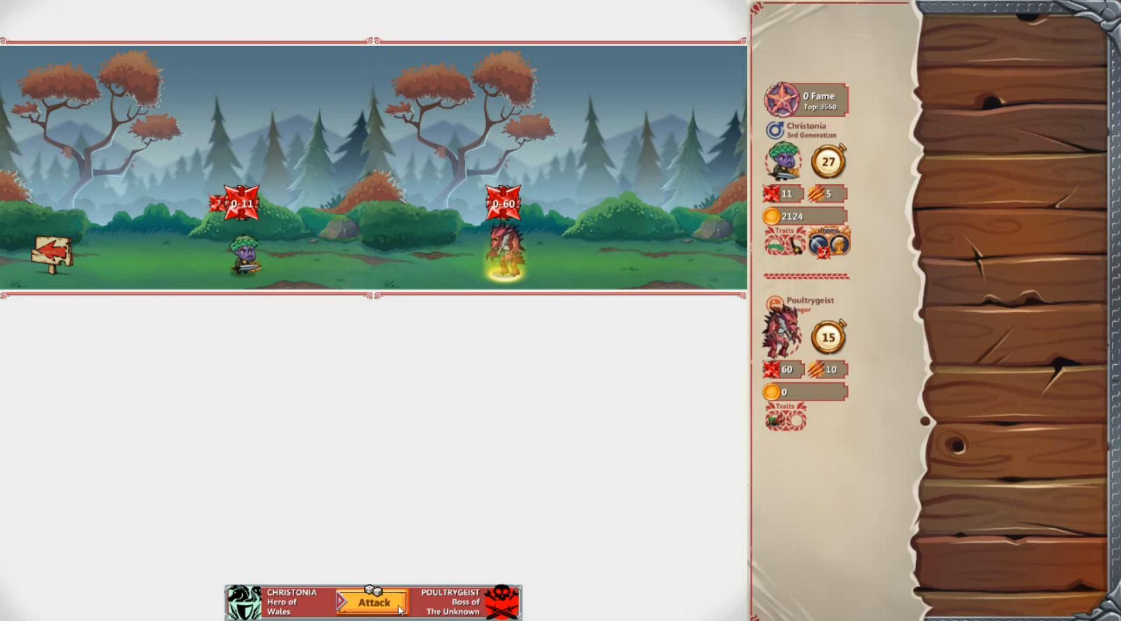
{"action": "left_click", "coordinate": [372, 601]}
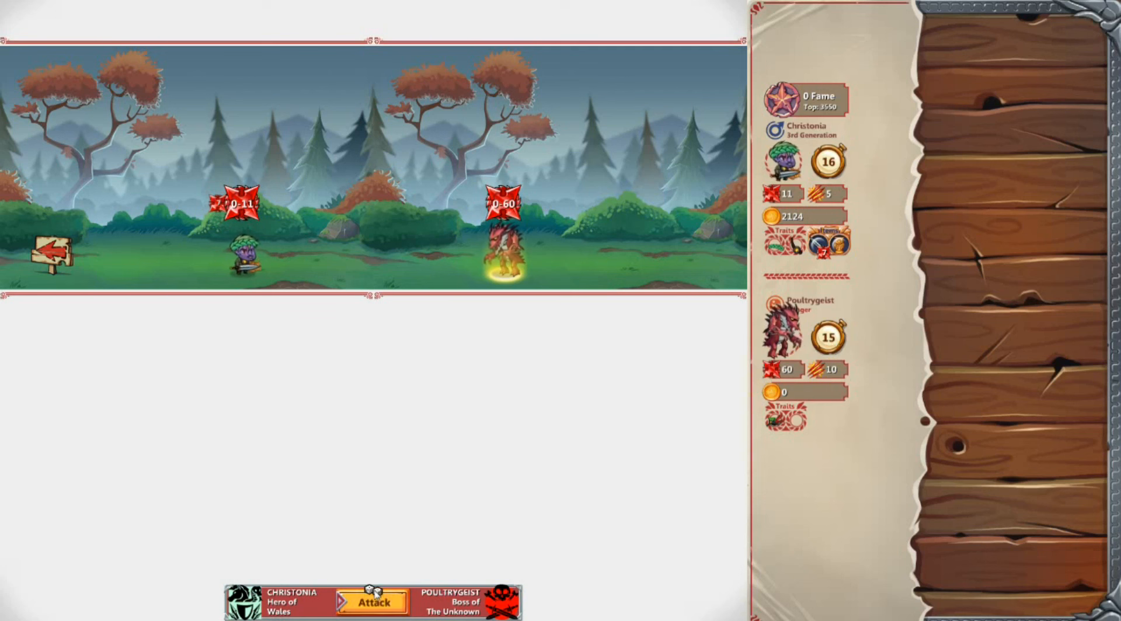
{"action": "left_click", "coordinate": [372, 600]}
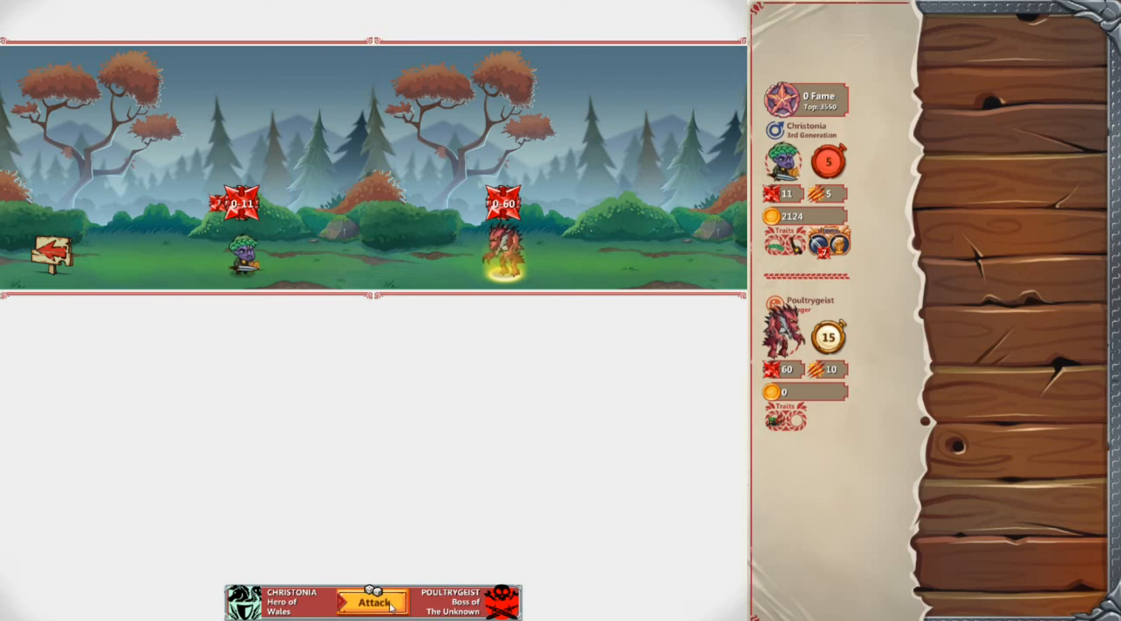
{"action": "left_click", "coordinate": [371, 604]}
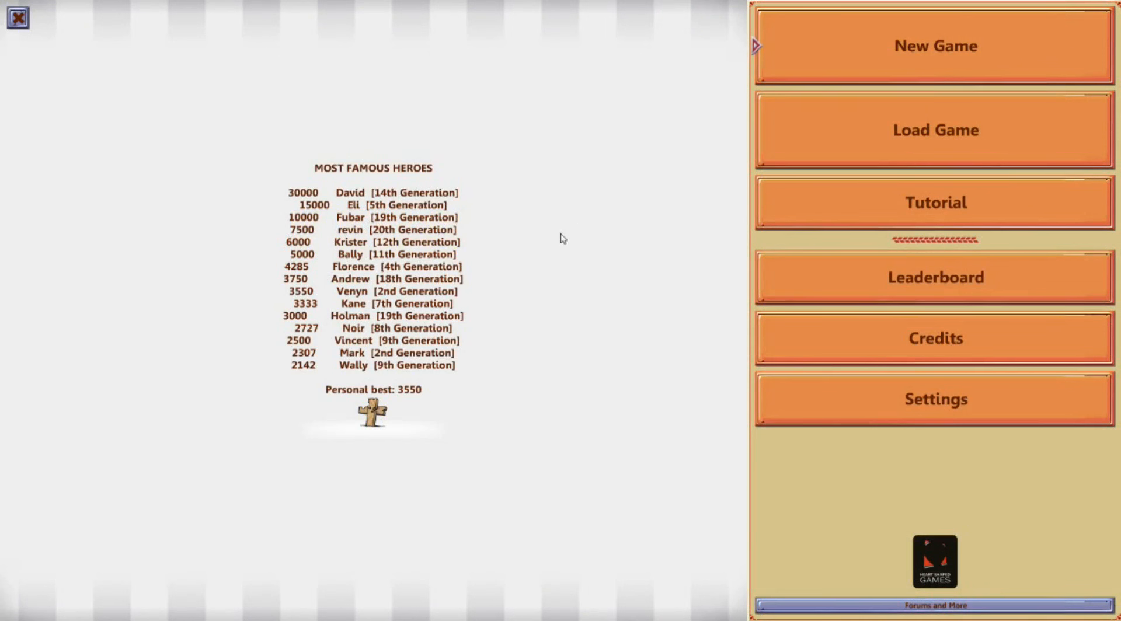
{"action": "mouse_move", "coordinate": [310, 373]}
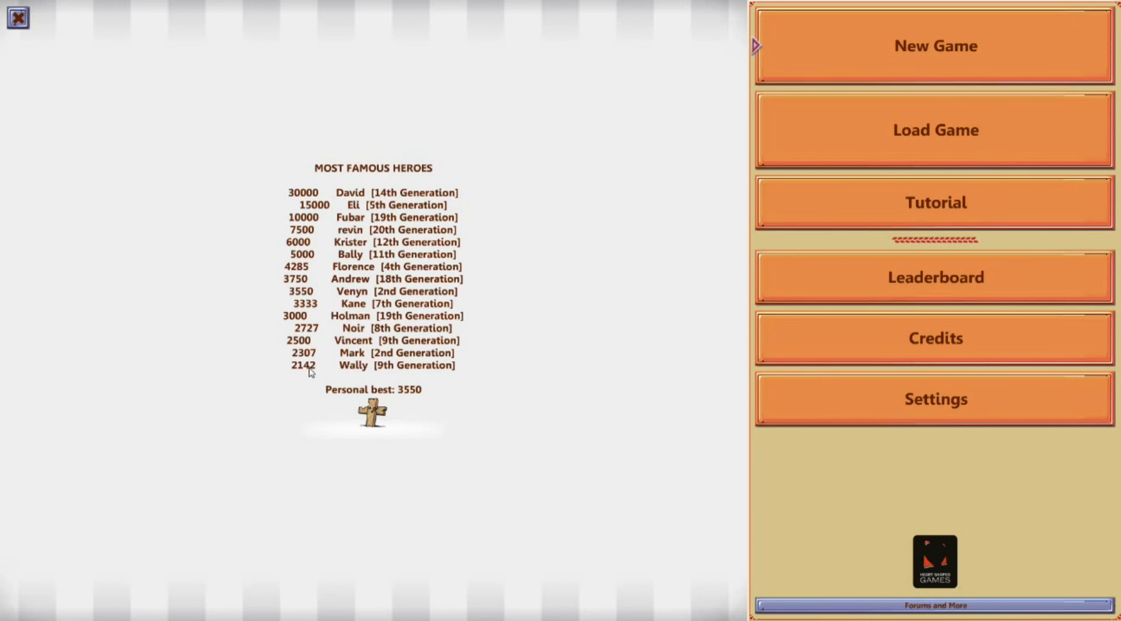
{"action": "mouse_move", "coordinate": [391, 399]}
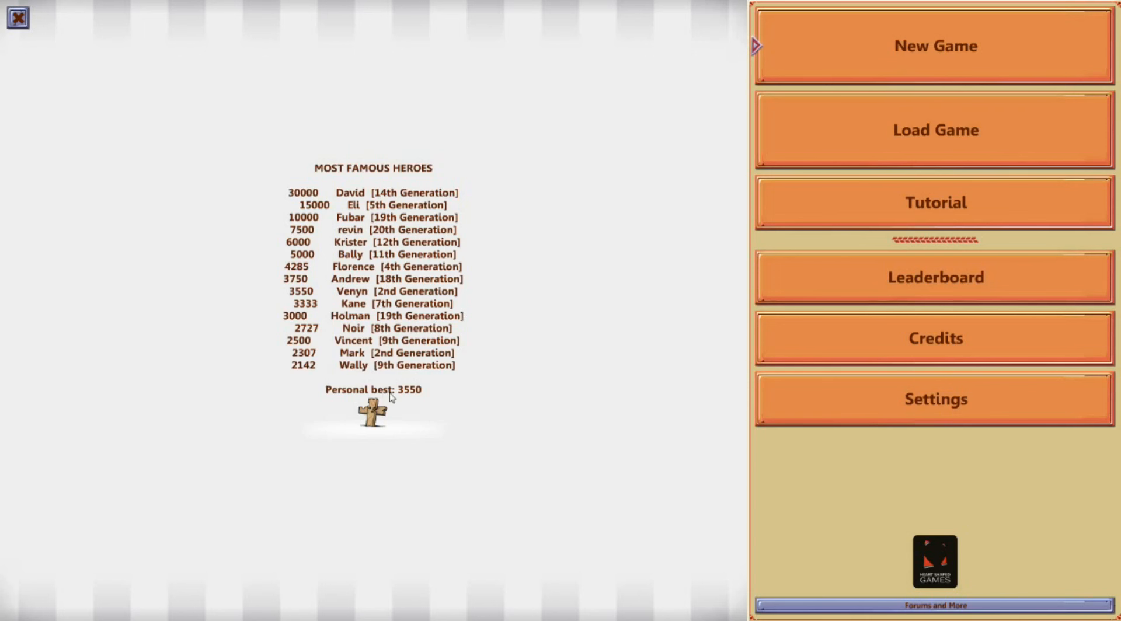
{"action": "mouse_move", "coordinate": [415, 417]}
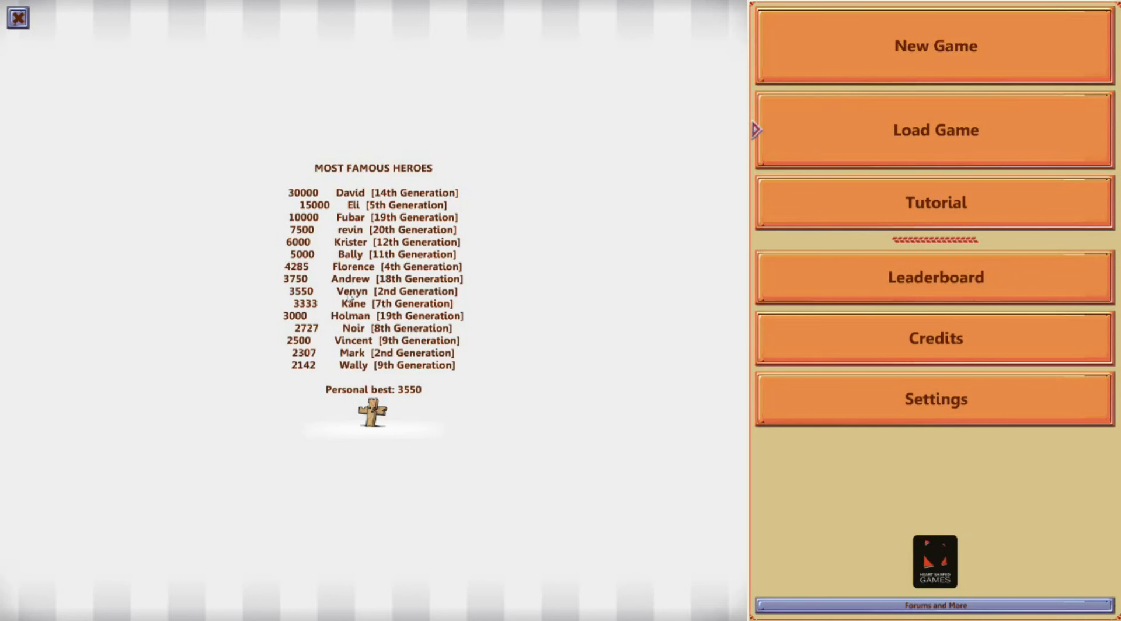
{"action": "mouse_move", "coordinate": [352, 293]}
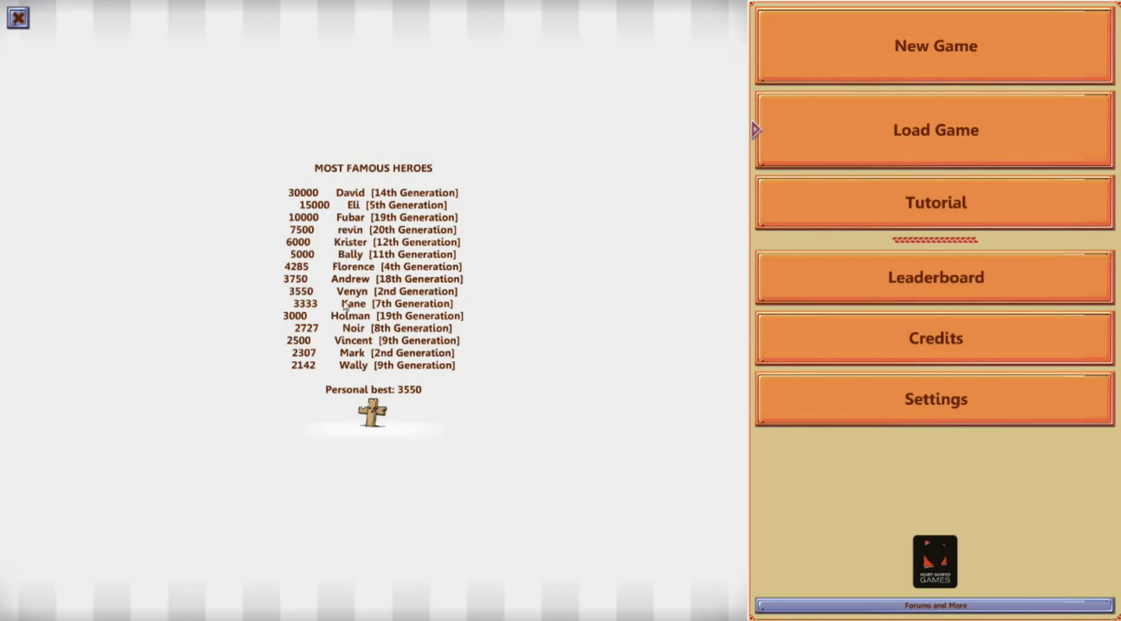
{"action": "mouse_move", "coordinate": [863, 218]}
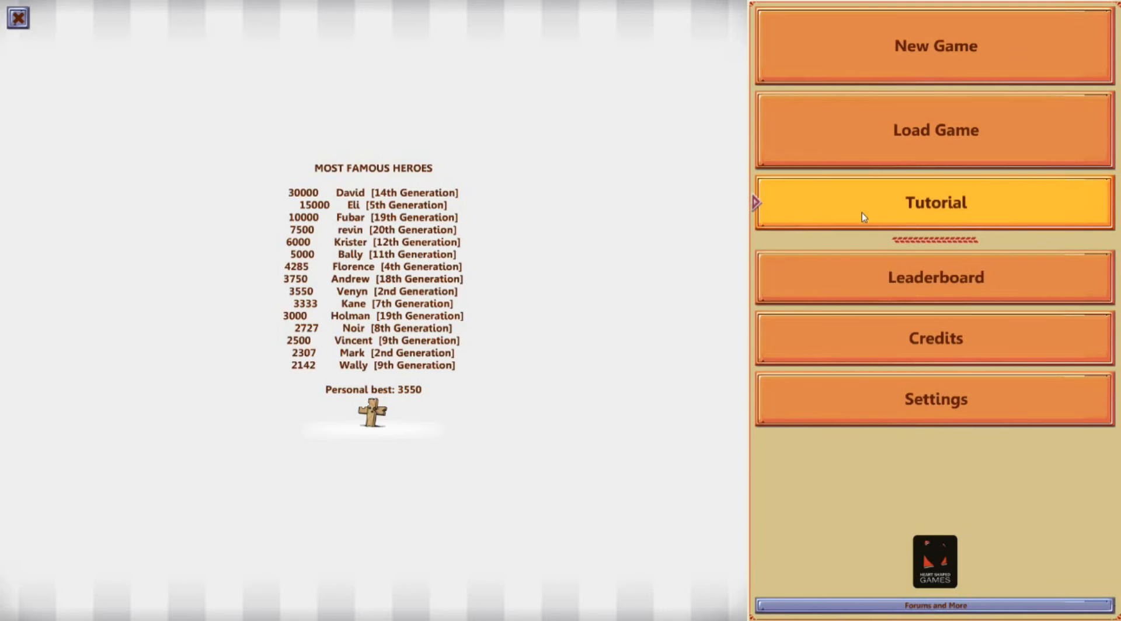
Start a new game over the save and accept the Danc the Duck and Monument quests
{"action": "left_click", "coordinate": [934, 45]}
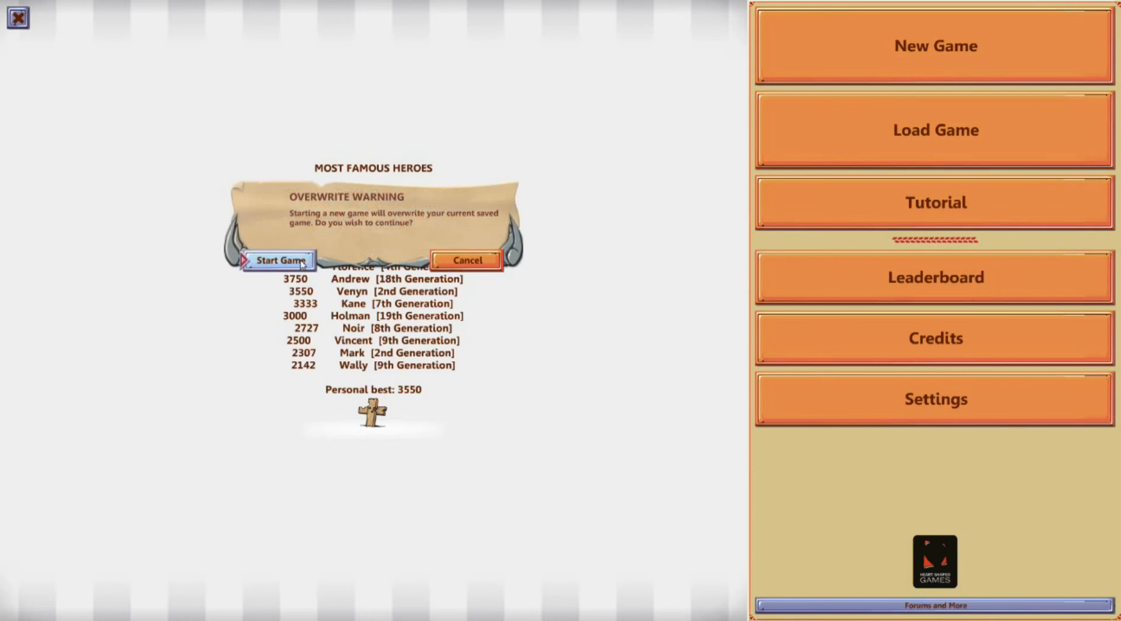
{"action": "left_click", "coordinate": [279, 260]}
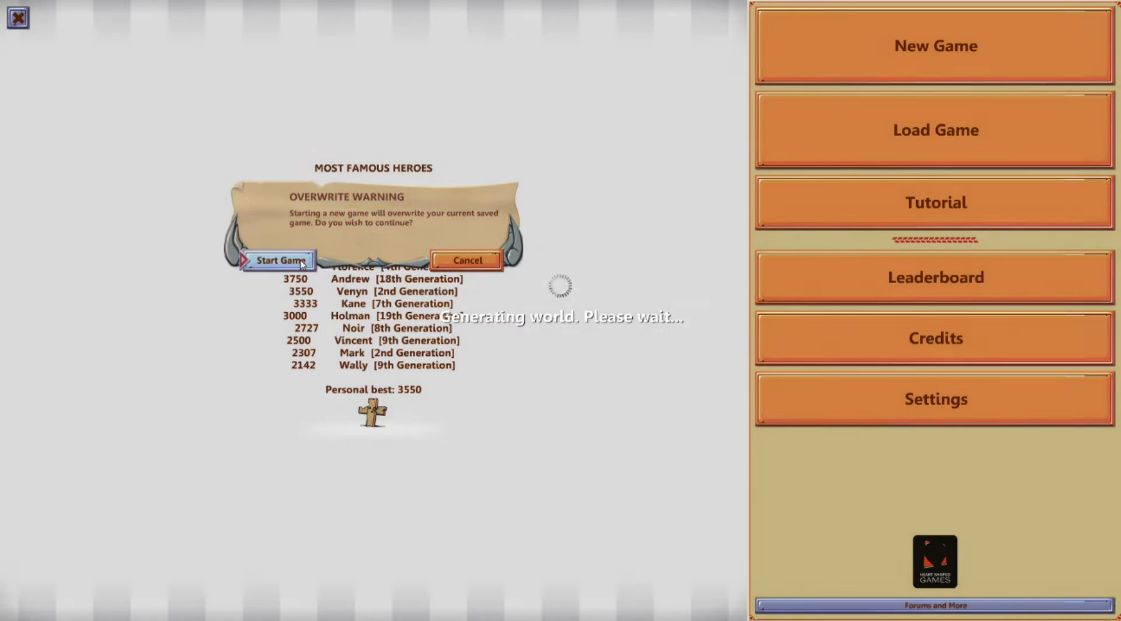
{"action": "left_click", "coordinate": [279, 259]}
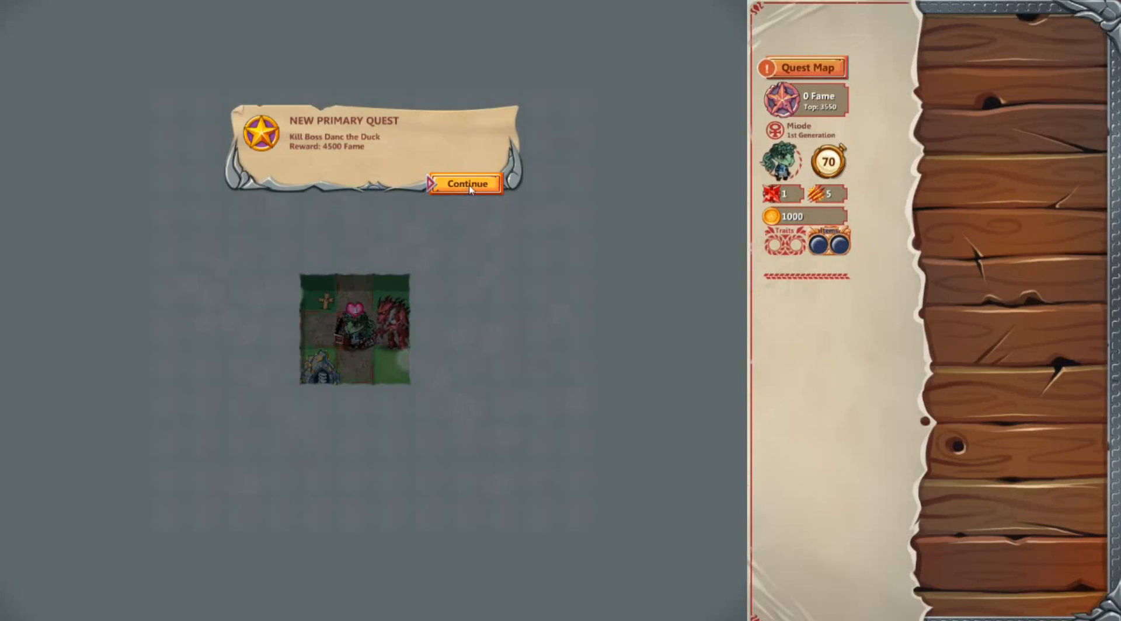
{"action": "left_click", "coordinate": [464, 184]}
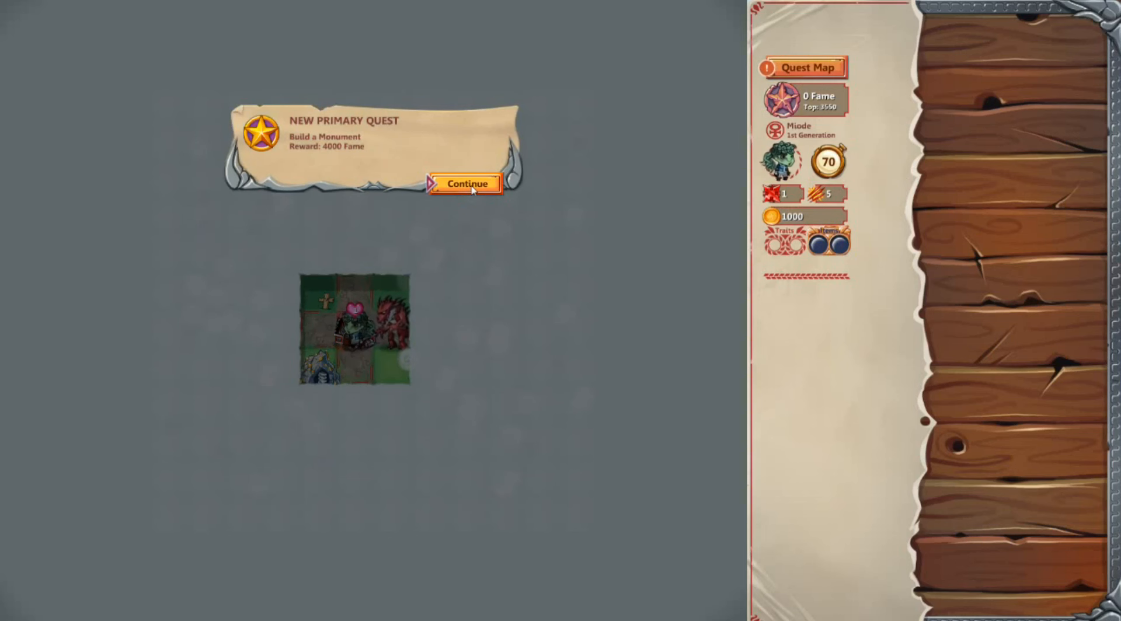
{"action": "left_click", "coordinate": [465, 184]}
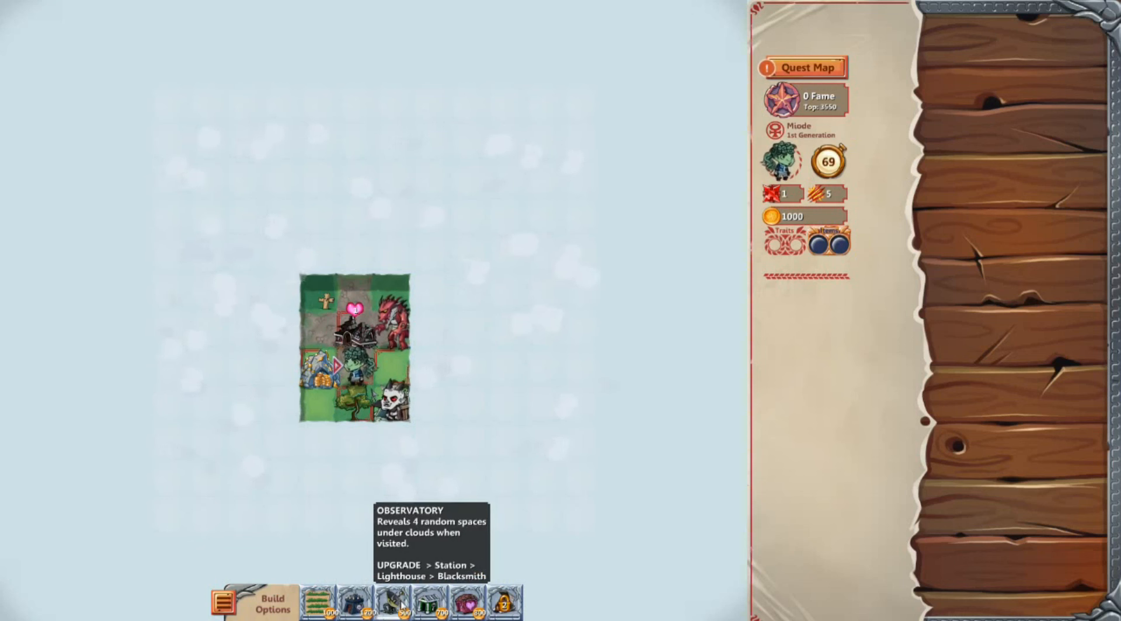
{"action": "mouse_move", "coordinate": [430, 602]}
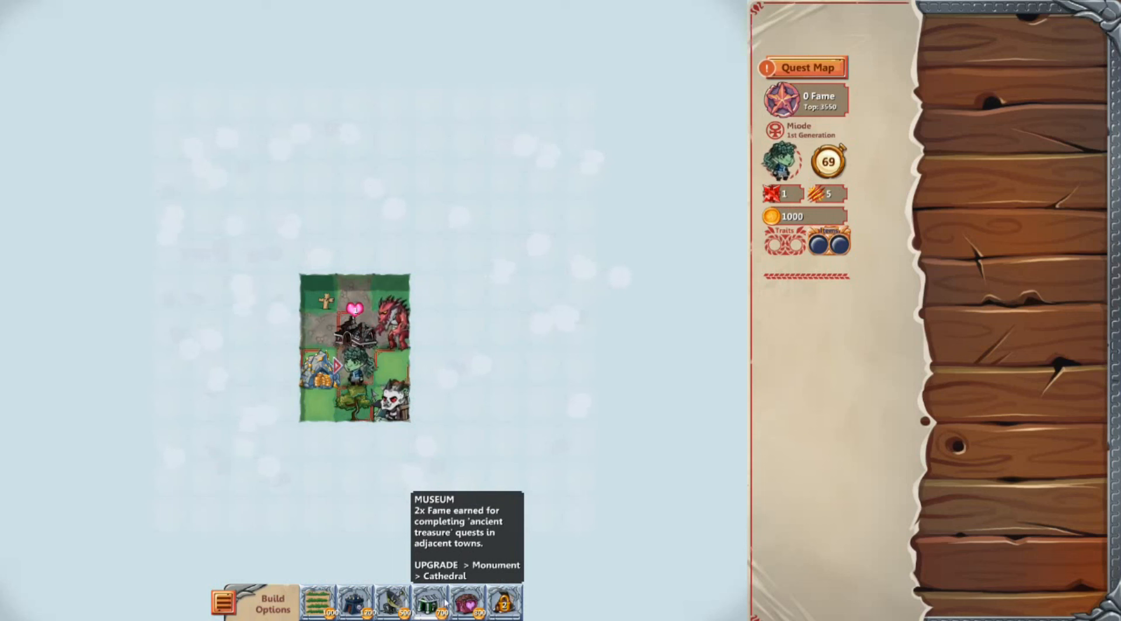
{"action": "mouse_move", "coordinate": [467, 602]}
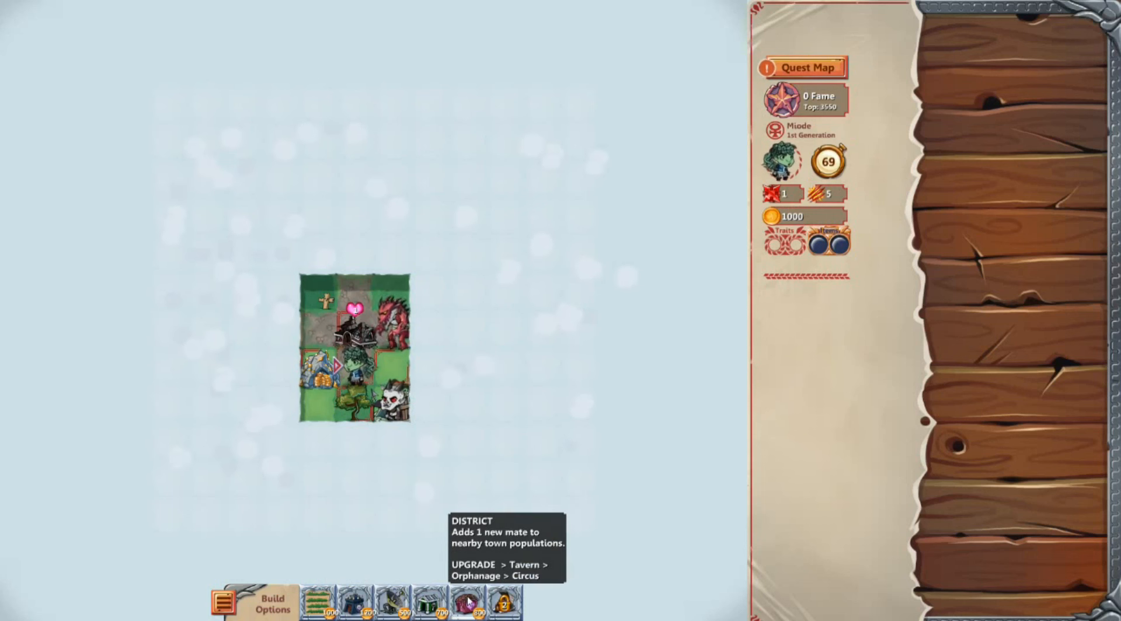
{"action": "mouse_move", "coordinate": [504, 600]}
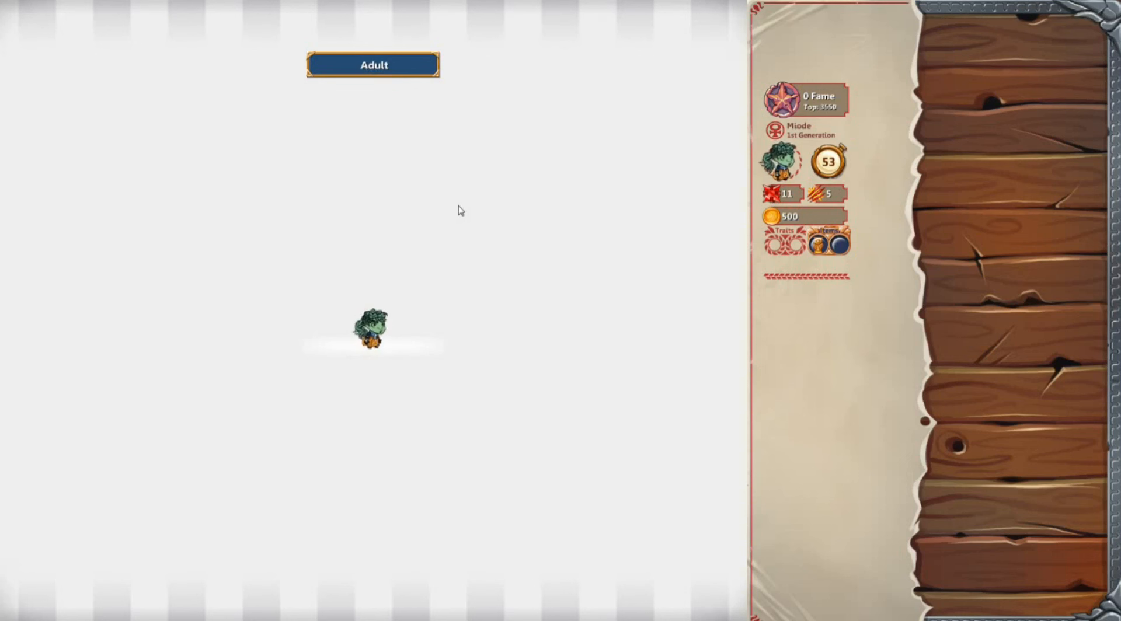
Advance past the adulthood screen and collect the Ancient Treasure quest's 1000 Fame
{"action": "left_click", "coordinate": [372, 64]}
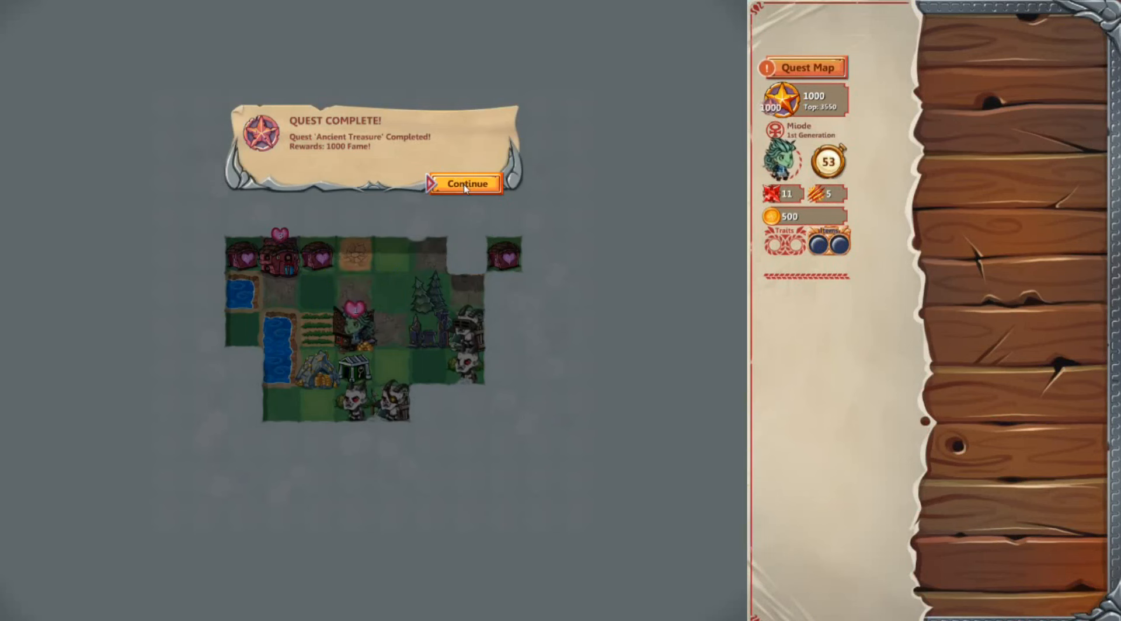
{"action": "left_click", "coordinate": [465, 184]}
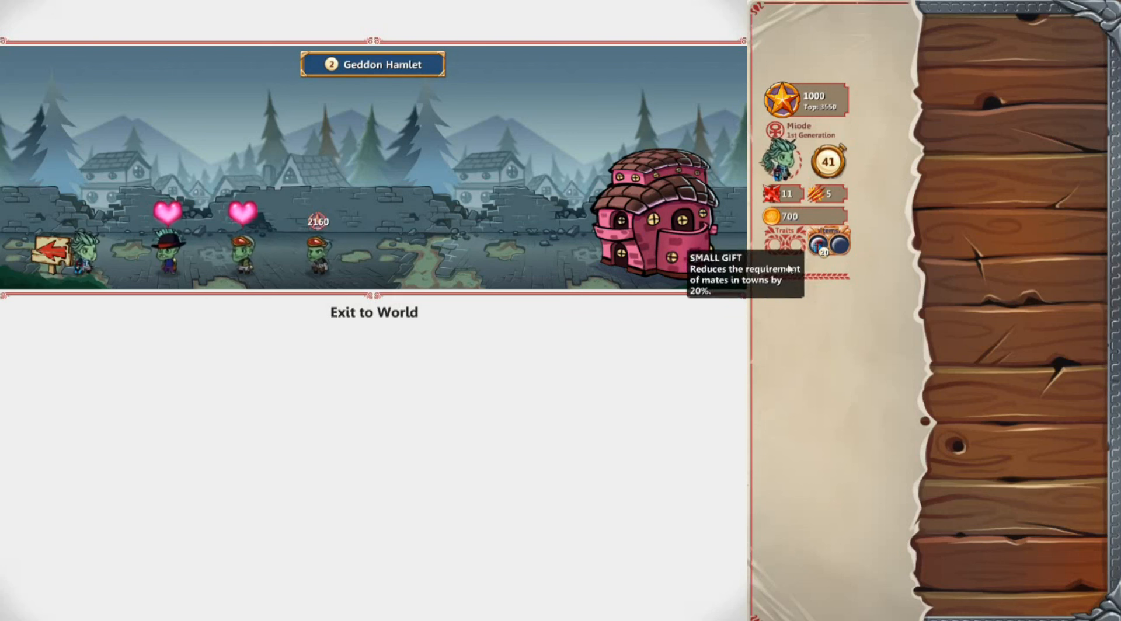
{"action": "left_click", "coordinate": [163, 258]}
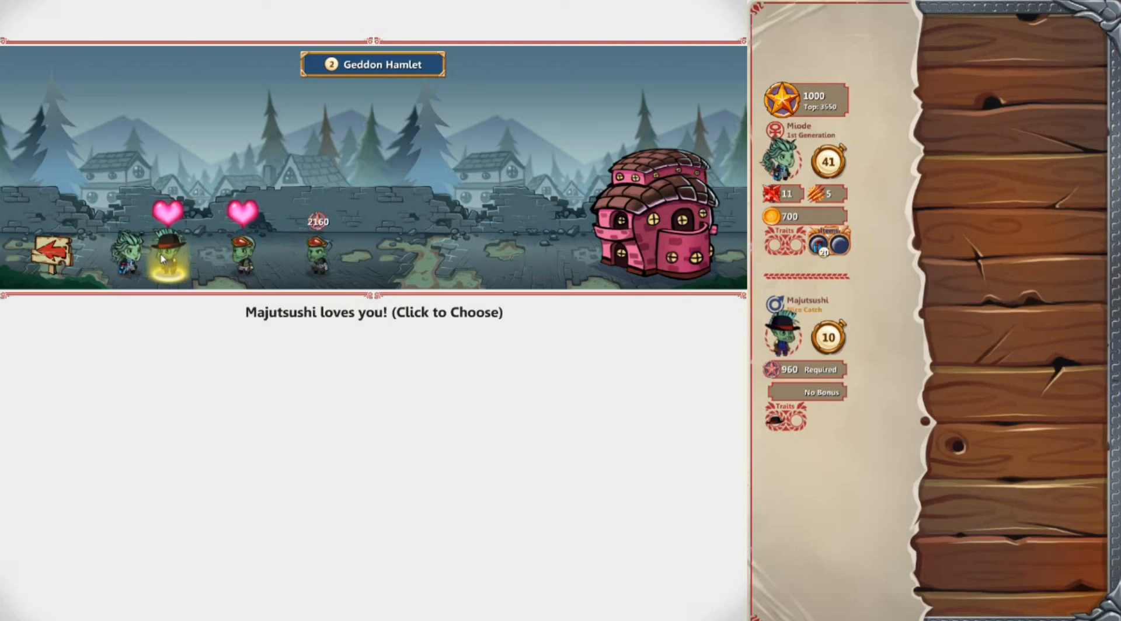
{"action": "left_click", "coordinate": [245, 254]}
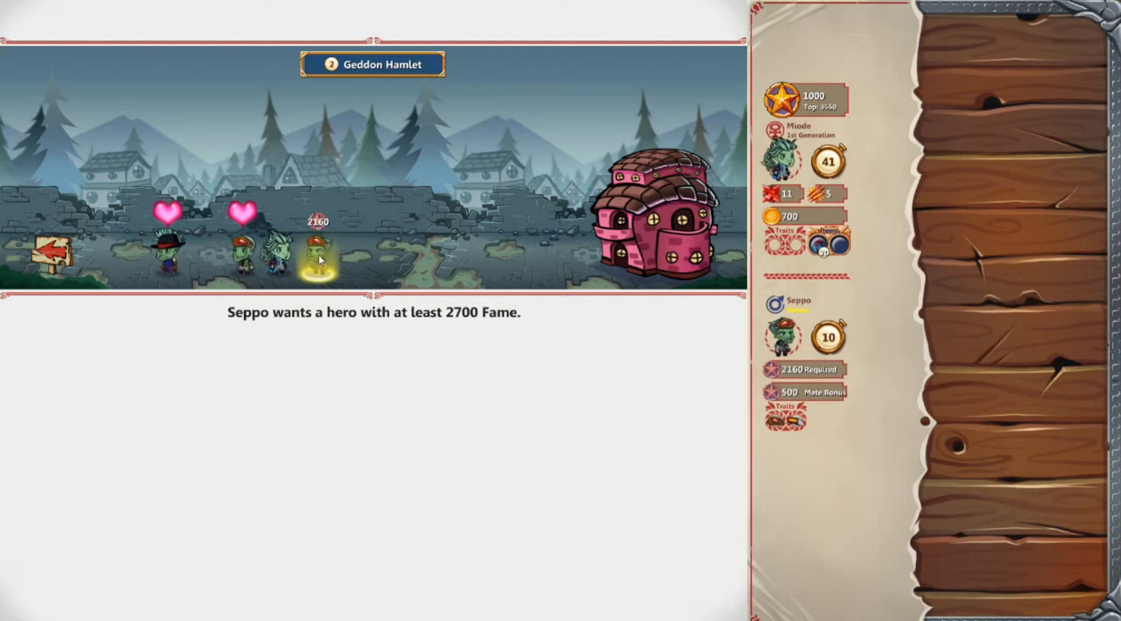
{"action": "mouse_move", "coordinate": [908, 294]}
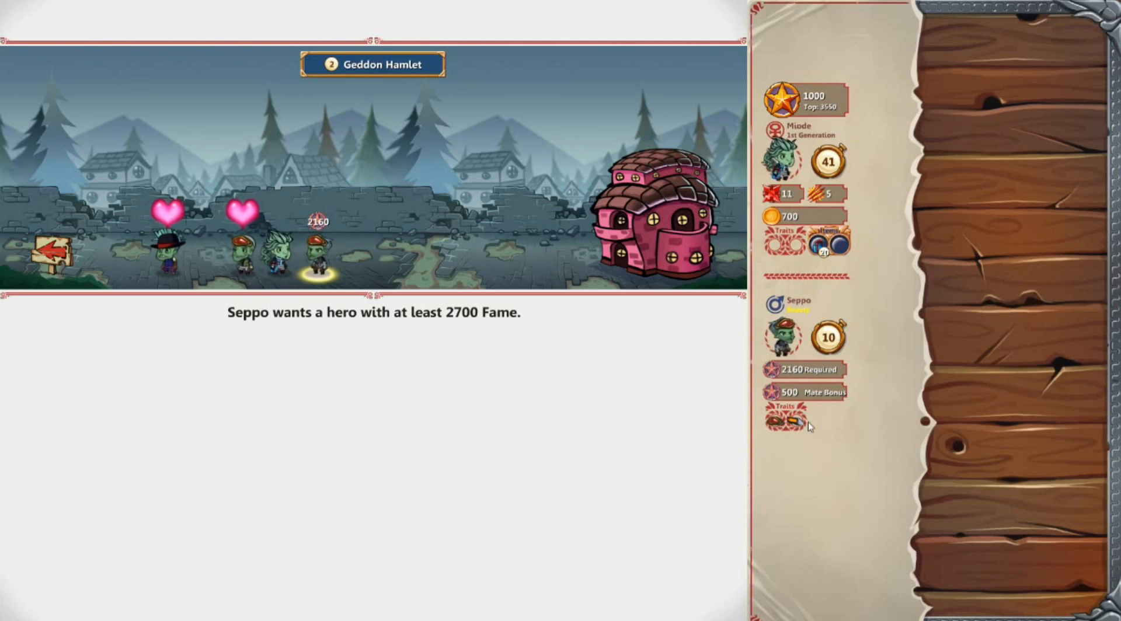
{"action": "mouse_move", "coordinate": [787, 422]}
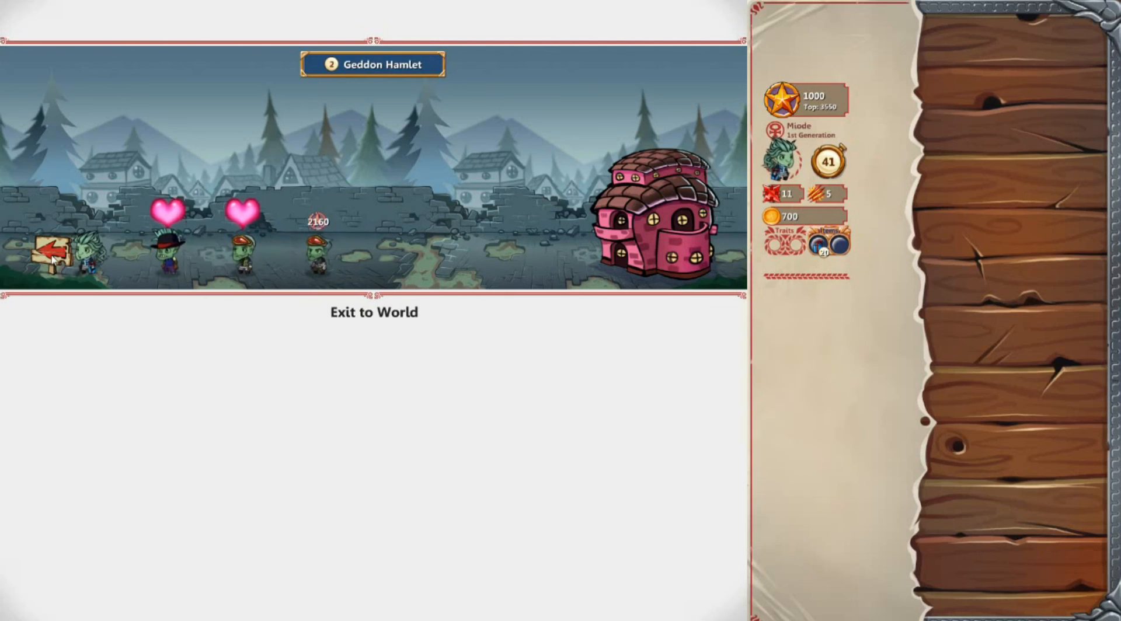
Exit Geddon Hamlet, accept the Builder trait, and collect the 500-Fame treasure reward
{"action": "left_click", "coordinate": [373, 312]}
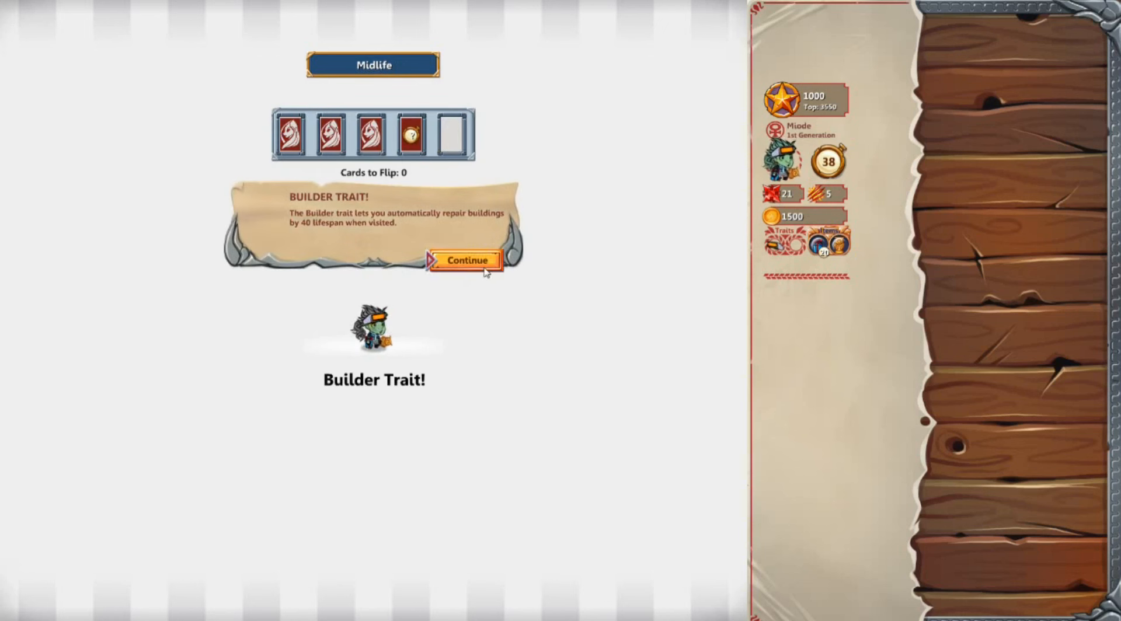
{"action": "left_click", "coordinate": [465, 260]}
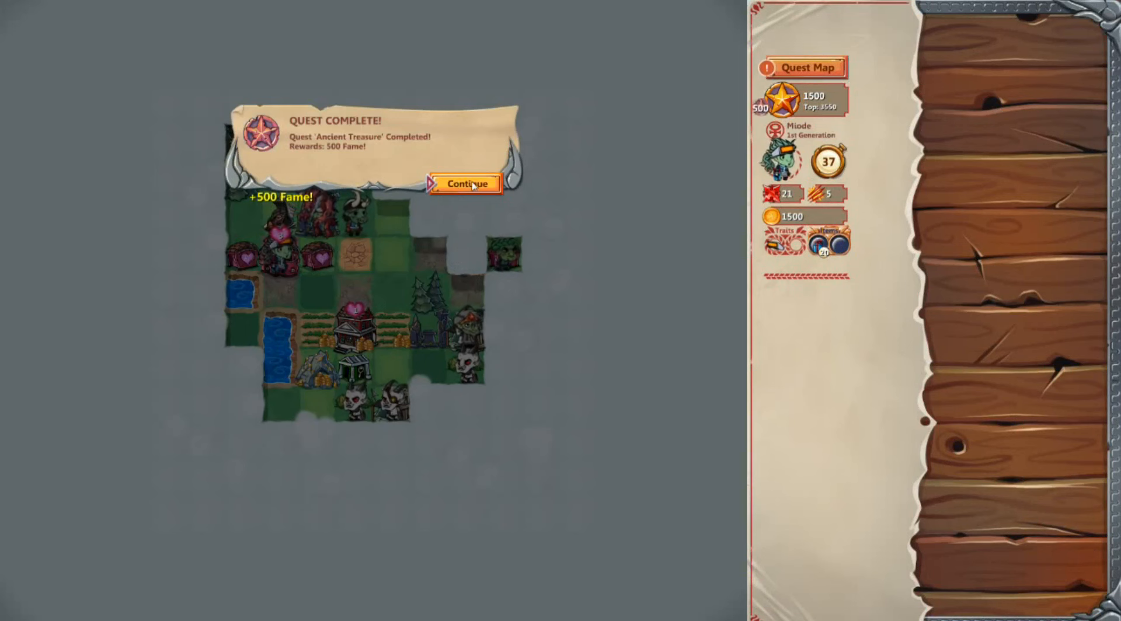
{"action": "left_click", "coordinate": [465, 184]}
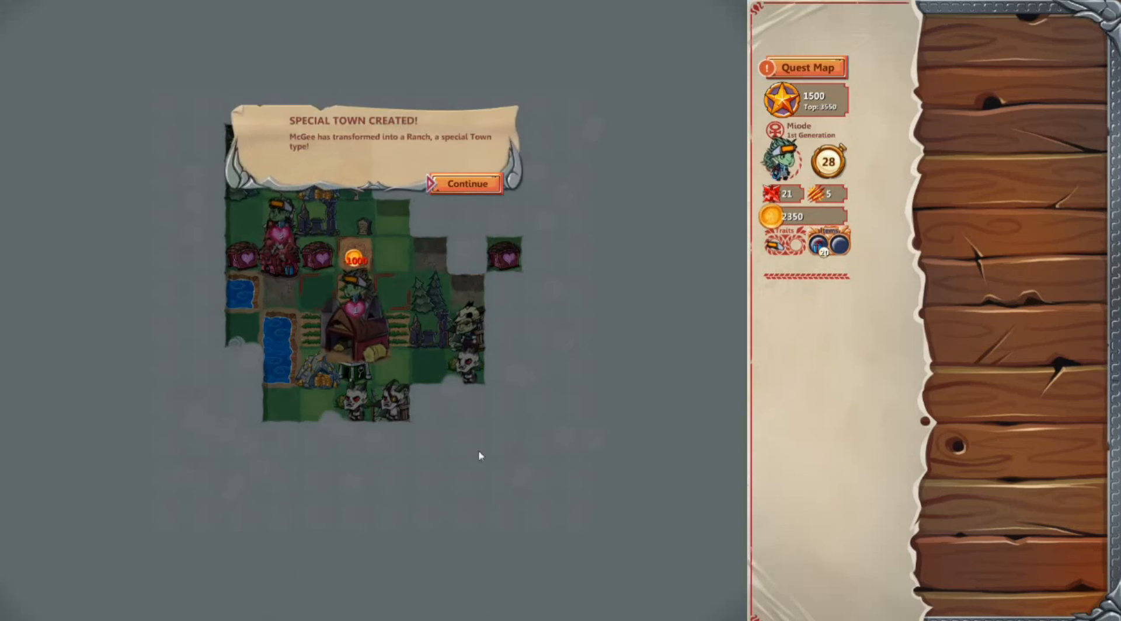
Acknowledge McGee becoming a Ranch and attack the minion Starke
{"action": "left_click", "coordinate": [465, 184]}
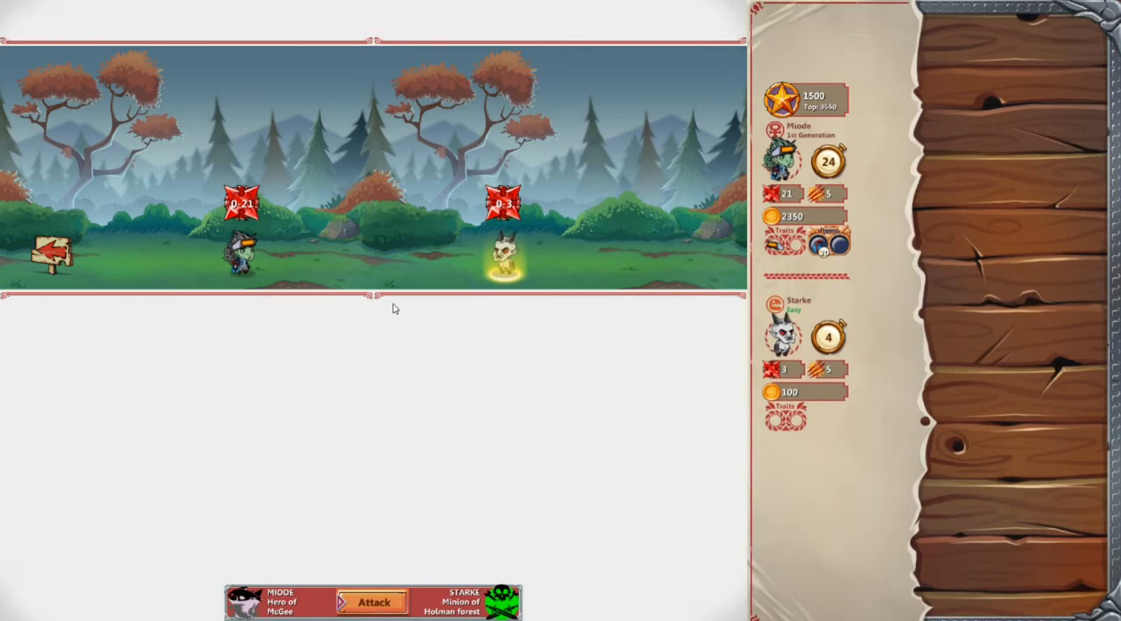
{"action": "left_click", "coordinate": [372, 601]}
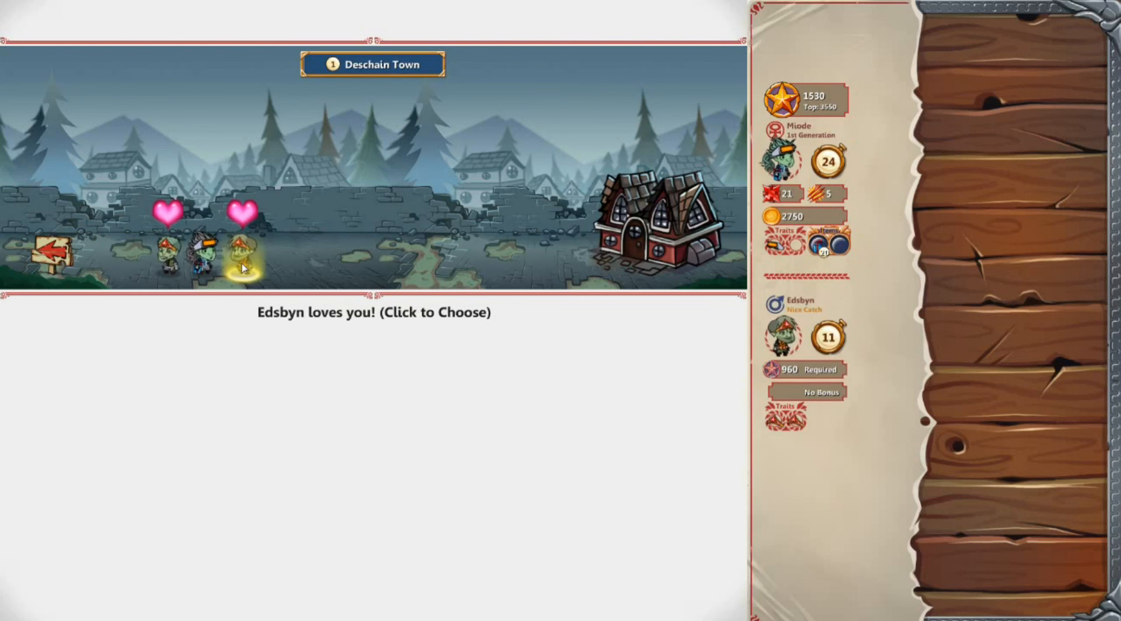
{"action": "mouse_move", "coordinate": [785, 420]}
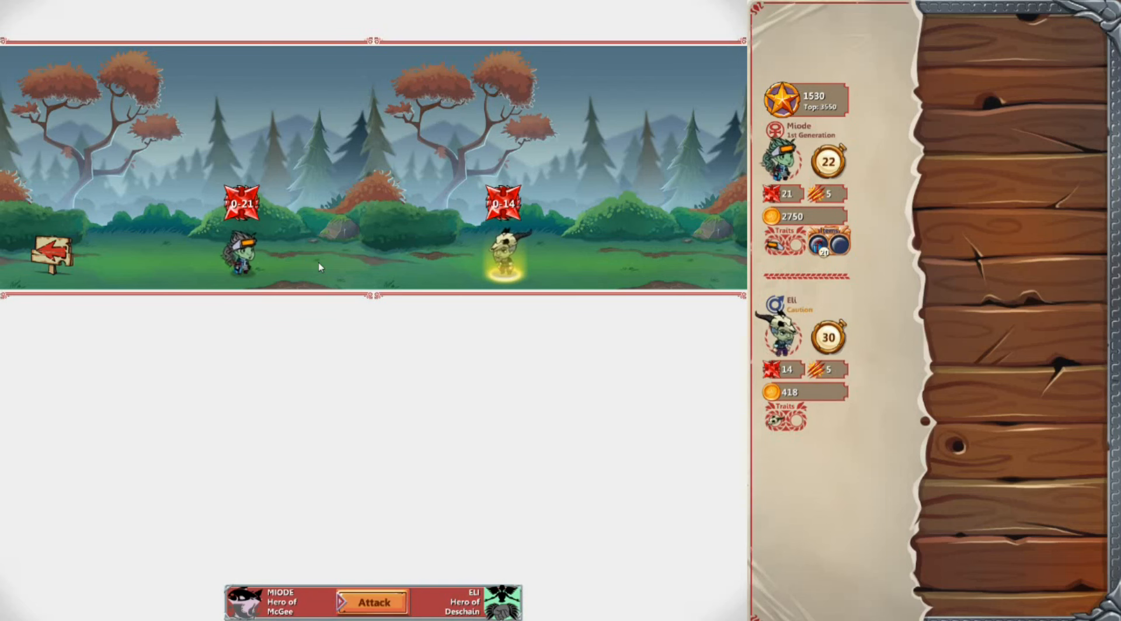
Attack the hero Eli, then the minion Kiny
{"action": "left_click", "coordinate": [372, 602]}
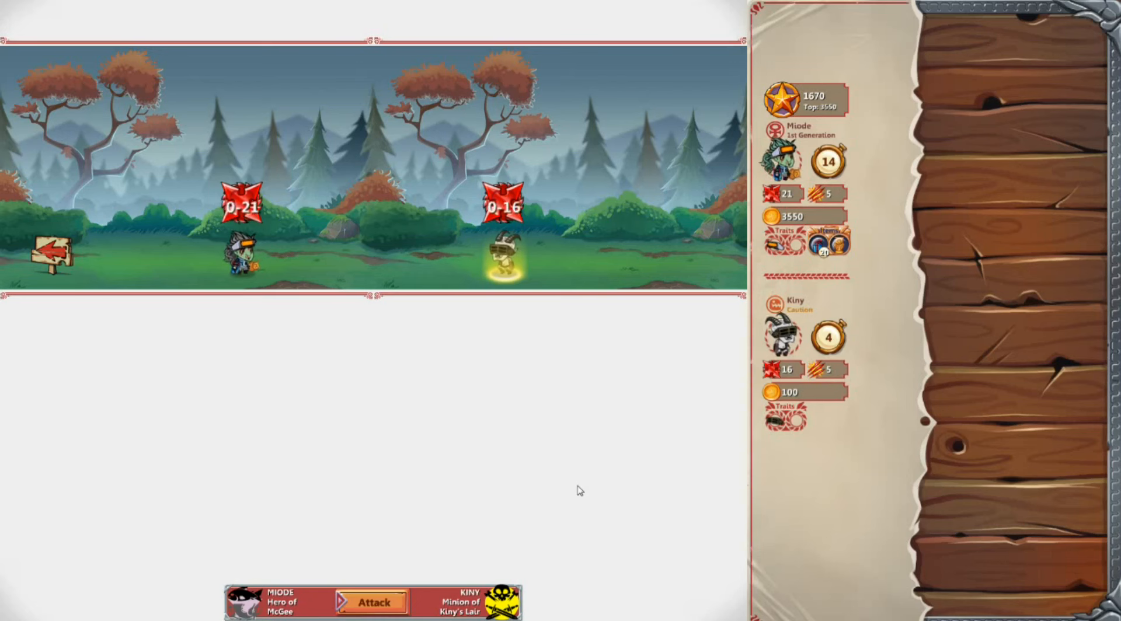
{"action": "left_click", "coordinate": [371, 603]}
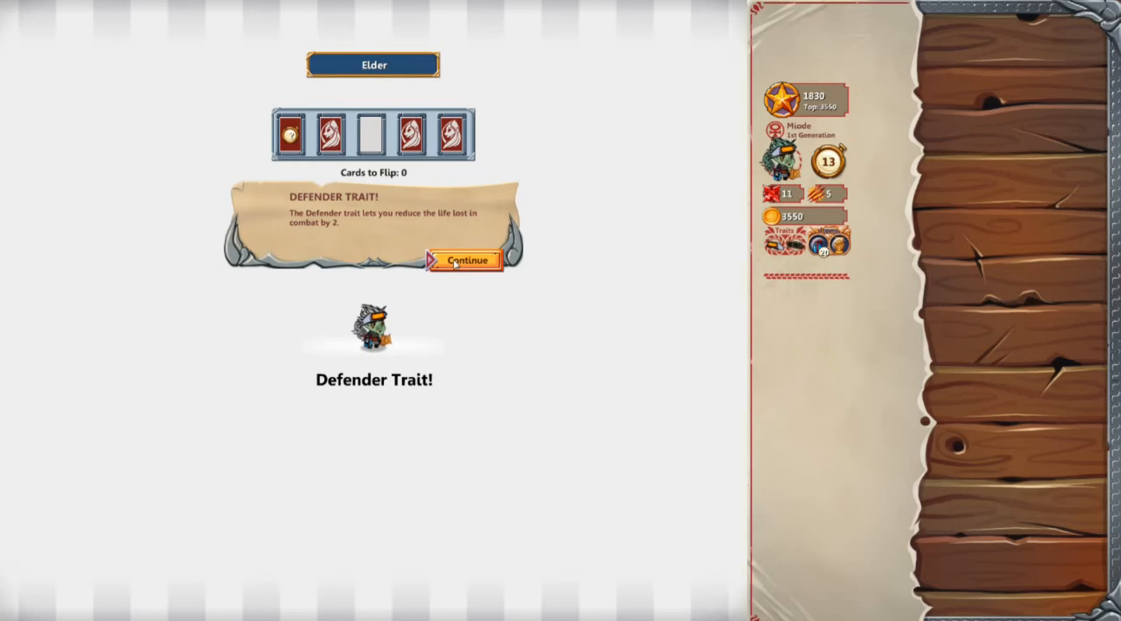
Accept the Defender trait, pass on Farmer, and enter McGee Ranch
{"action": "left_click", "coordinate": [466, 260]}
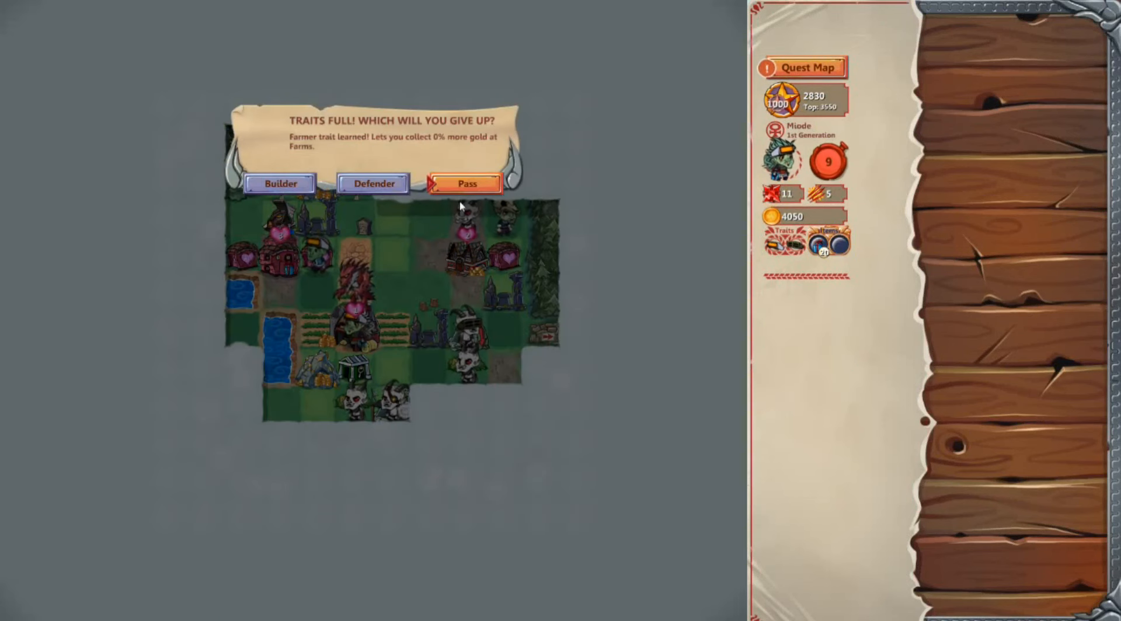
{"action": "mouse_move", "coordinate": [373, 183]}
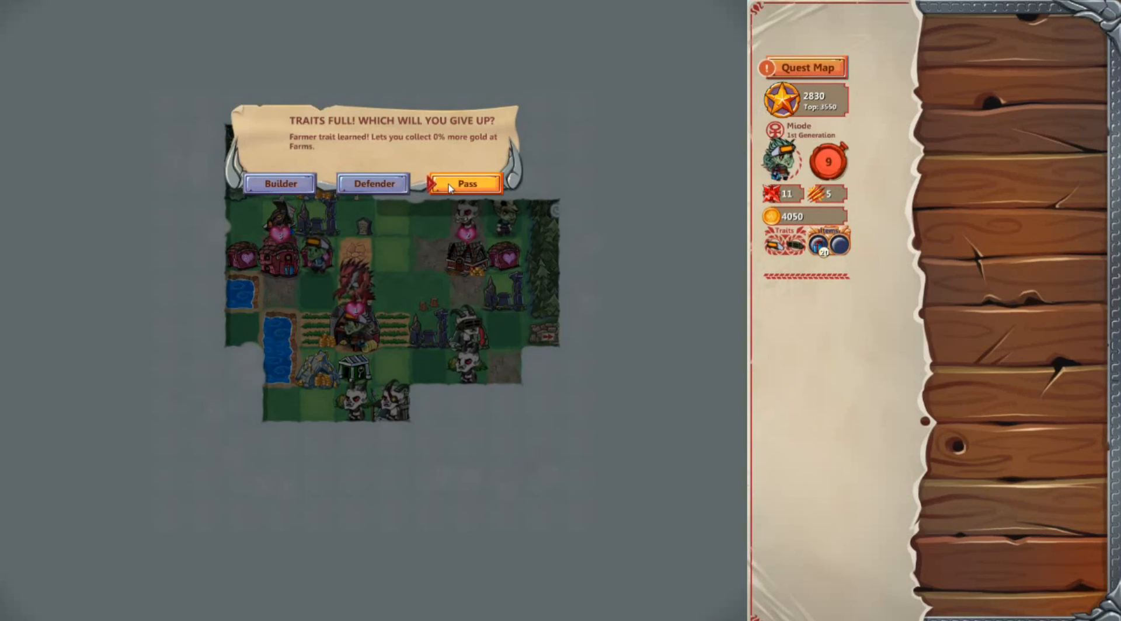
{"action": "left_click", "coordinate": [466, 183]}
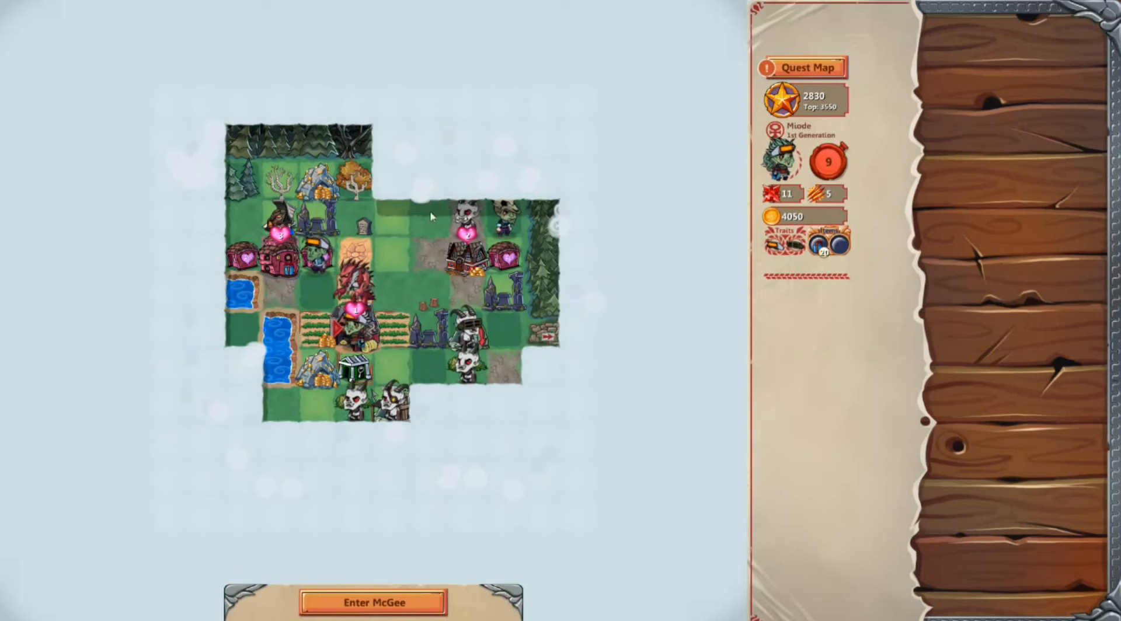
{"action": "left_click", "coordinate": [373, 602]}
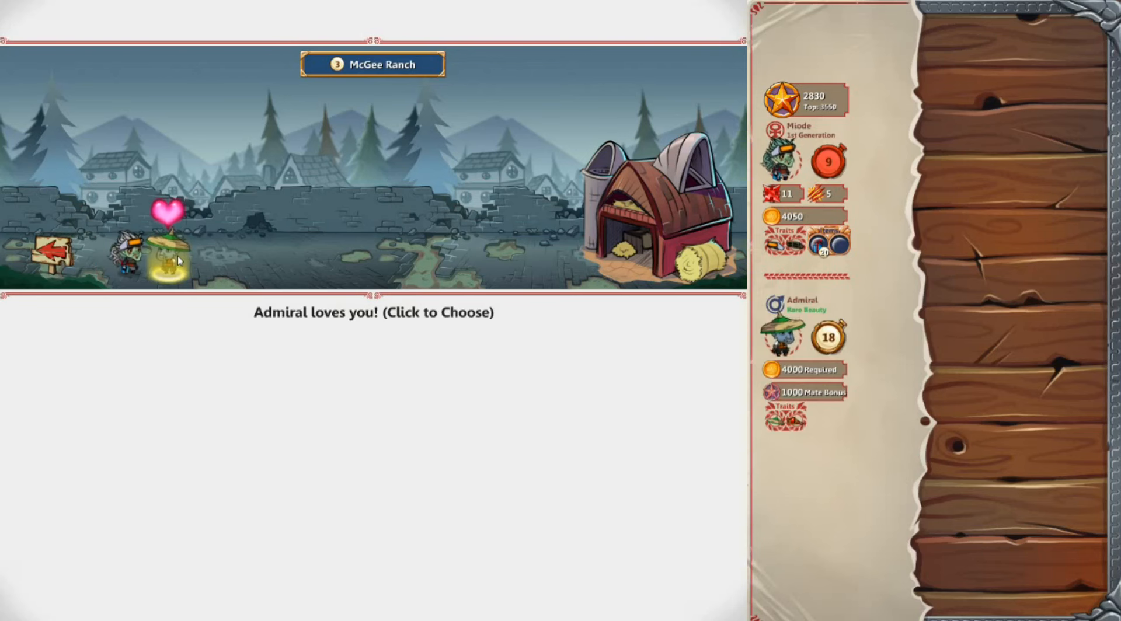
{"action": "mouse_move", "coordinate": [784, 422]}
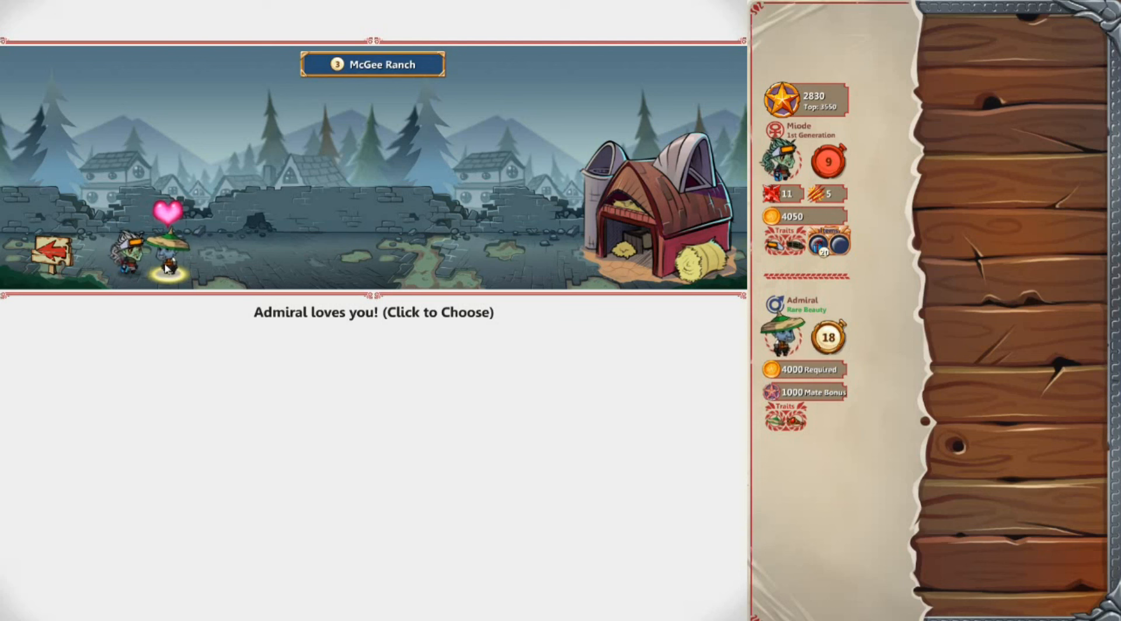
Pick Admiral at McGee Ranch as Miode's mate
{"action": "left_click", "coordinate": [165, 258]}
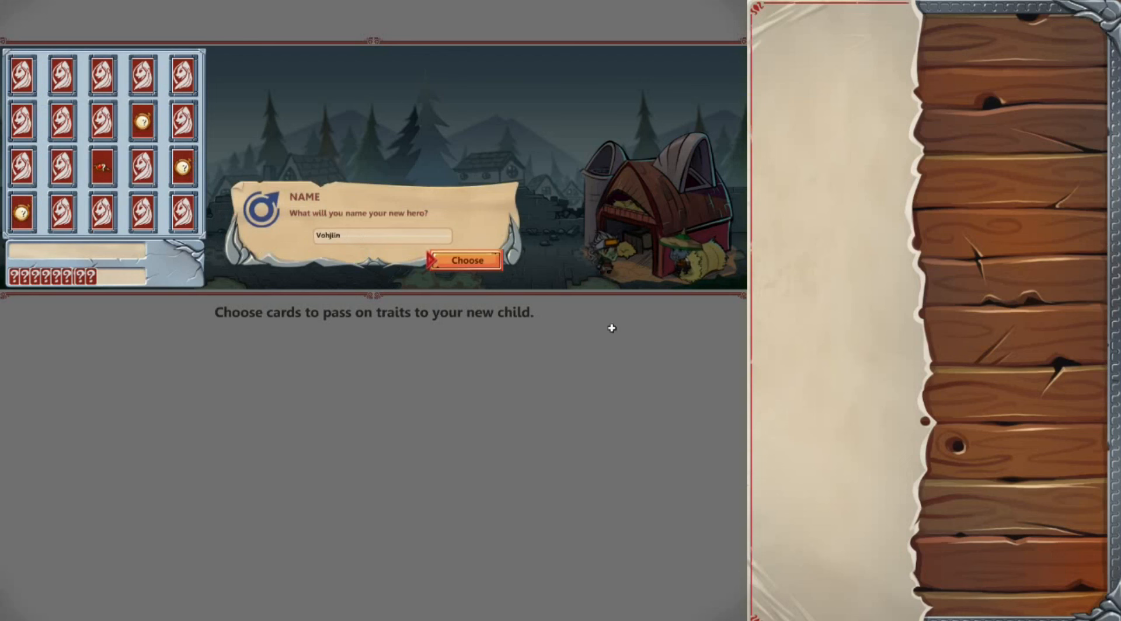
{"action": "mouse_move", "coordinate": [895, 122]}
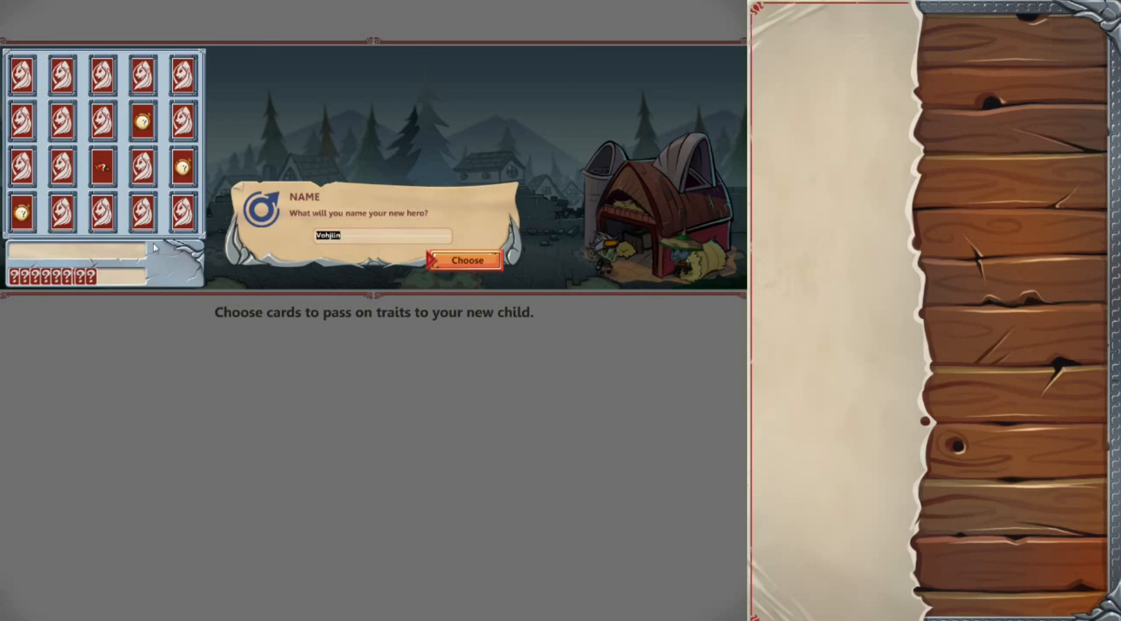
Type the name Spedy for the child hero, fixing a typo, and confirm it
{"action": "type", "text": "Ja"}
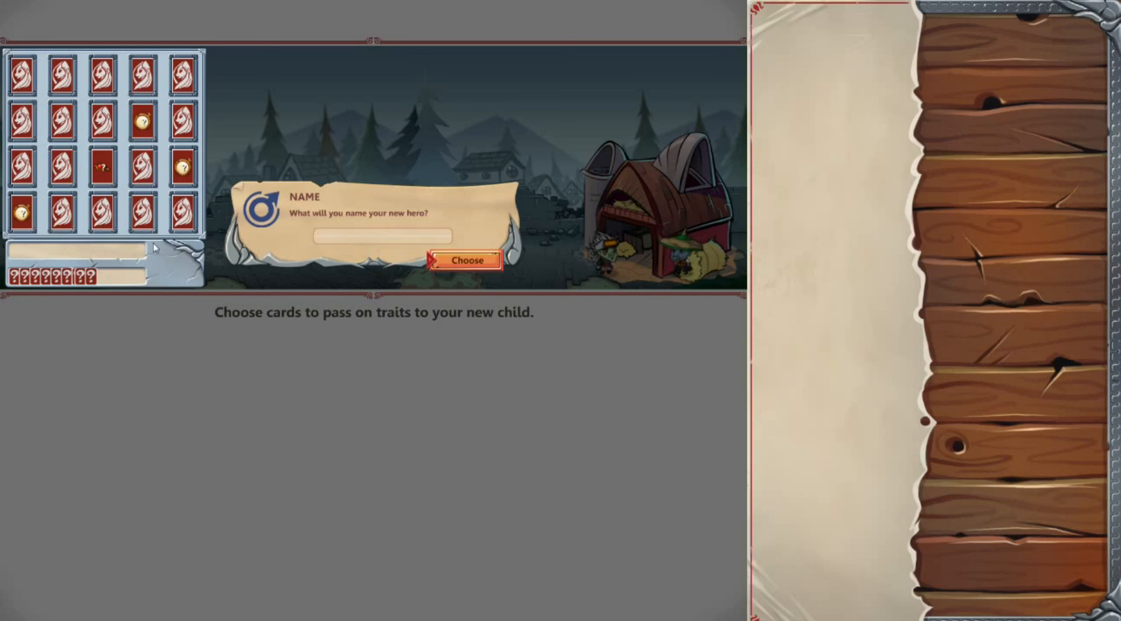
{"action": "type", "text": "Sp"}
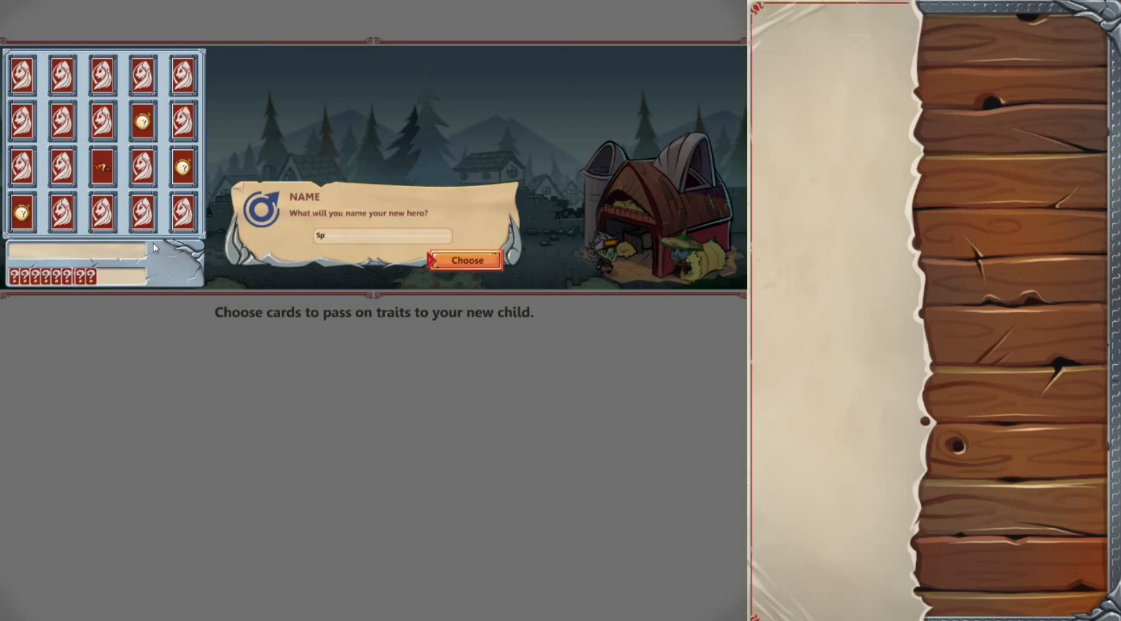
{"action": "type", "text": "e"}
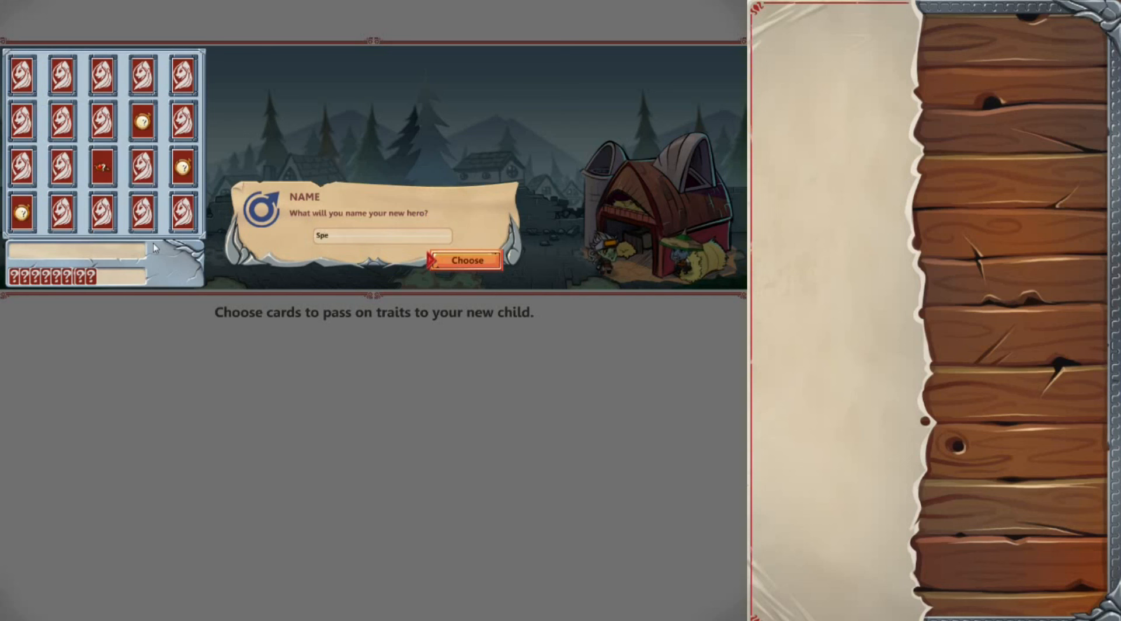
{"action": "type", "text": "d"}
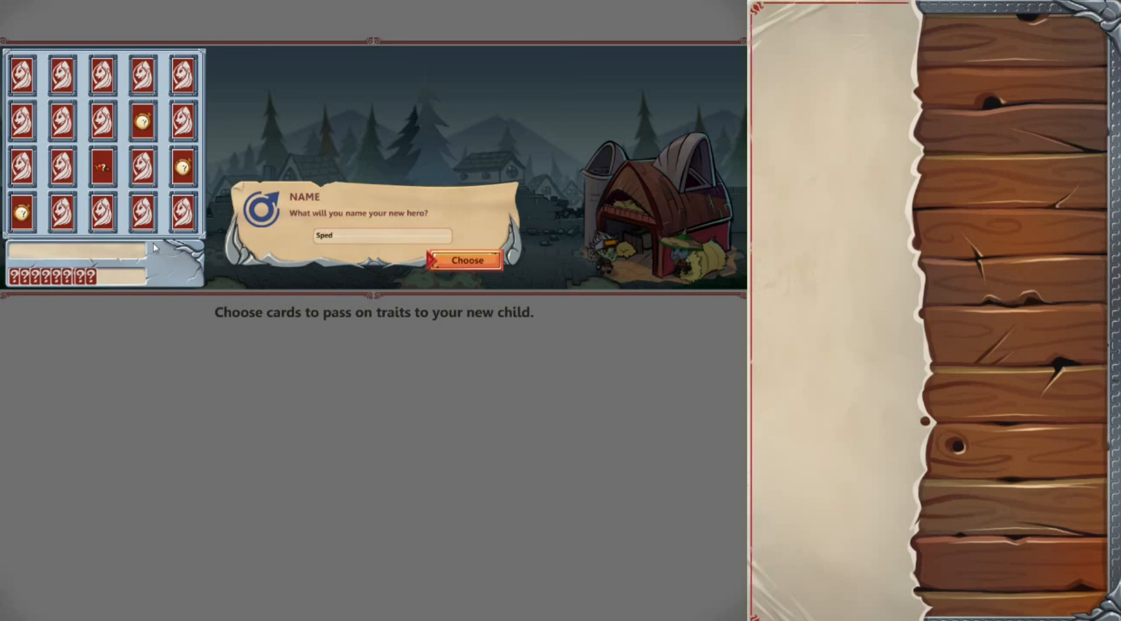
{"action": "type", "text": "y"}
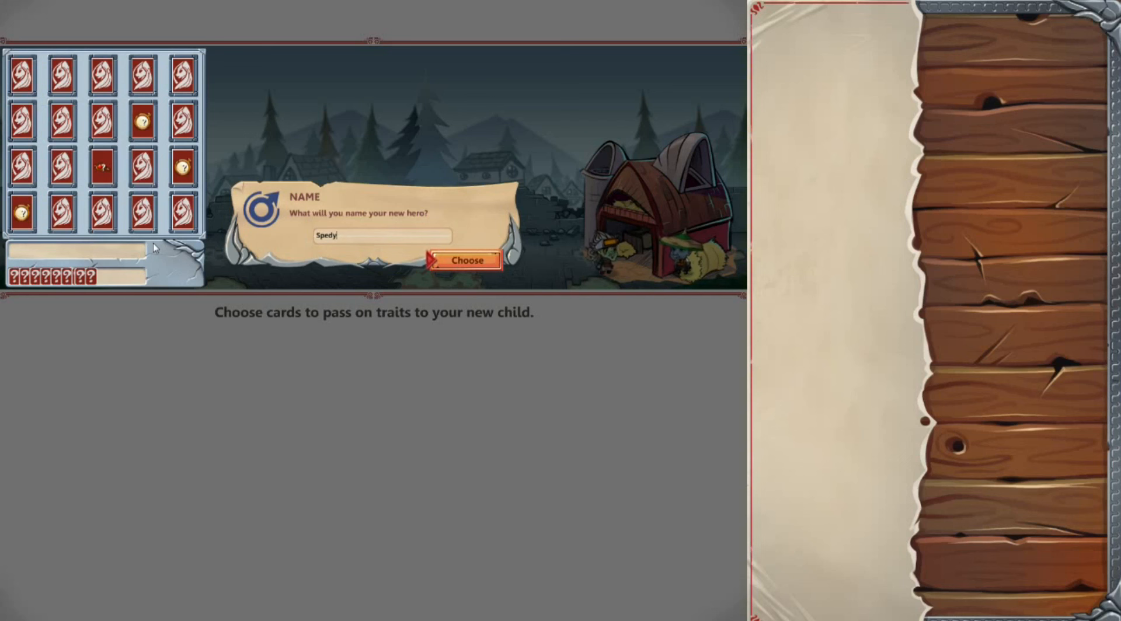
{"action": "key", "text": "Backspace"}
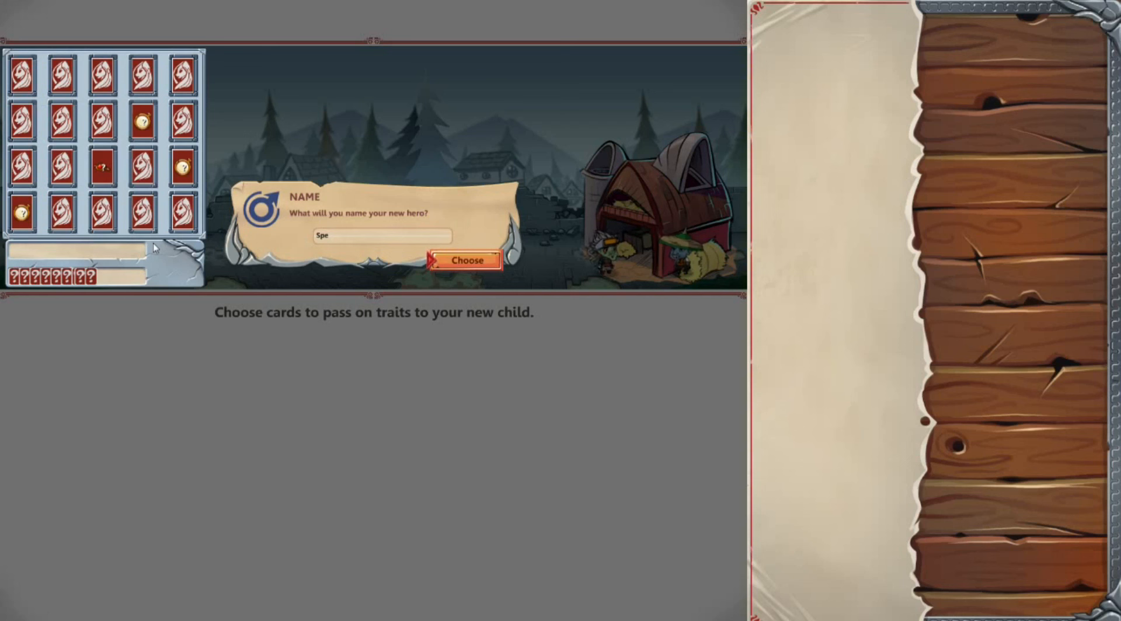
{"action": "type", "text": "dy"}
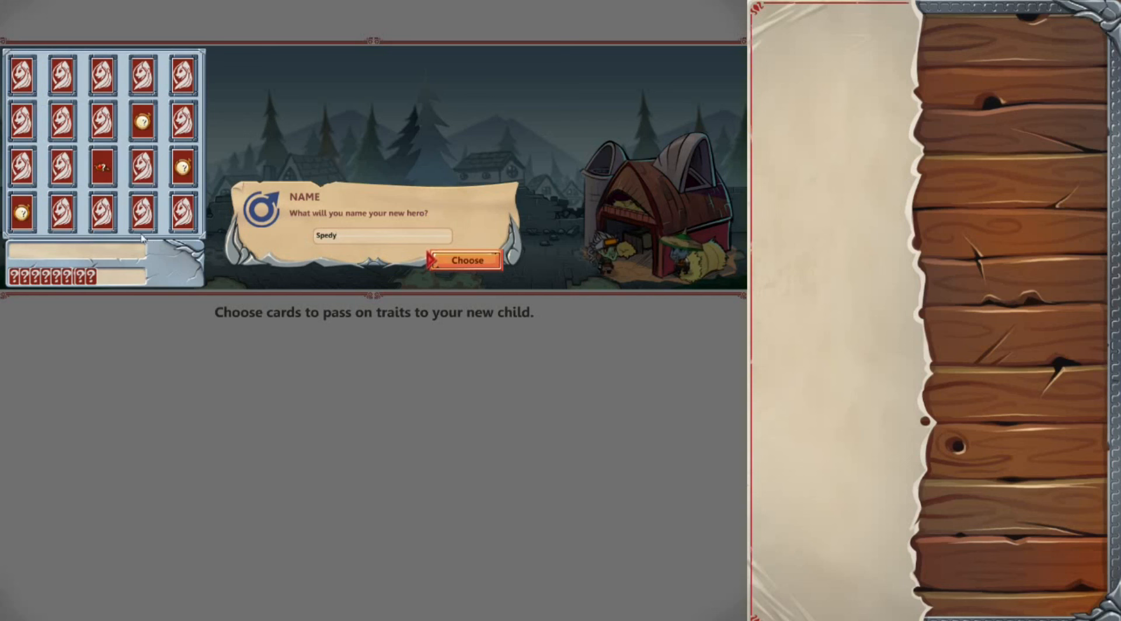
{"action": "mouse_move", "coordinate": [472, 270]}
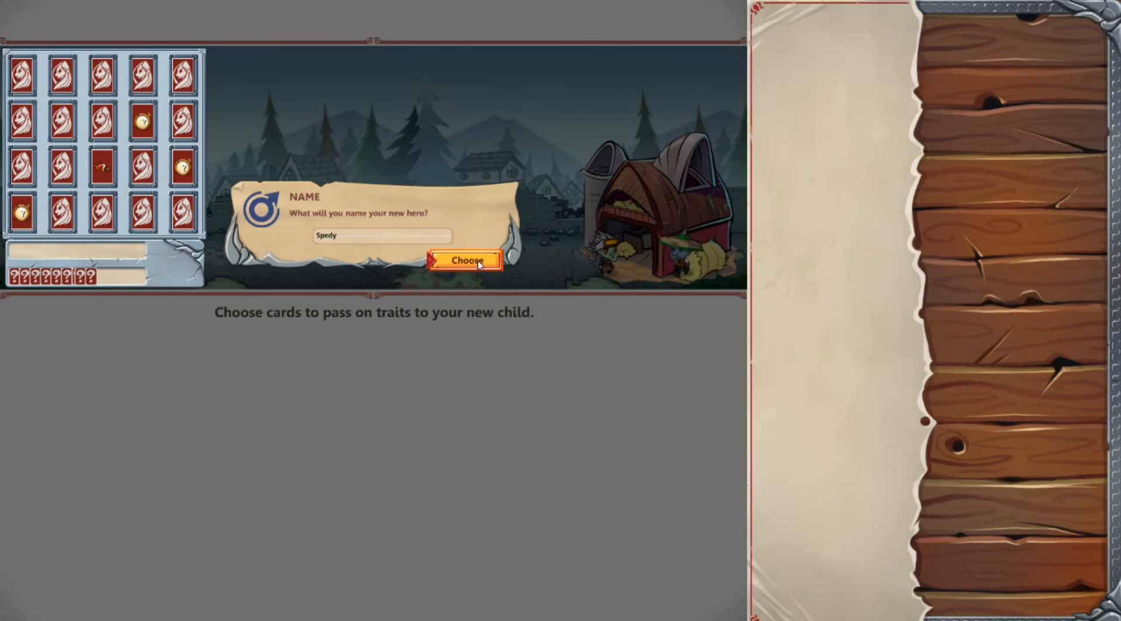
{"action": "left_click", "coordinate": [467, 261]}
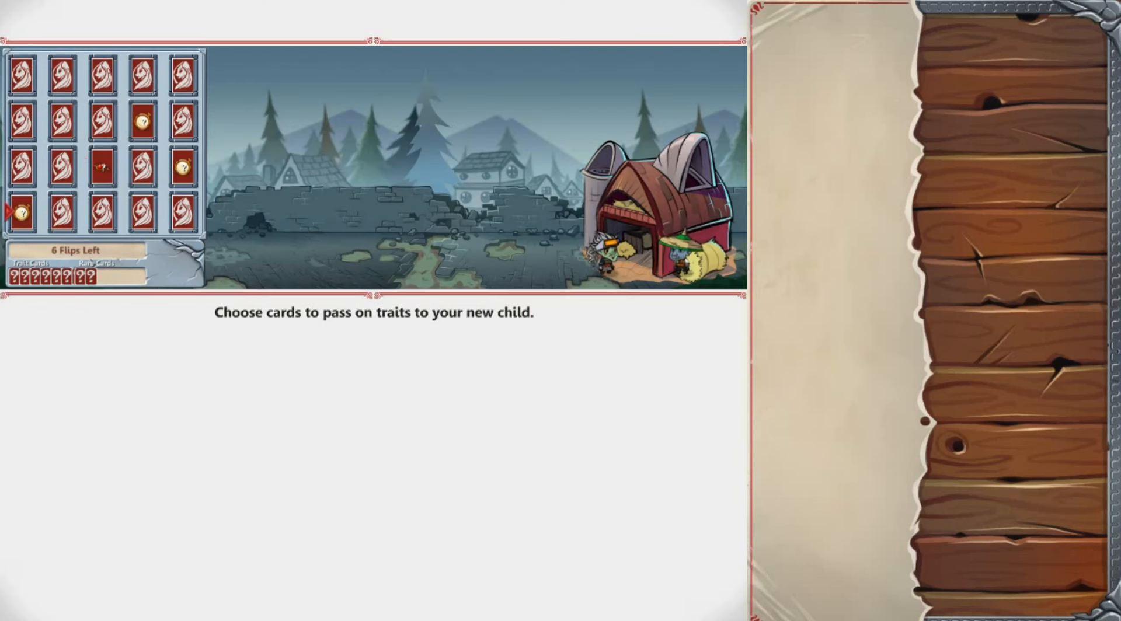
{"action": "mouse_move", "coordinate": [100, 170]}
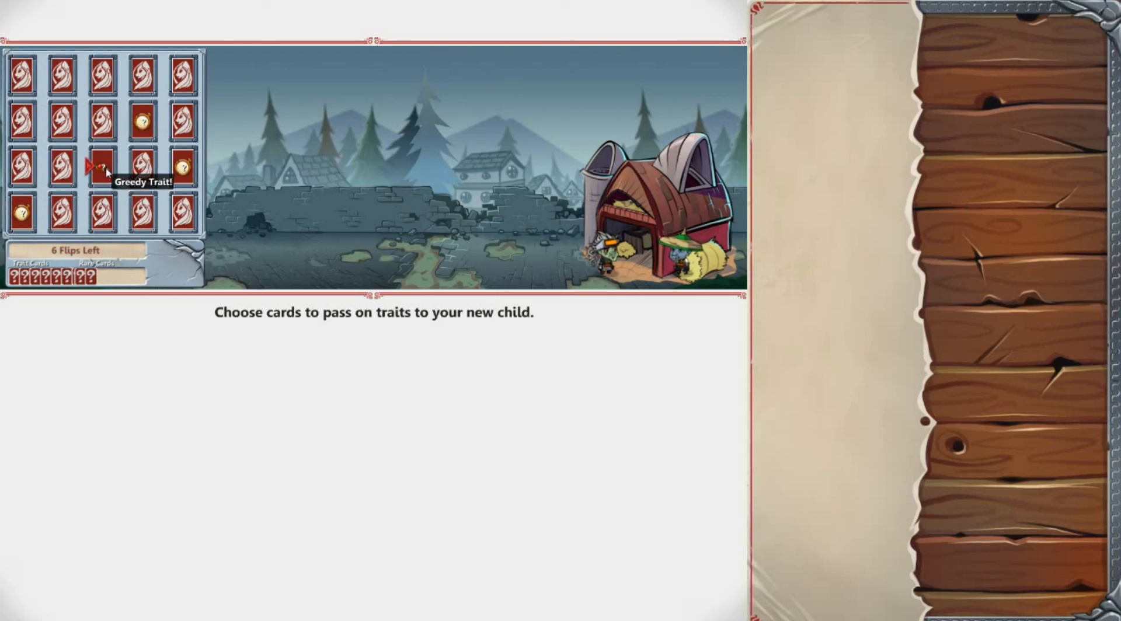
Flip three parenting cards, including the Greedy card, then dismiss the Greedy trait explanation
{"action": "left_click", "coordinate": [100, 165]}
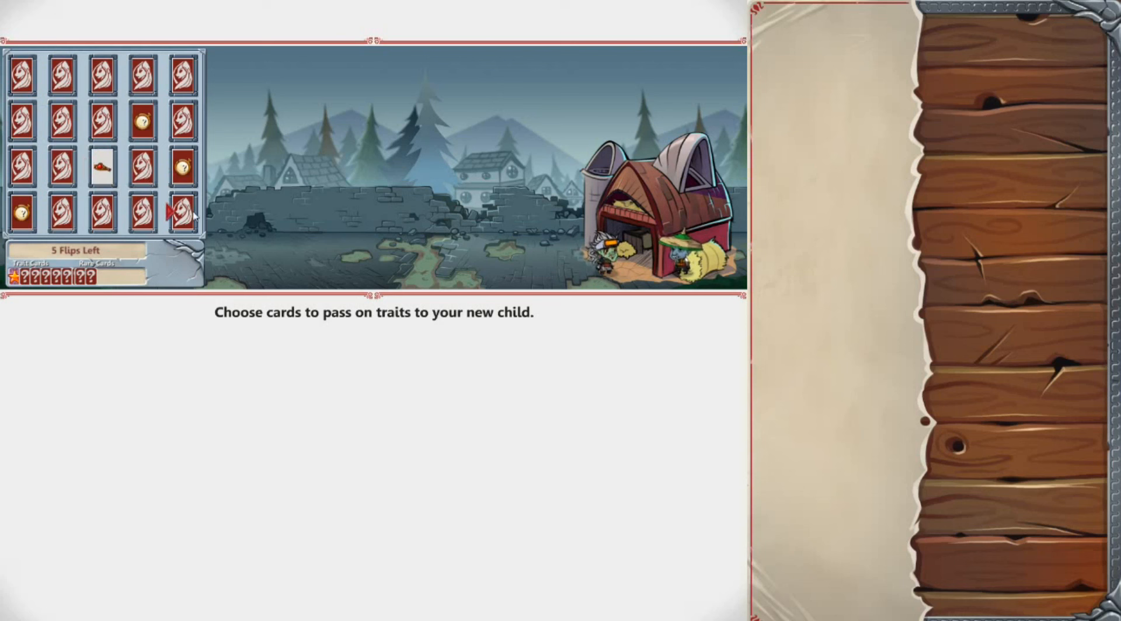
{"action": "left_click", "coordinate": [181, 213]}
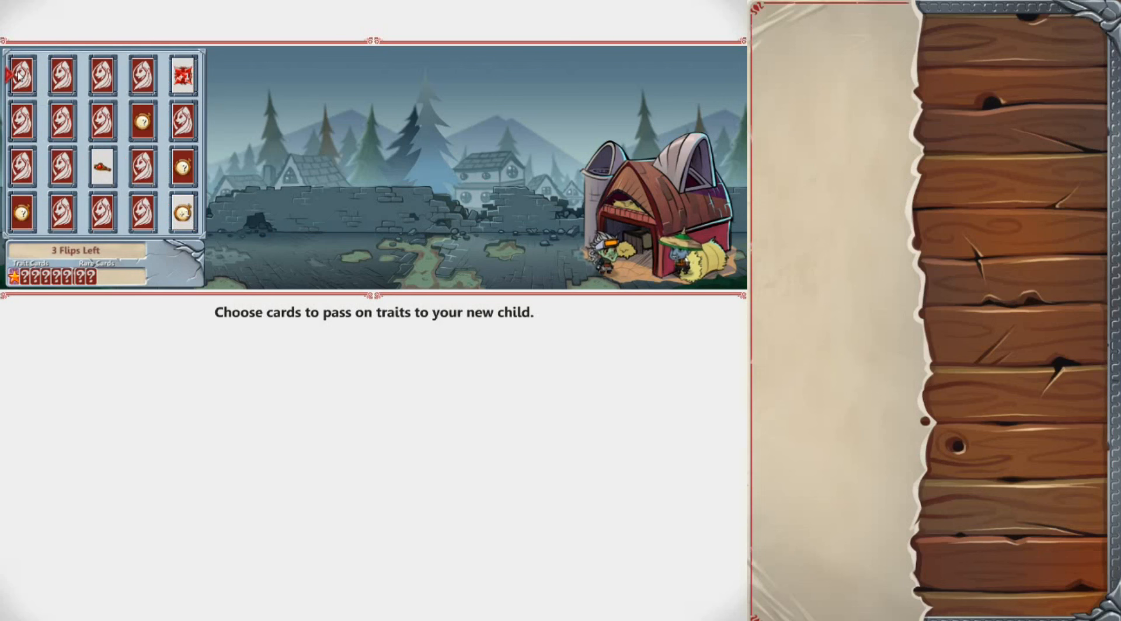
{"action": "left_click", "coordinate": [61, 120]}
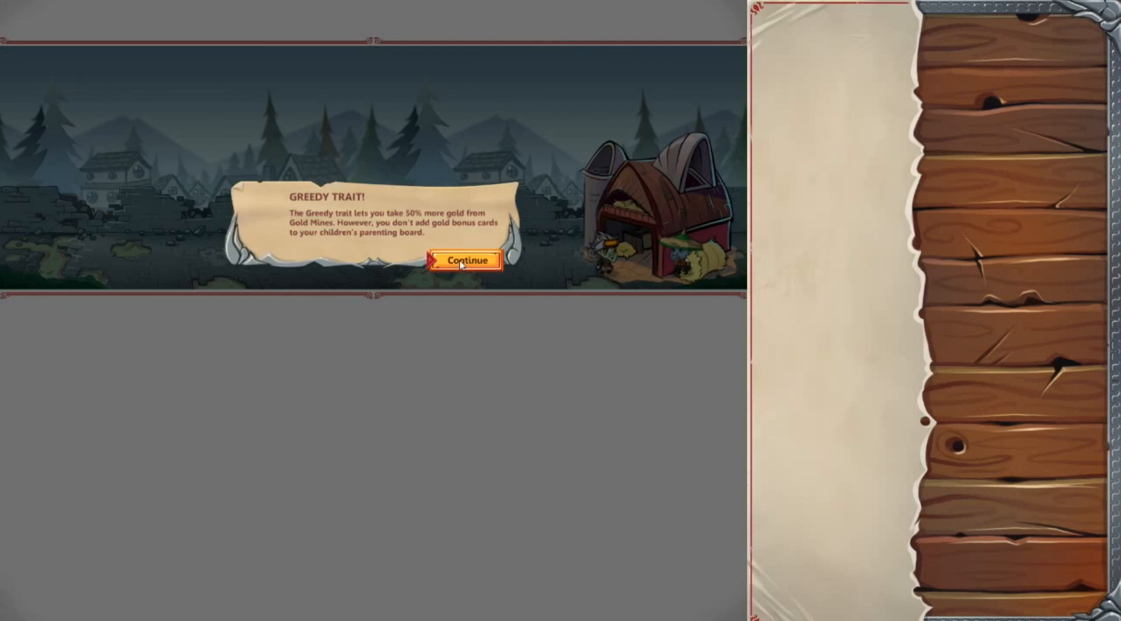
{"action": "left_click", "coordinate": [465, 259]}
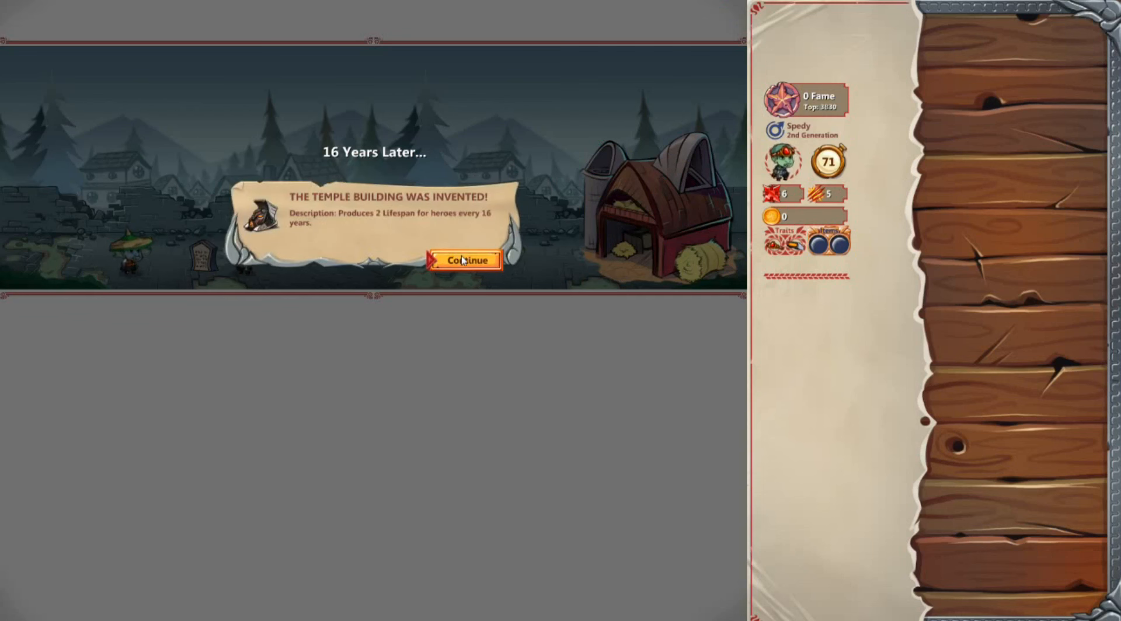
Dismiss the Temple Building invention notice and the World Gossip message
{"action": "left_click", "coordinate": [463, 259]}
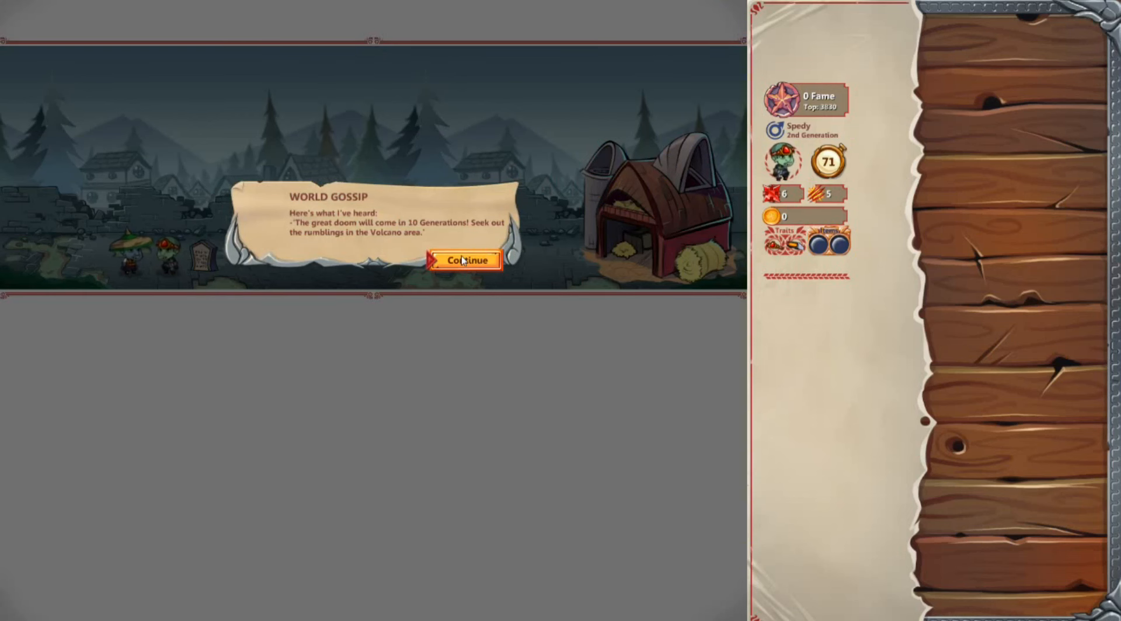
{"action": "left_click", "coordinate": [465, 259]}
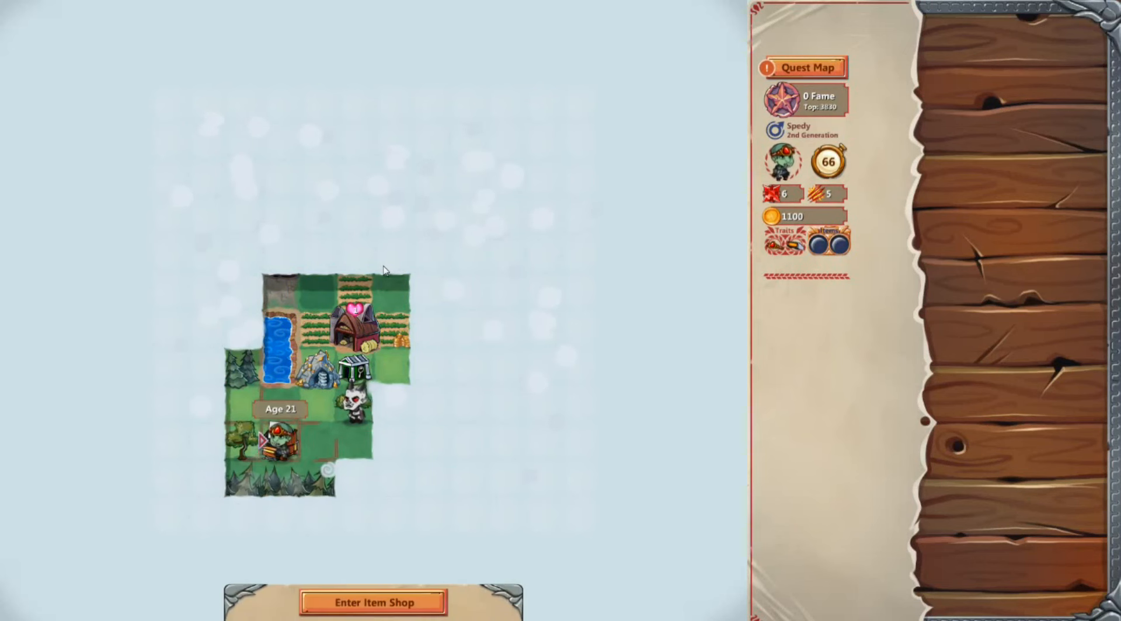
Enter the item shop, buy a Key, and move back out onto the map
{"action": "left_click", "coordinate": [372, 602]}
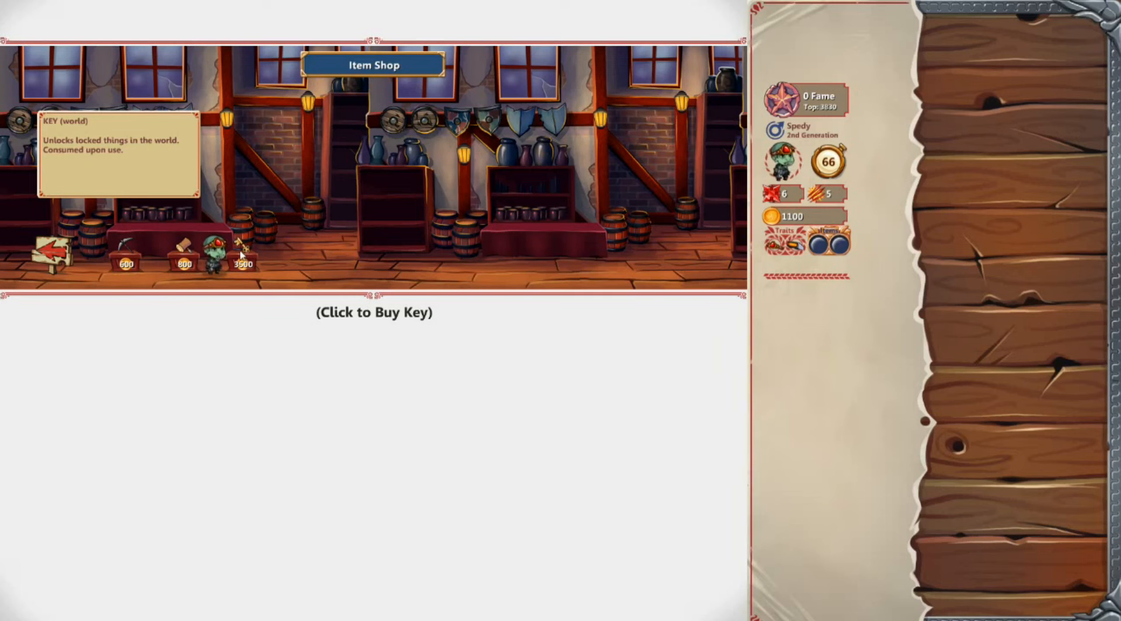
{"action": "left_click", "coordinate": [125, 240]}
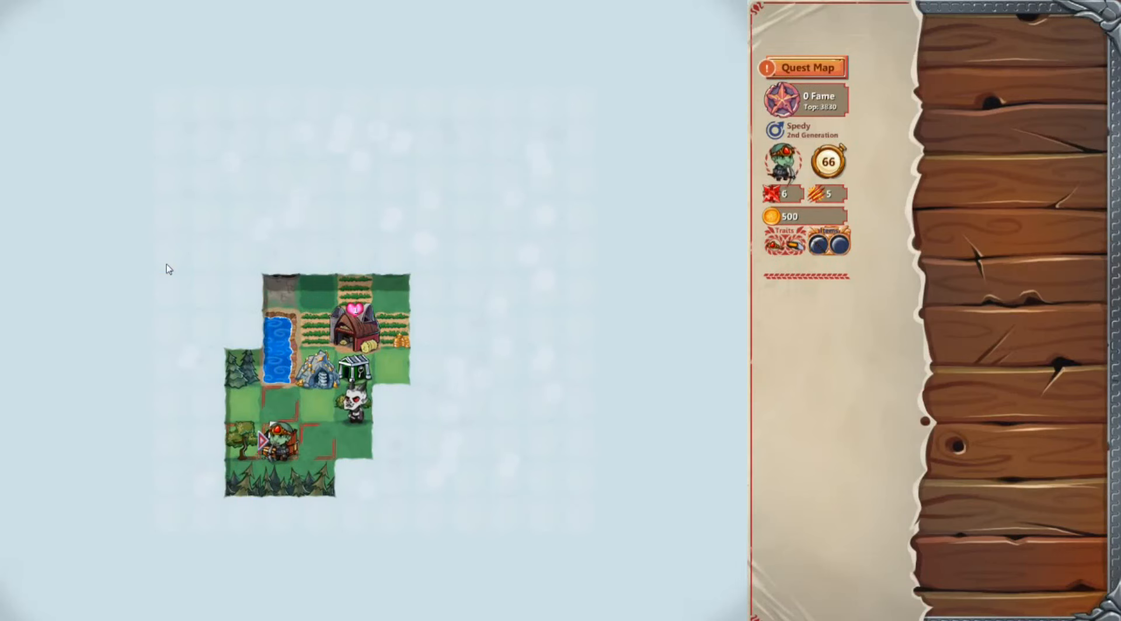
{"action": "left_click", "coordinate": [275, 440]}
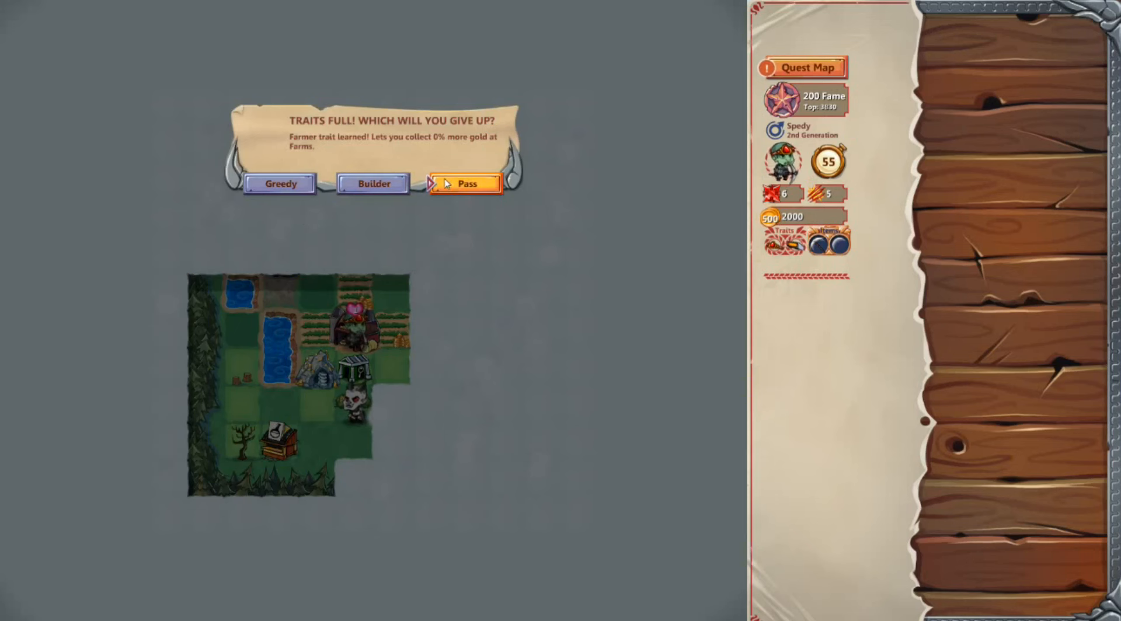
Pass on Farmer, then flip the adult card to learn Hunter, giving up Greedy
{"action": "left_click", "coordinate": [465, 183]}
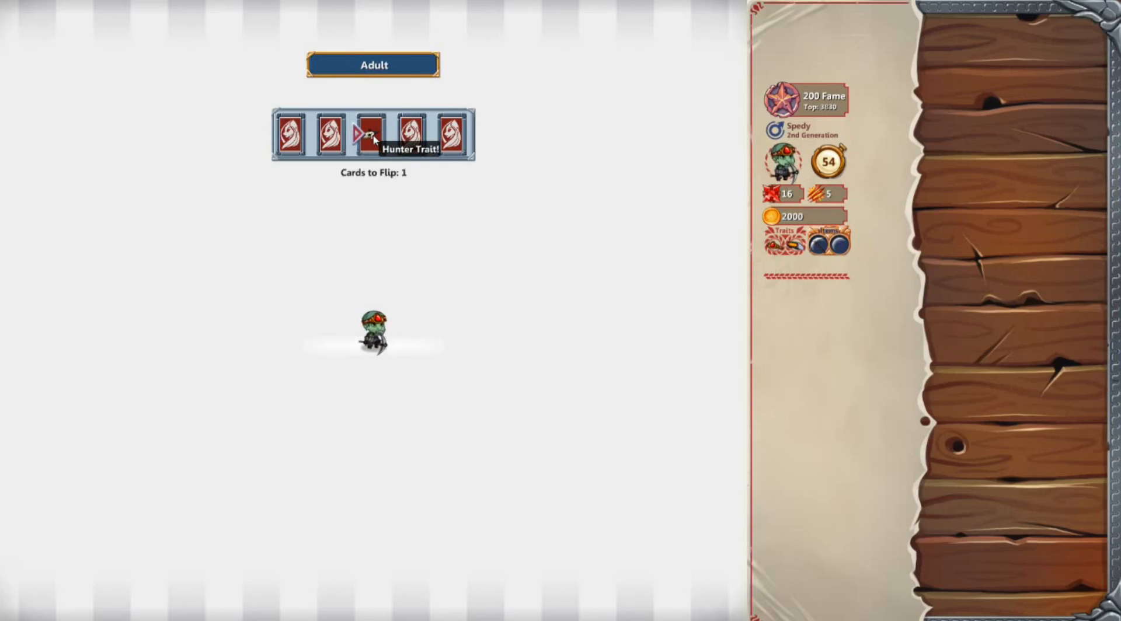
{"action": "left_click", "coordinate": [372, 133]}
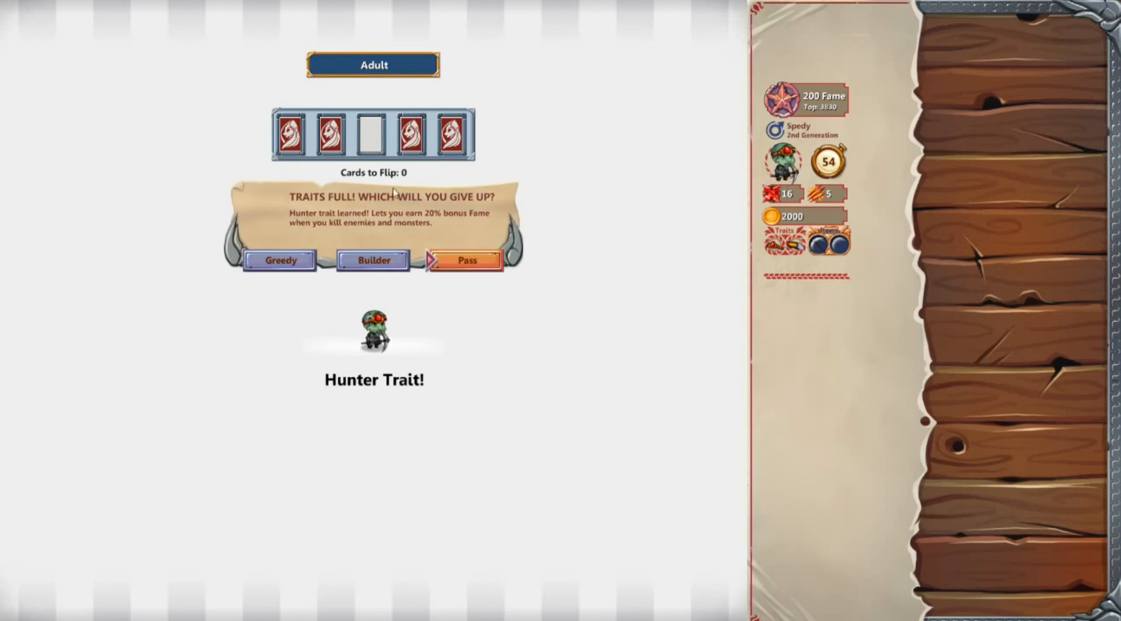
{"action": "mouse_move", "coordinate": [424, 221]}
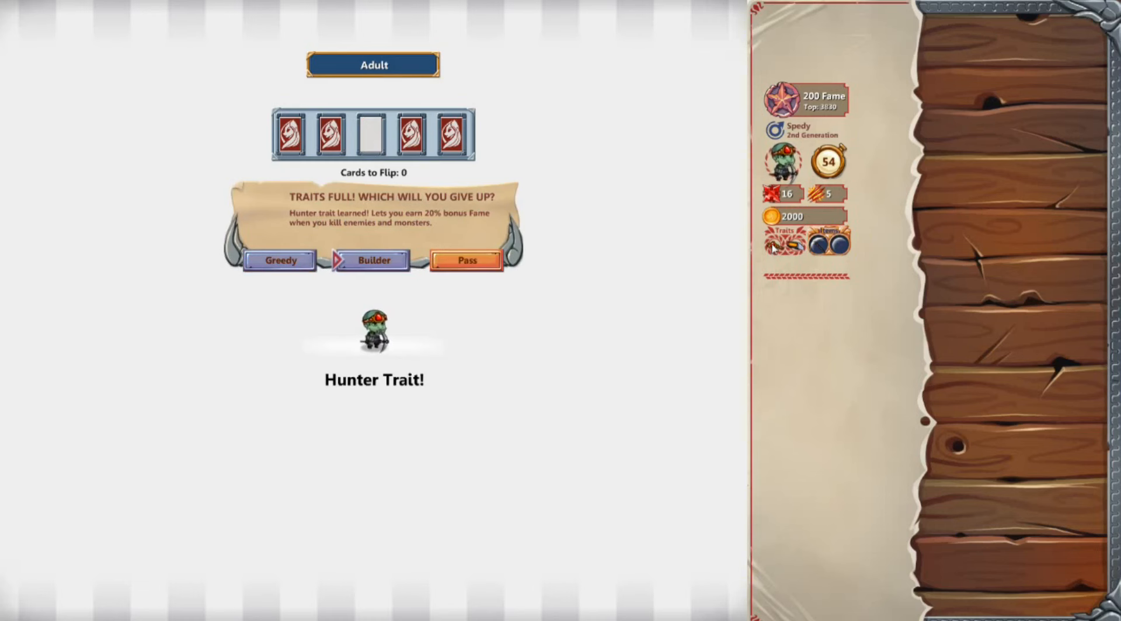
{"action": "left_click", "coordinate": [466, 259]}
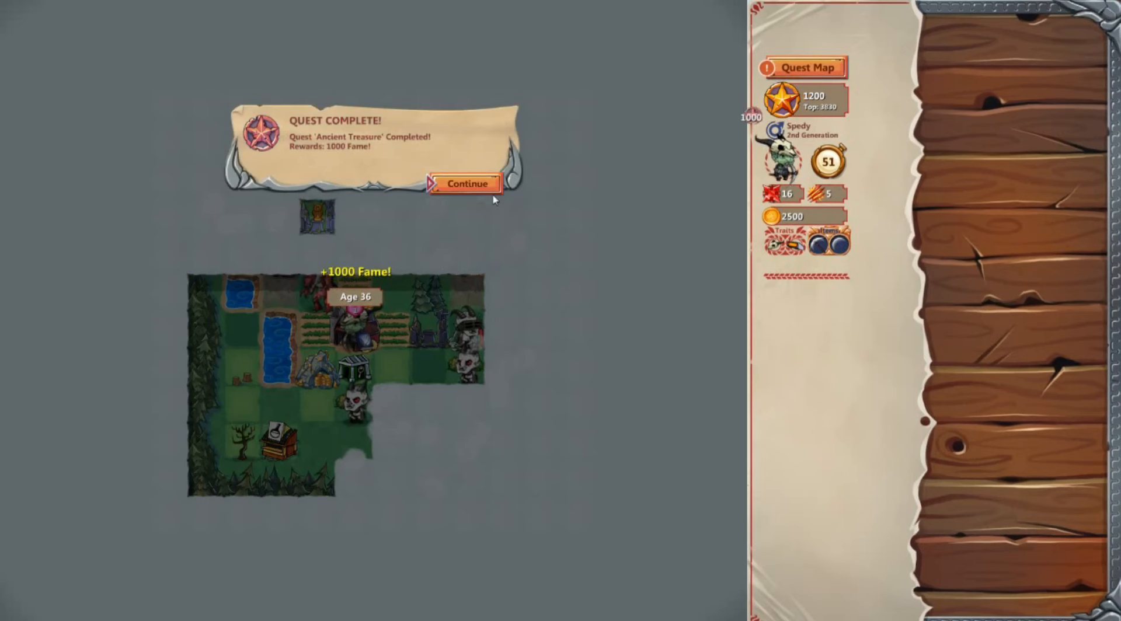
Dismiss the Ancient Treasure quest notice, pass on Farmer again, and attack Danc the Duck
{"action": "left_click", "coordinate": [464, 184]}
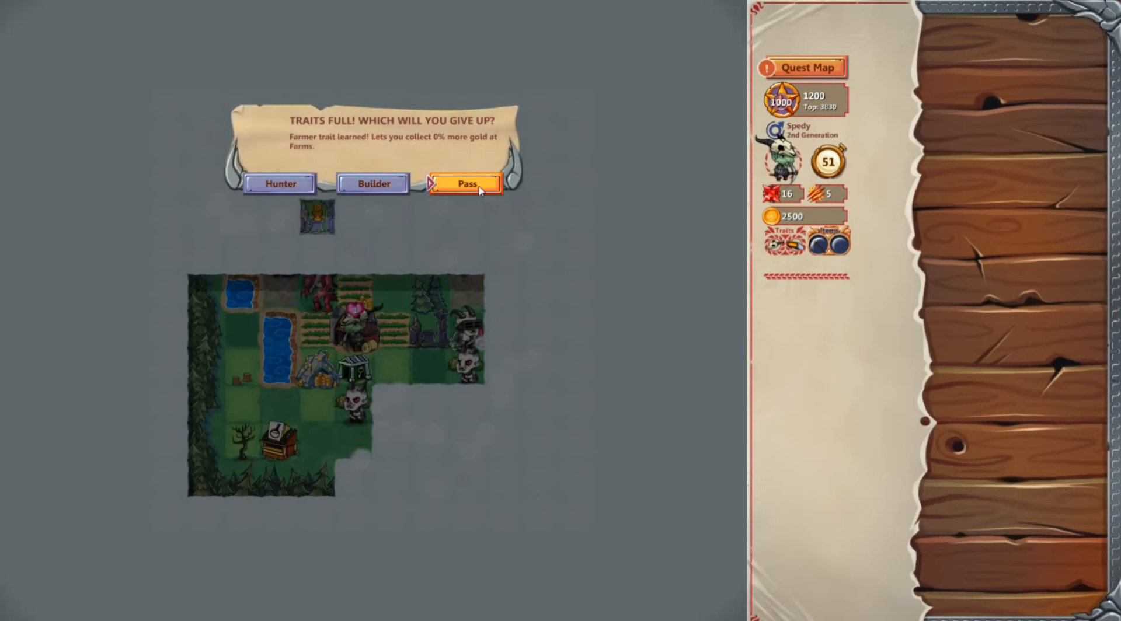
{"action": "left_click", "coordinate": [465, 183]}
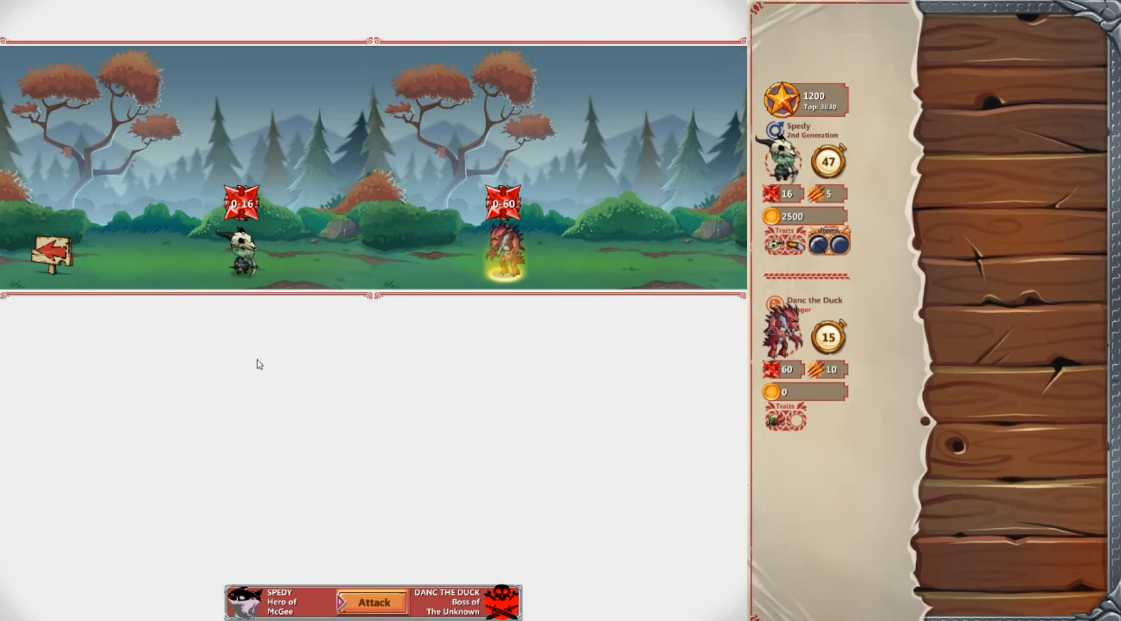
{"action": "left_click", "coordinate": [371, 601]}
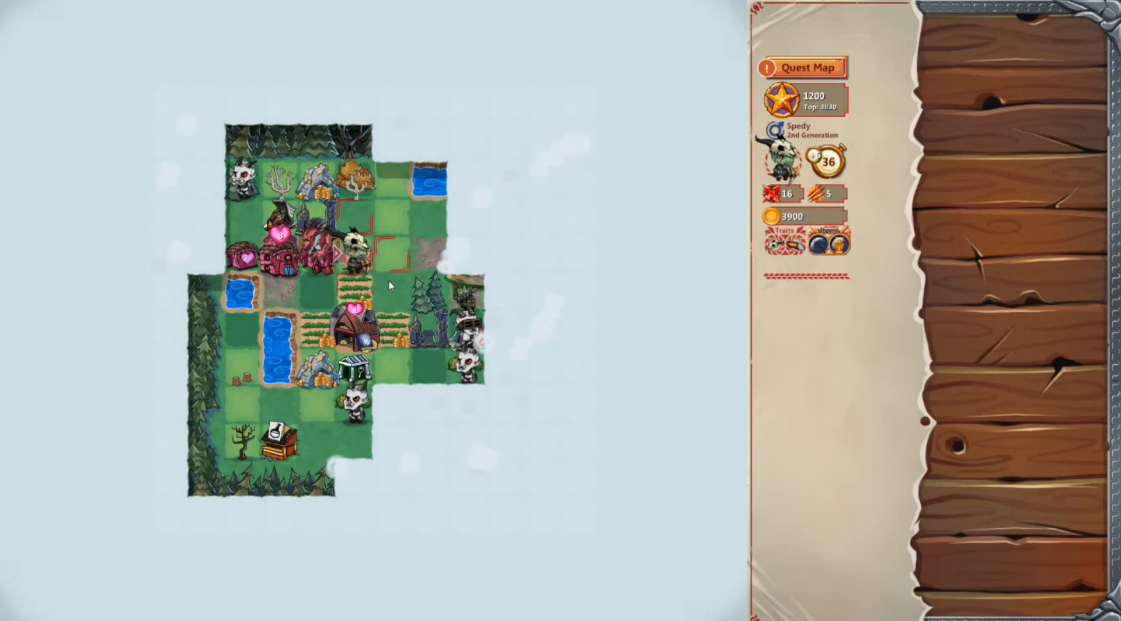
Move across the map, dismiss the 1000-Fame quest notice, skip Farmer, and attack minion Kiny
{"action": "left_click", "coordinate": [357, 246]}
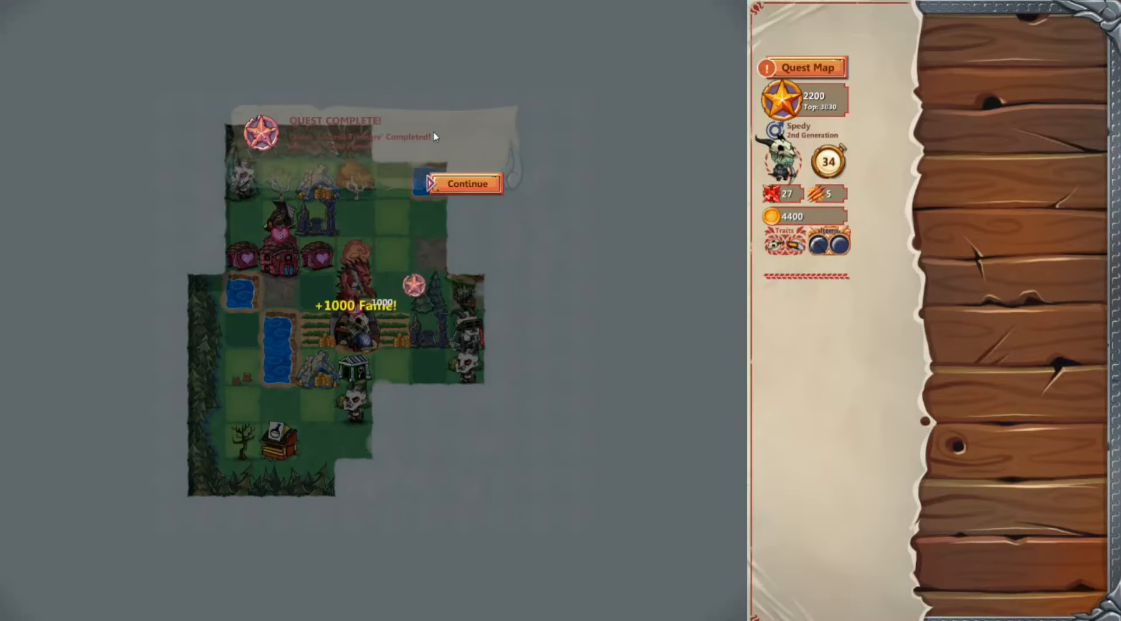
{"action": "left_click", "coordinate": [466, 184]}
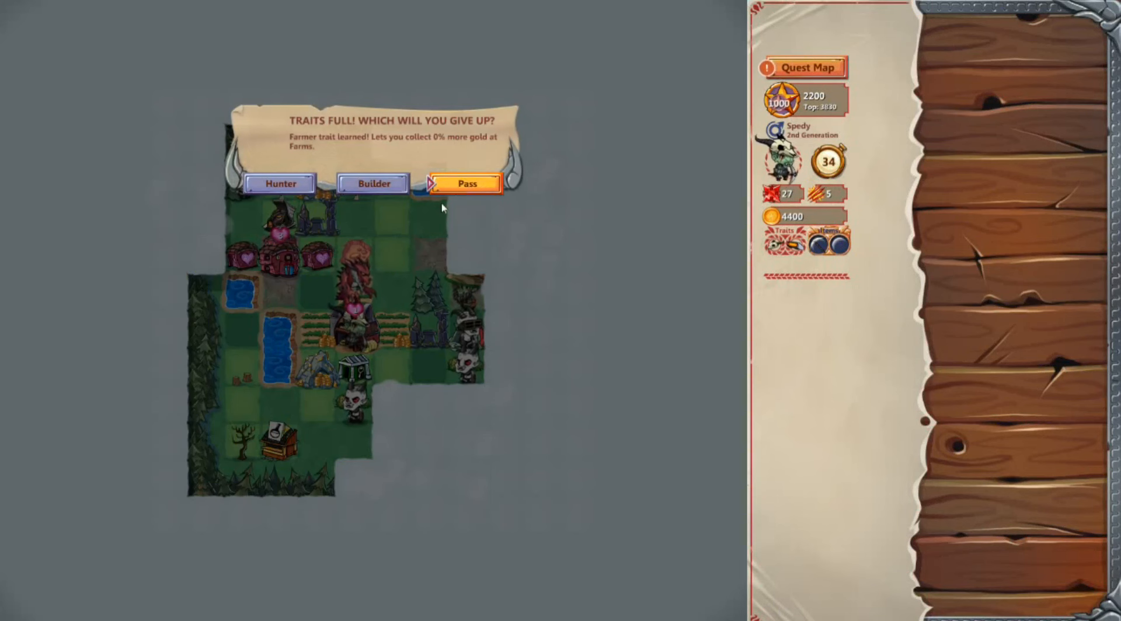
{"action": "left_click", "coordinate": [467, 183]}
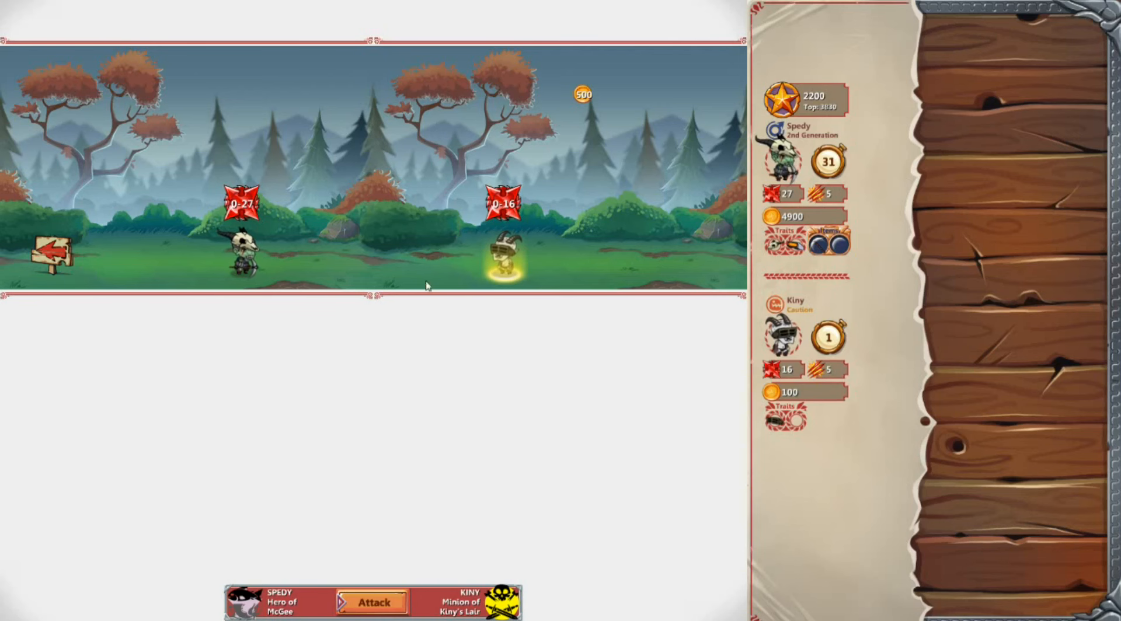
{"action": "left_click", "coordinate": [371, 602]}
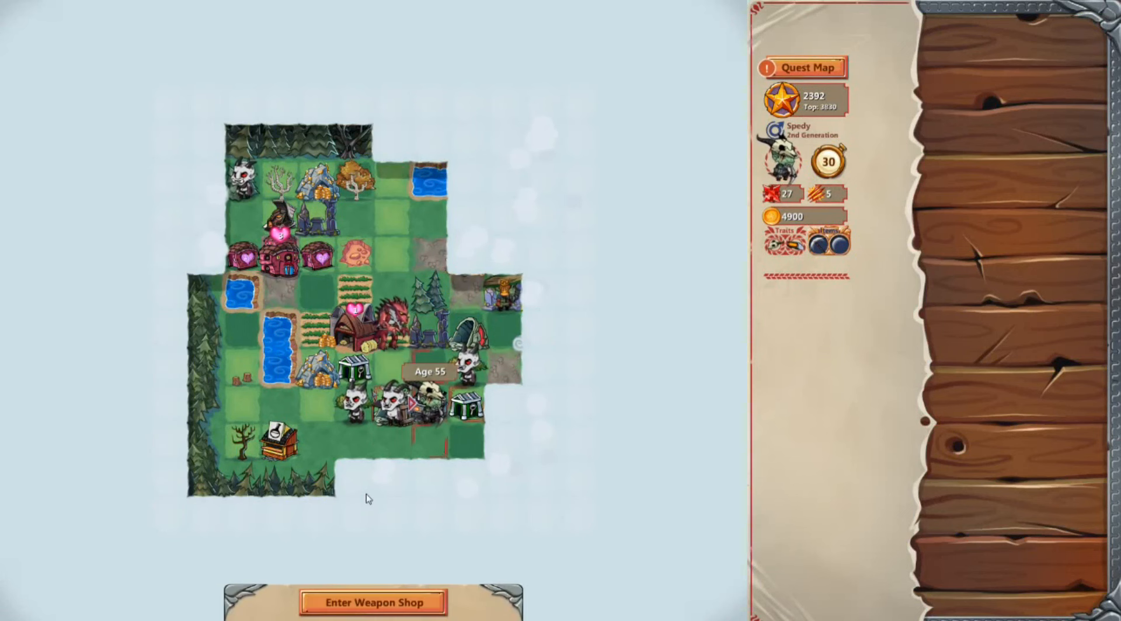
Enter the weapon shop and buy the Steel Bomb, spending 1100 gold
{"action": "left_click", "coordinate": [371, 602]}
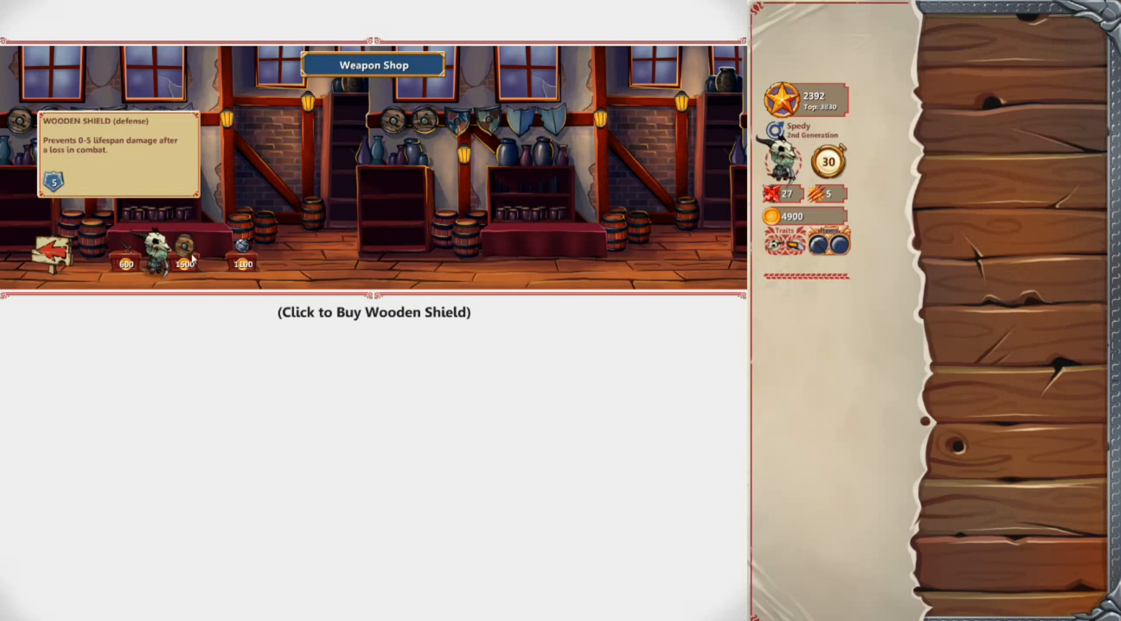
{"action": "mouse_move", "coordinate": [125, 251]}
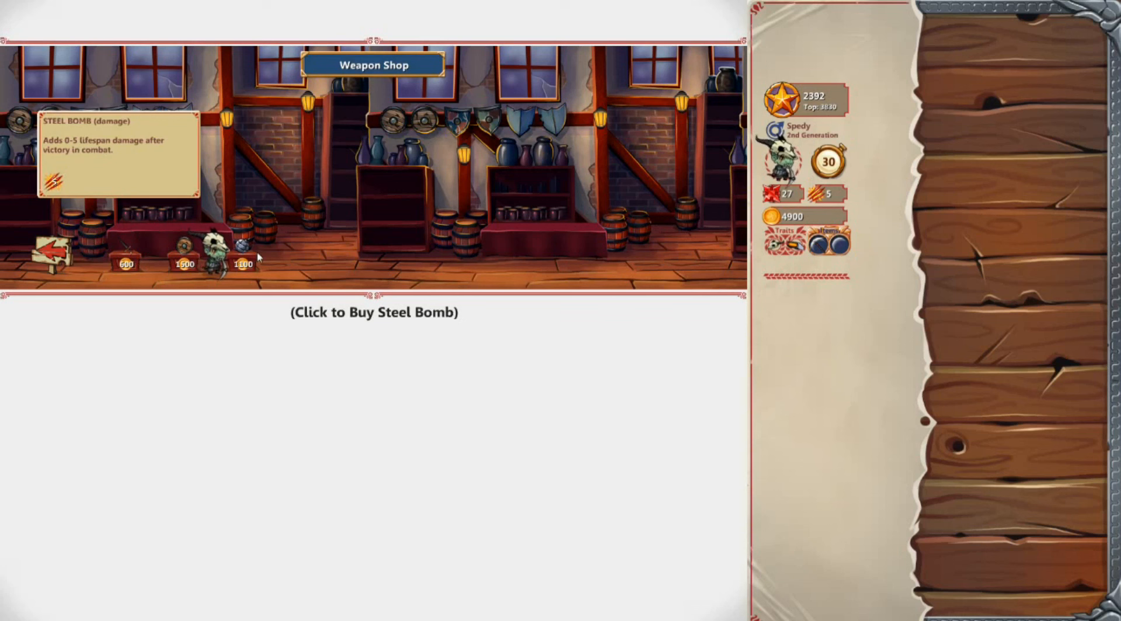
{"action": "mouse_move", "coordinate": [870, 243]}
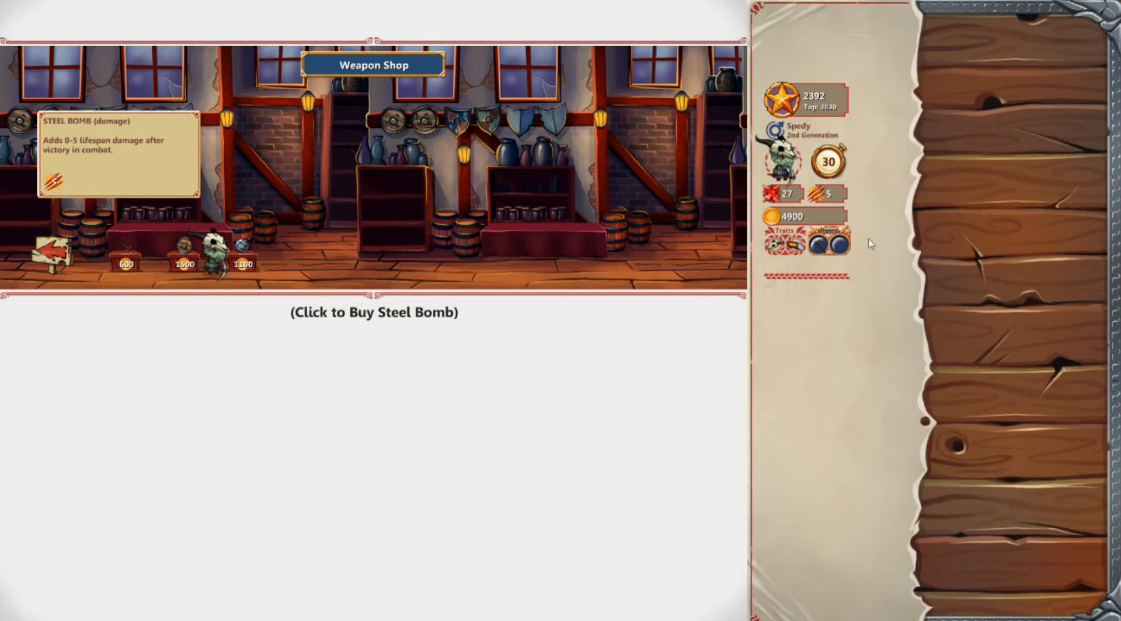
{"action": "mouse_move", "coordinate": [818, 248]}
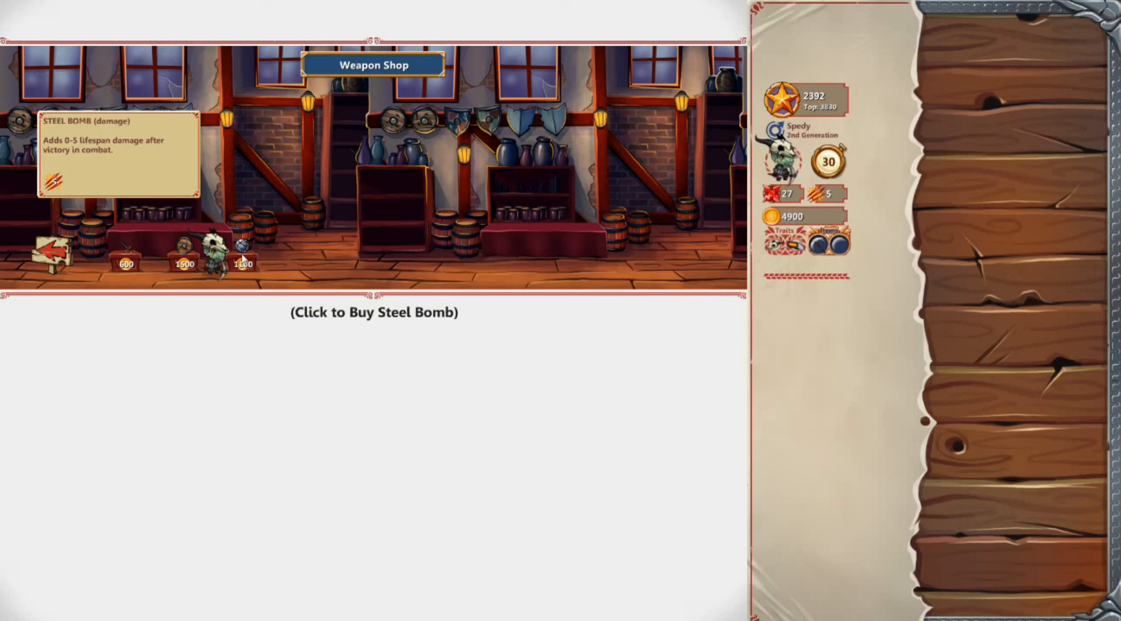
{"action": "left_click", "coordinate": [243, 246]}
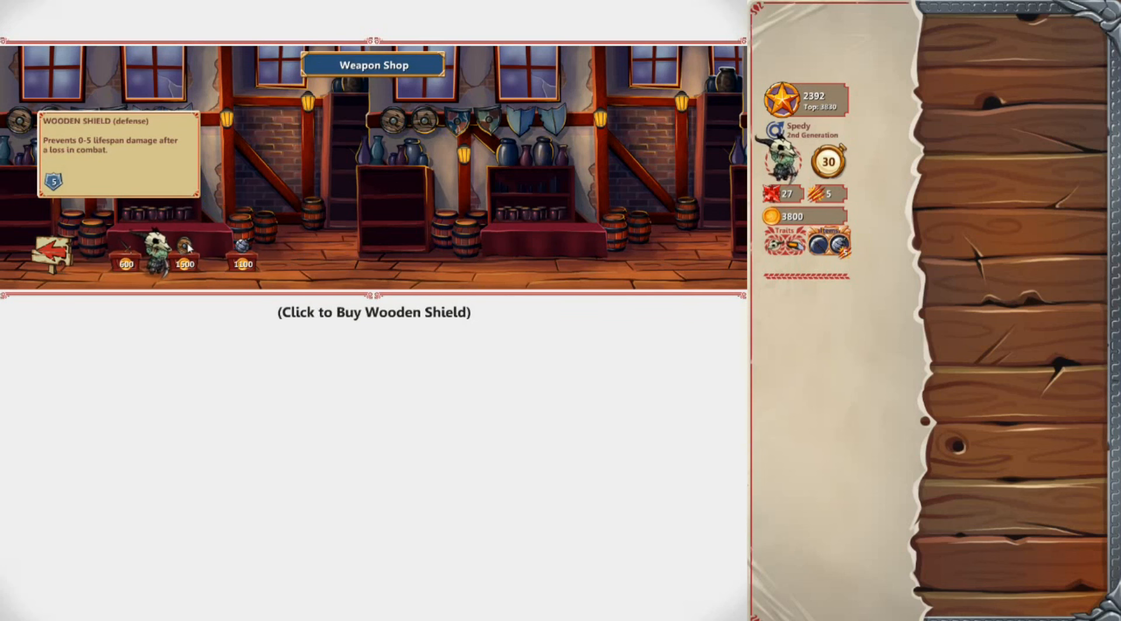
{"action": "mouse_move", "coordinate": [389, 409]}
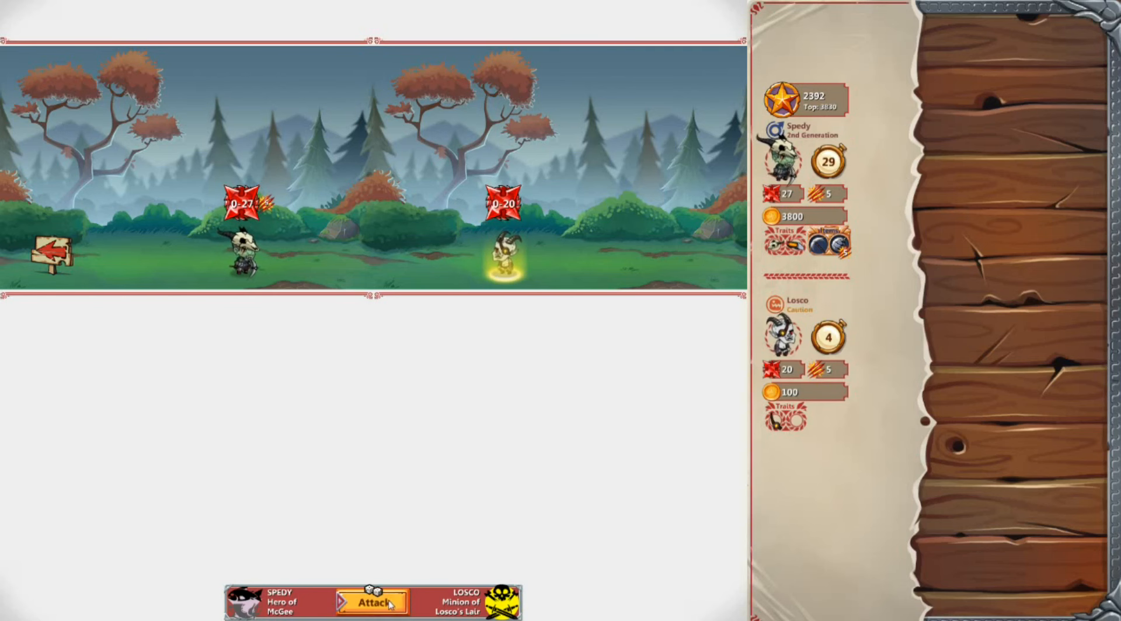
Attack Losco and then Bertbert, completing the Clear All Lairs quest
{"action": "left_click", "coordinate": [372, 601]}
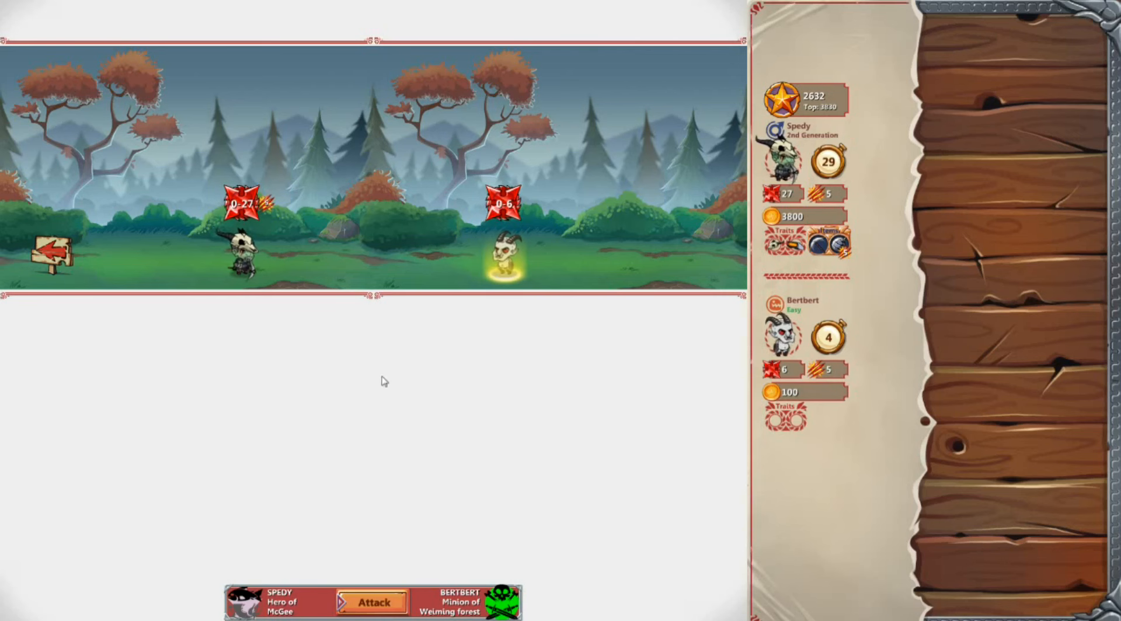
{"action": "left_click", "coordinate": [372, 602]}
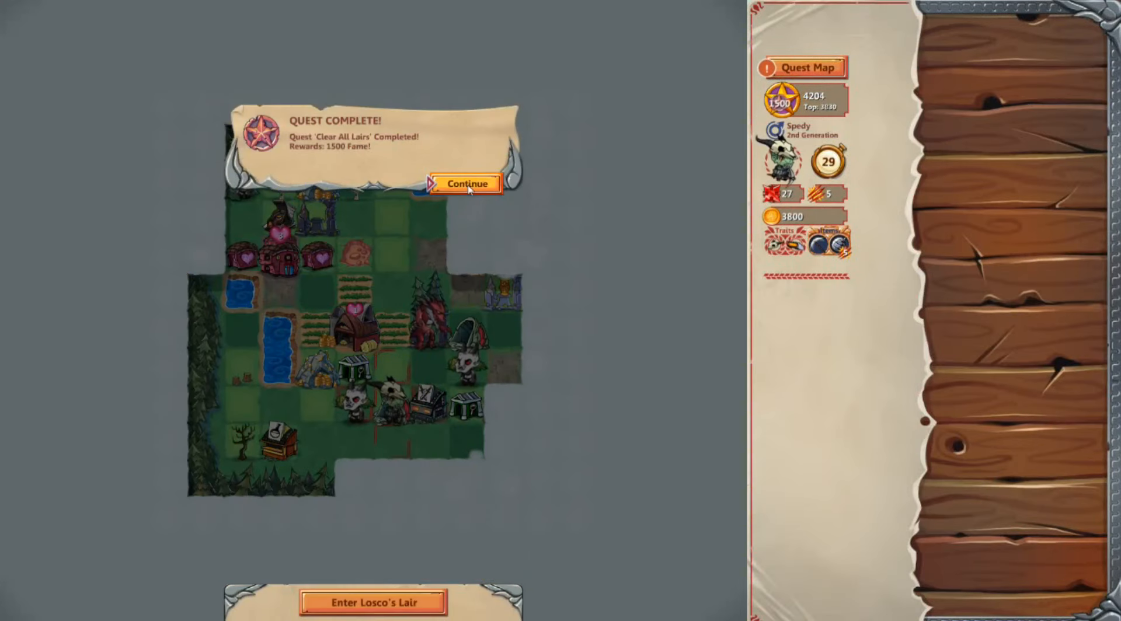
Dismiss the quest notice, battle forest minions Pontu and Ieake, then resolve the Traits Full choice
{"action": "left_click", "coordinate": [465, 184]}
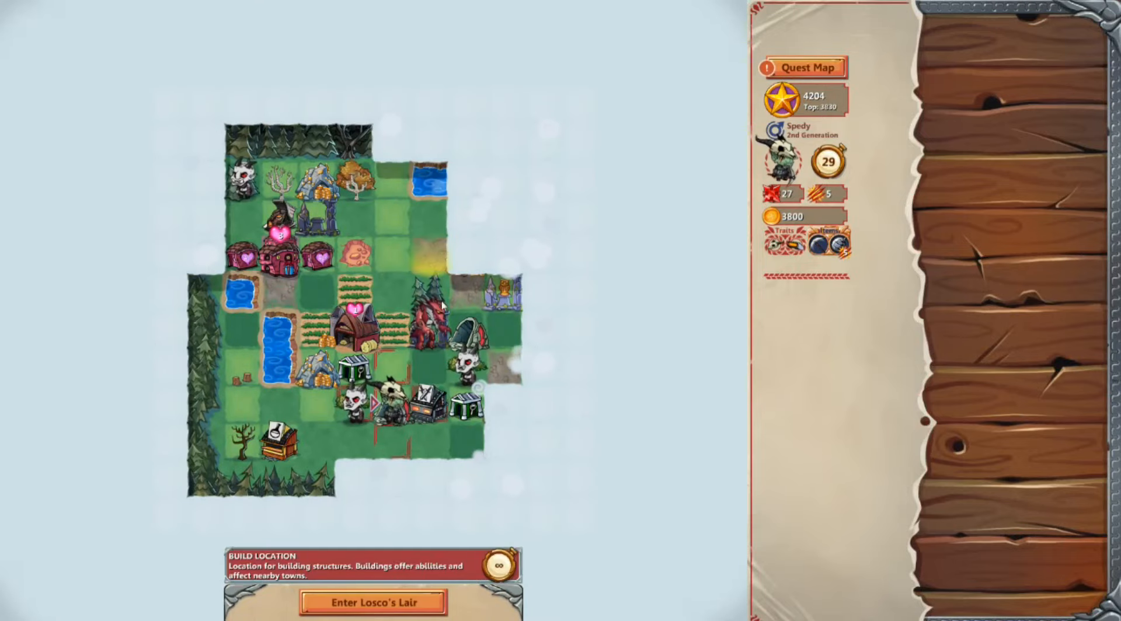
{"action": "left_click", "coordinate": [371, 603]}
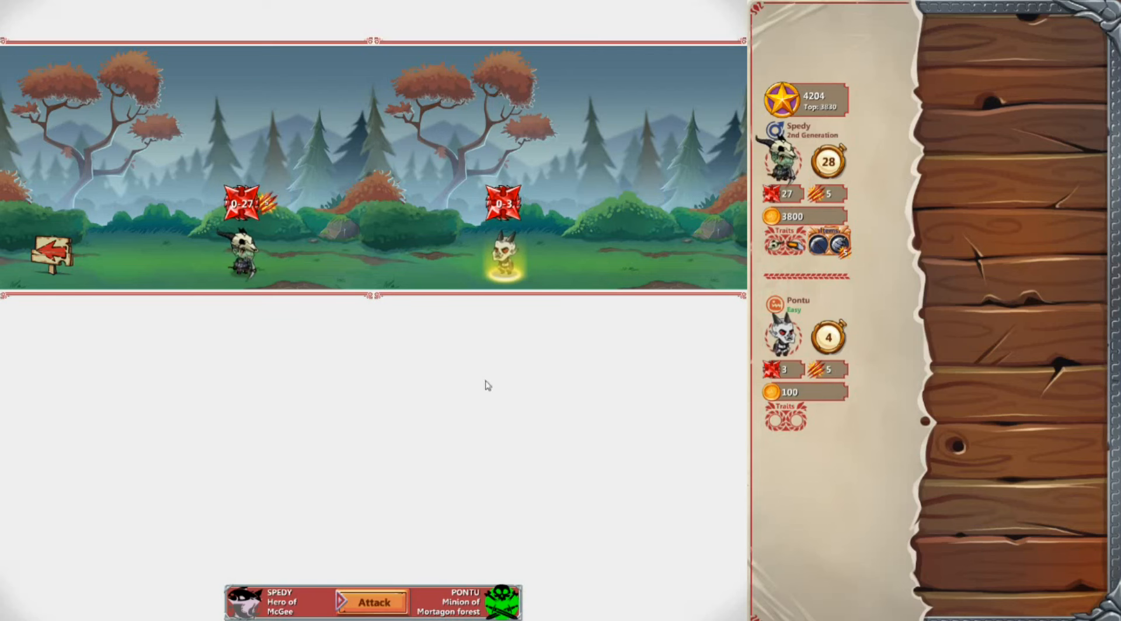
{"action": "left_click", "coordinate": [371, 601]}
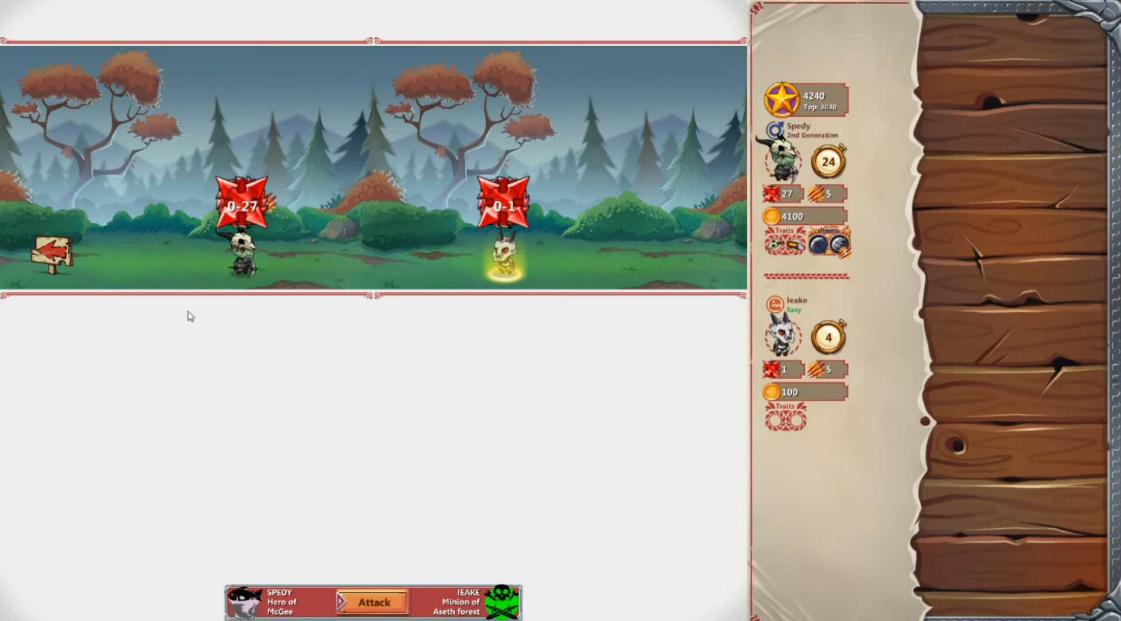
{"action": "left_click", "coordinate": [372, 603]}
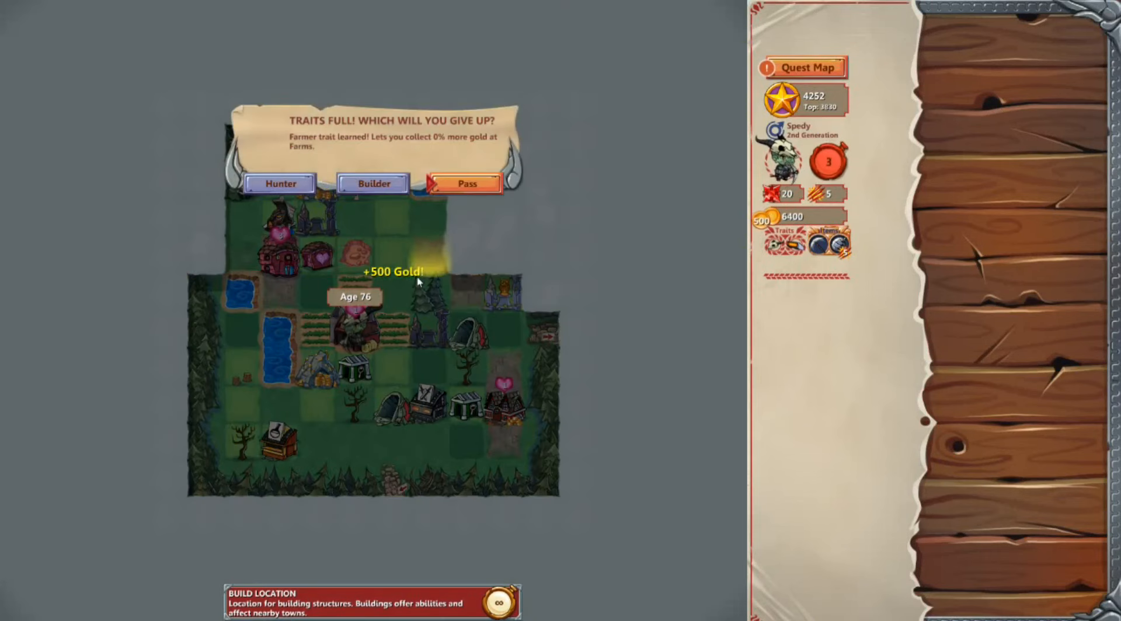
{"action": "left_click", "coordinate": [466, 184]}
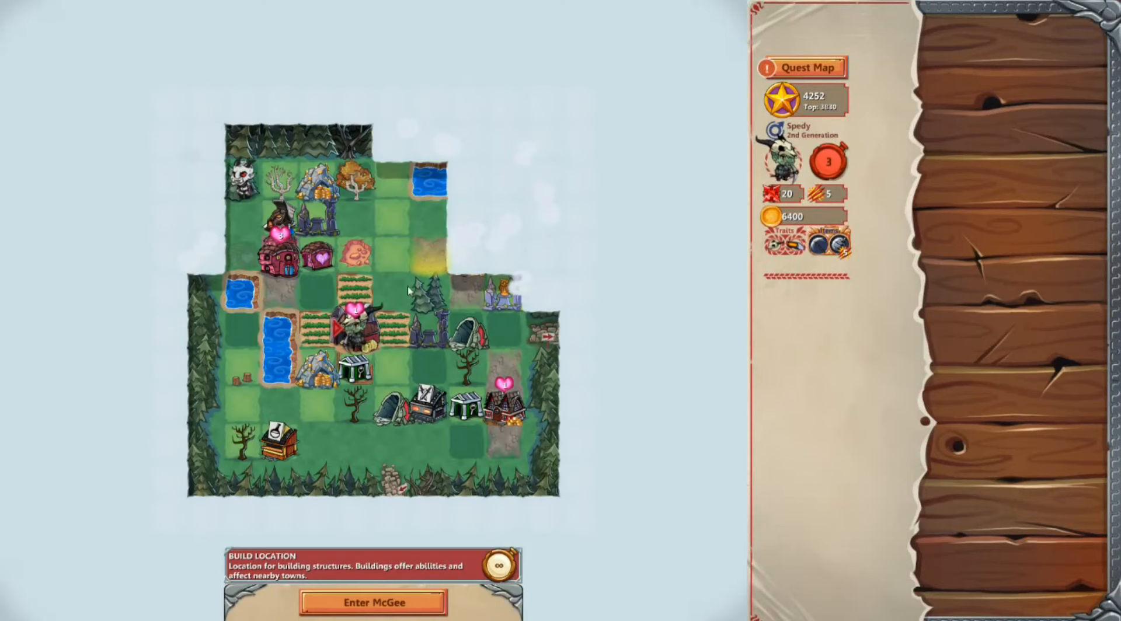
Enter McGee Ranch, walk over to Katy and pick her as Spedy's mate
{"action": "left_click", "coordinate": [372, 602]}
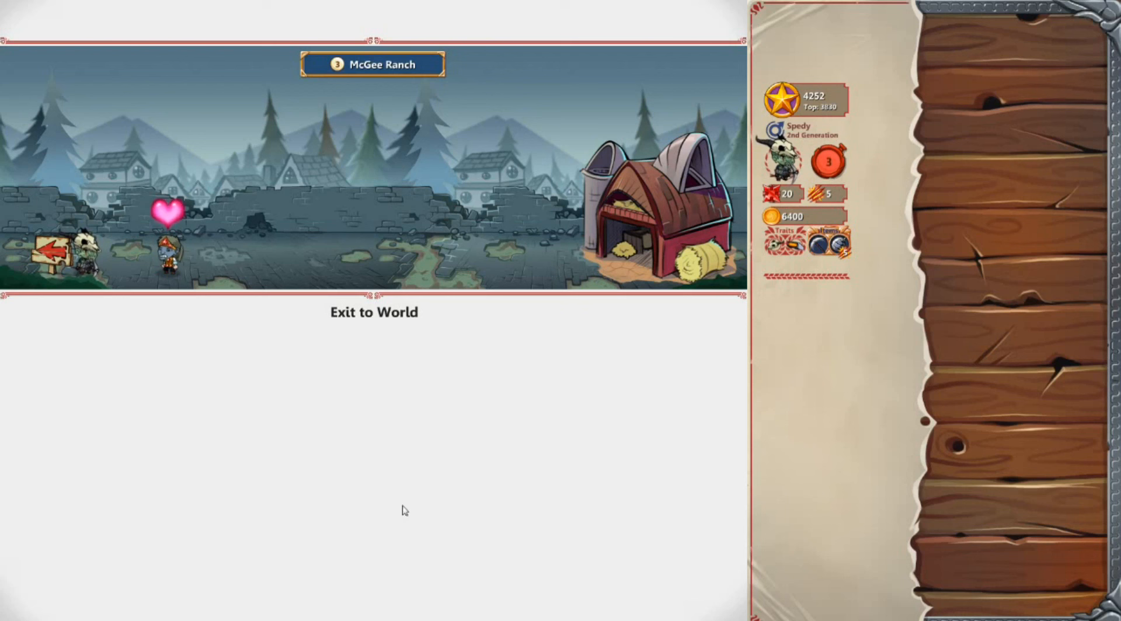
{"action": "left_click", "coordinate": [165, 250]}
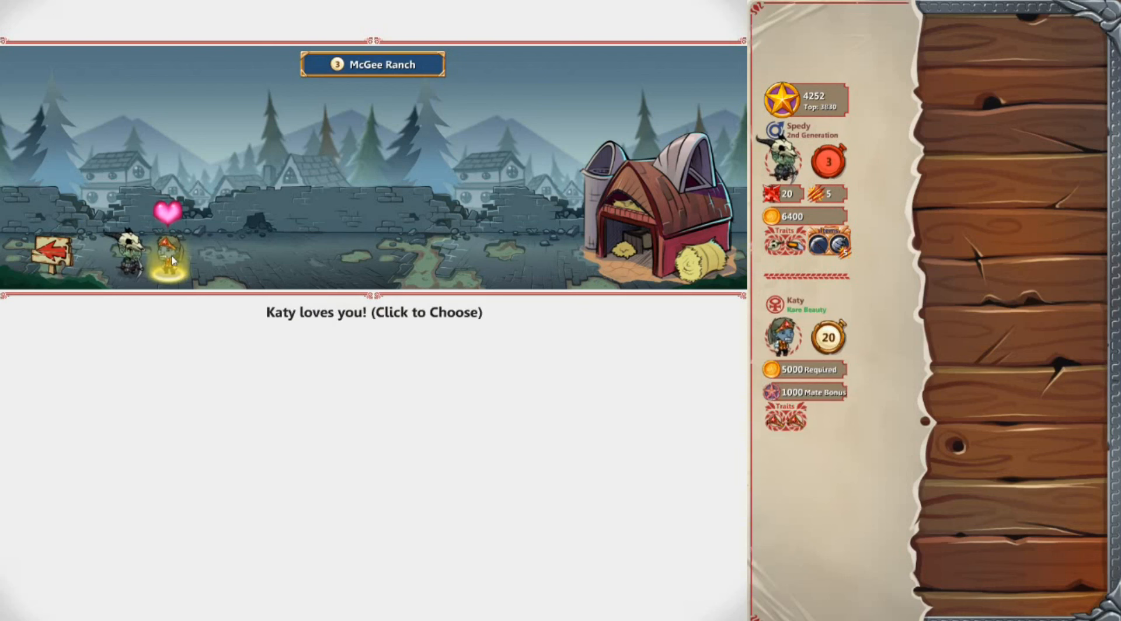
{"action": "left_click", "coordinate": [170, 254]}
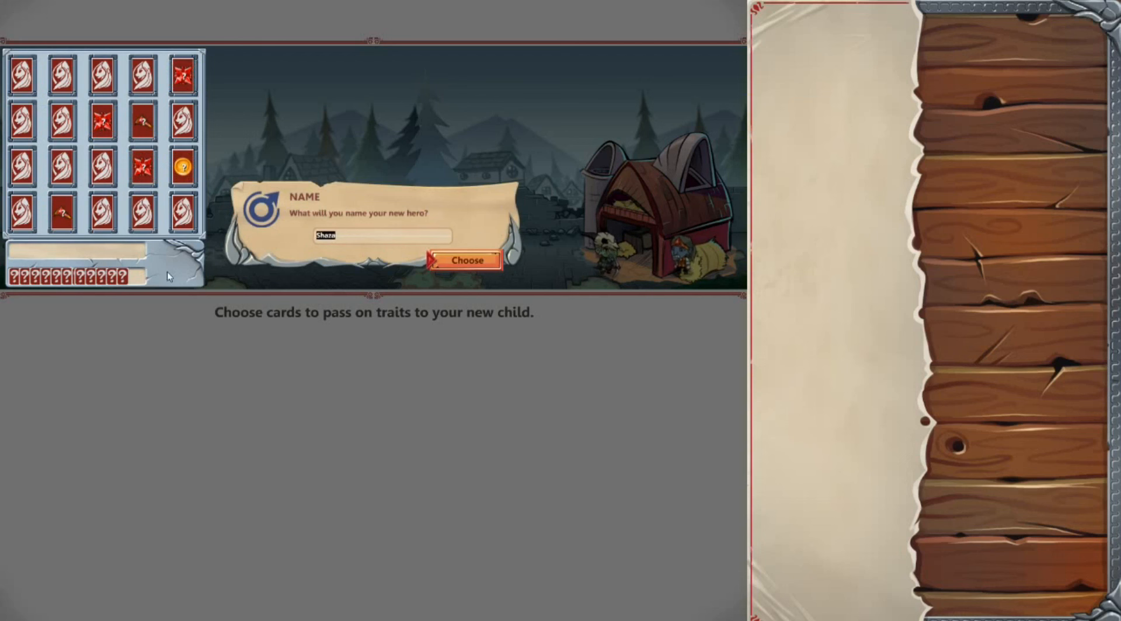
Name the new hero Jarikith and confirm the name
{"action": "type", "text": "Jari"}
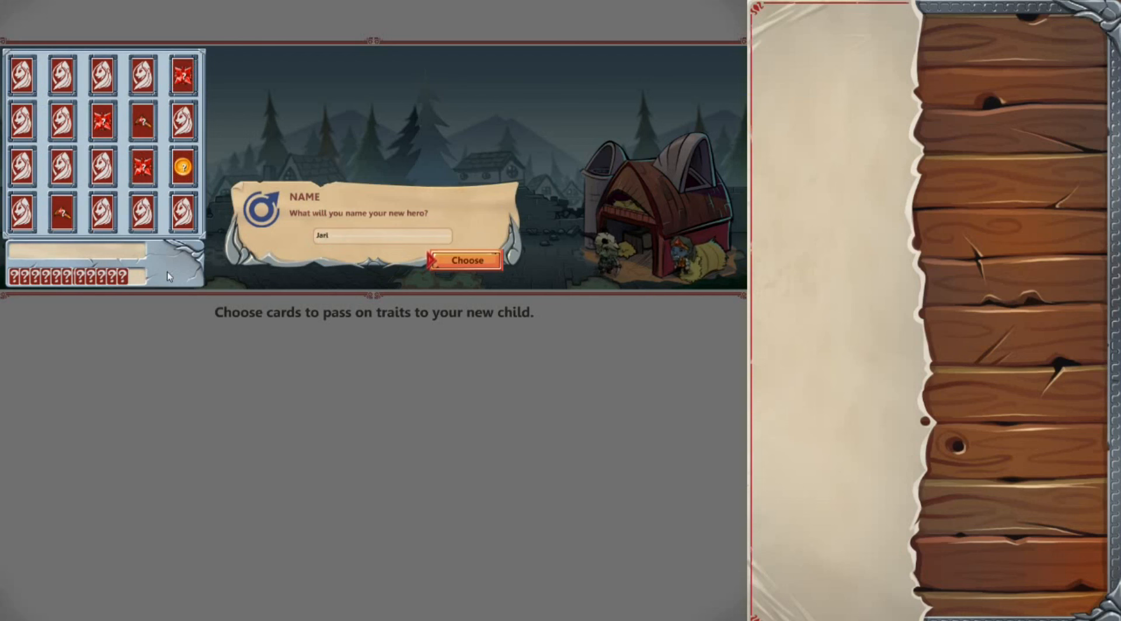
{"action": "type", "text": "kith"}
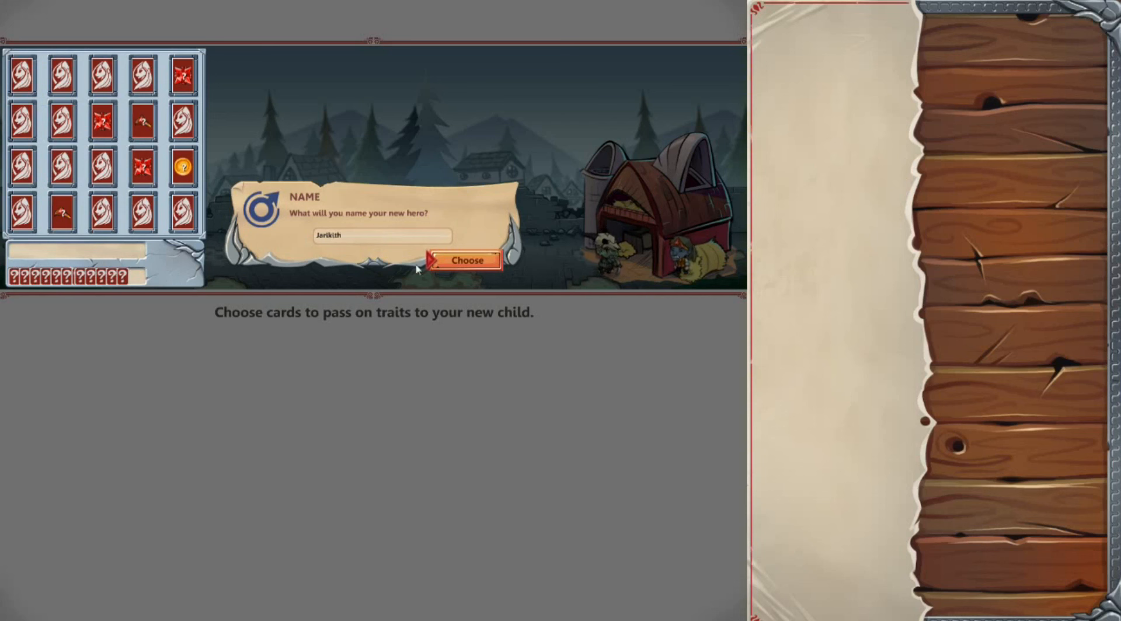
{"action": "left_click", "coordinate": [464, 259]}
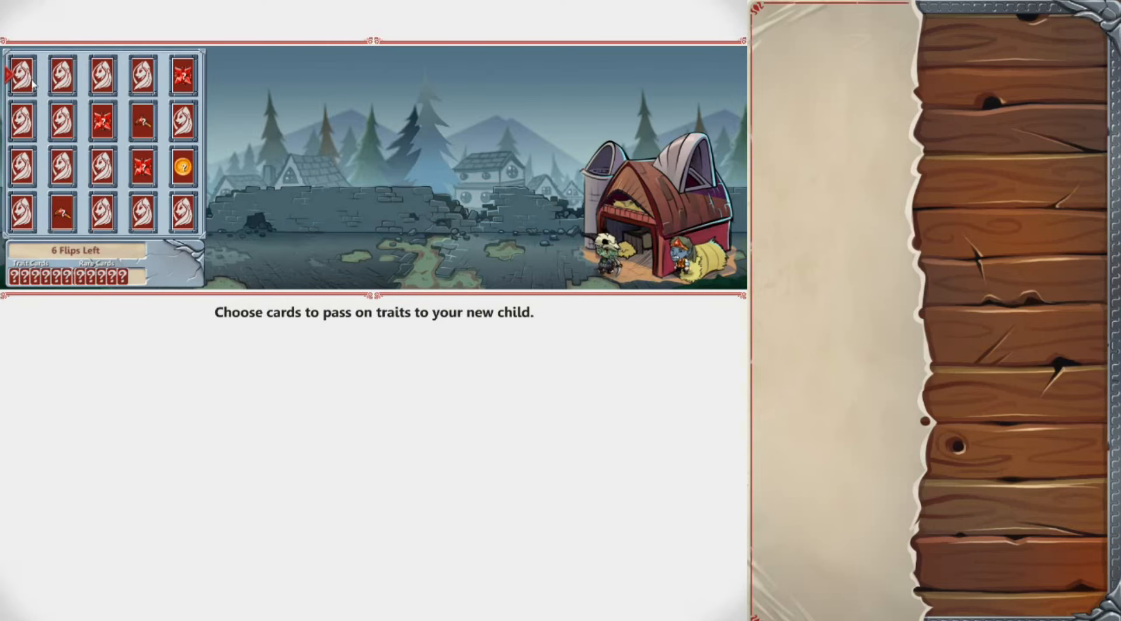
Flip three trait cards for the child, earning the RichBlood trait
{"action": "left_click", "coordinate": [22, 81]}
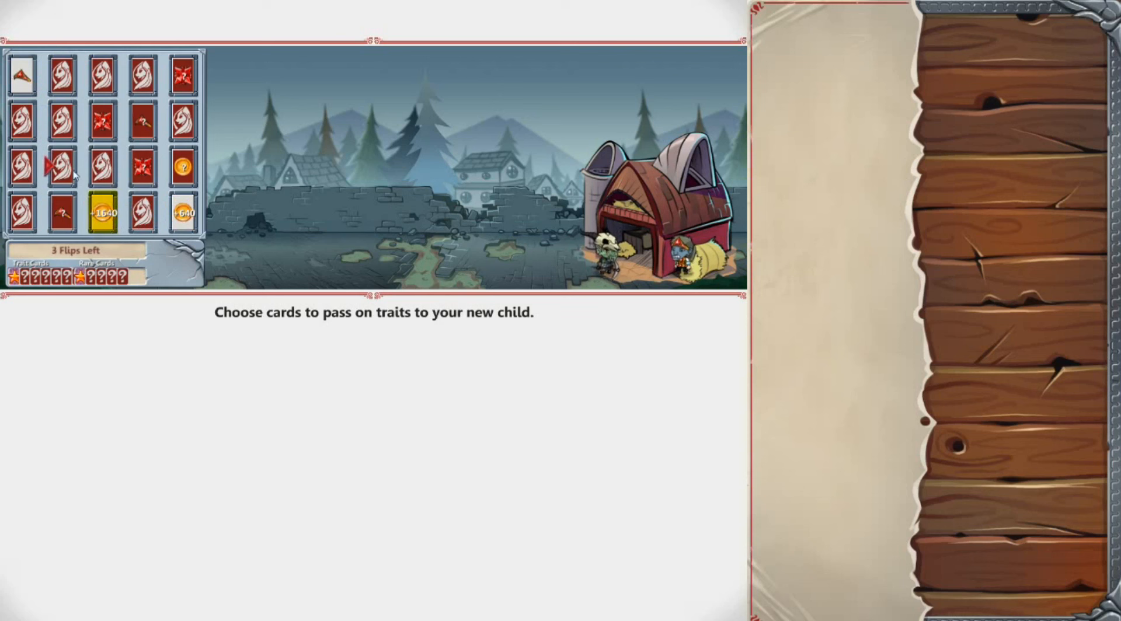
{"action": "left_click", "coordinate": [61, 167]}
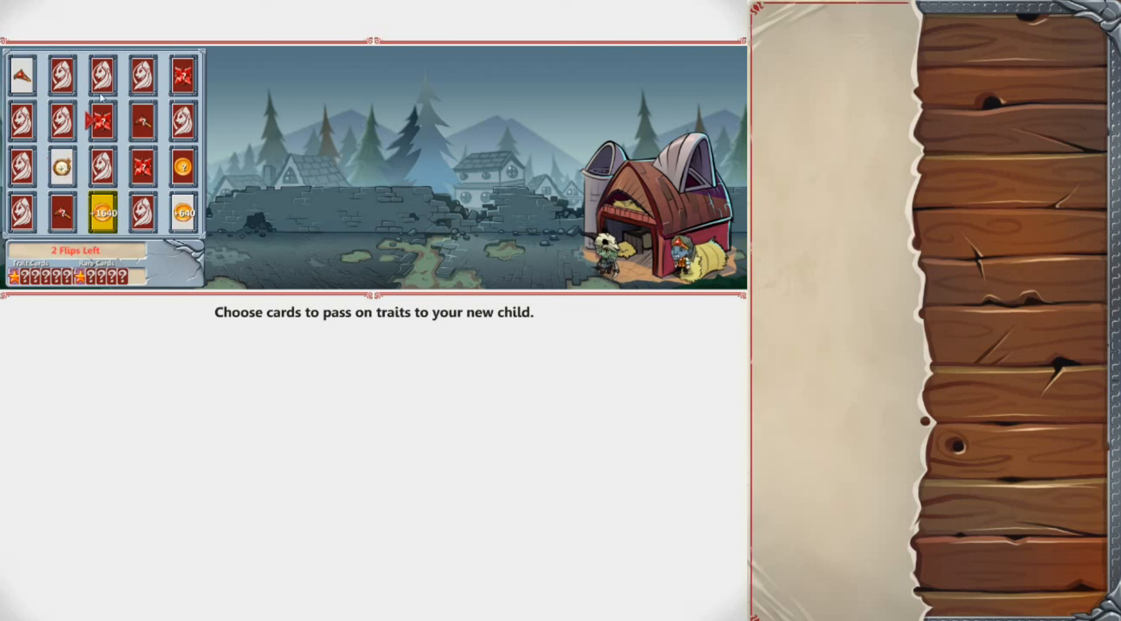
{"action": "left_click", "coordinate": [102, 75]}
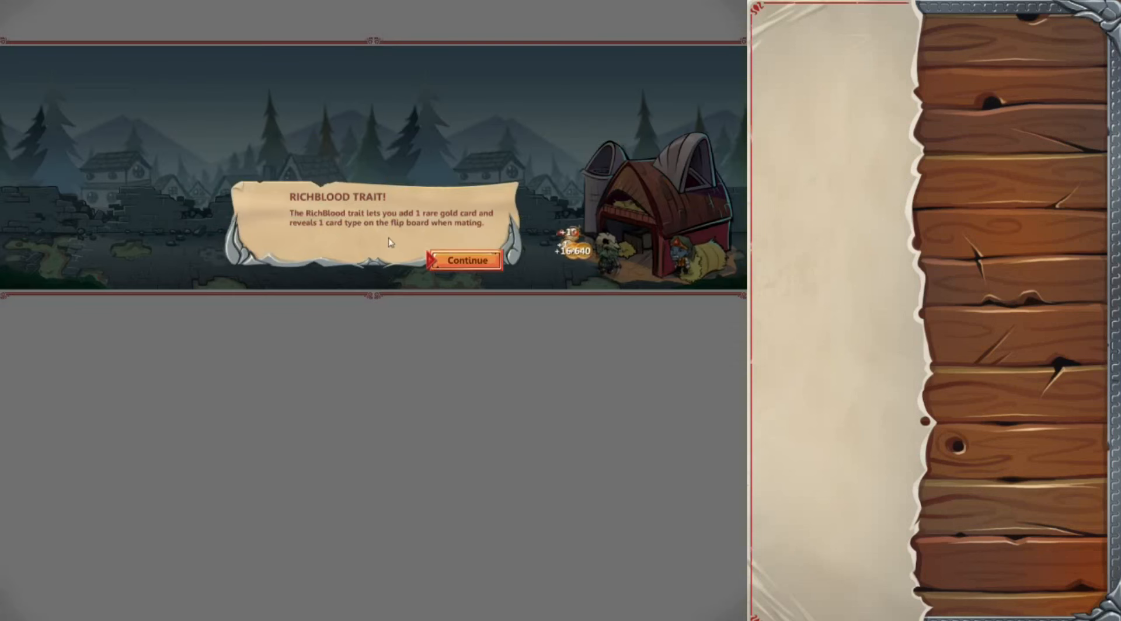
Dismiss the RichBlood, Inheritance, Station Building and World Gossip popups
{"action": "left_click", "coordinate": [465, 259]}
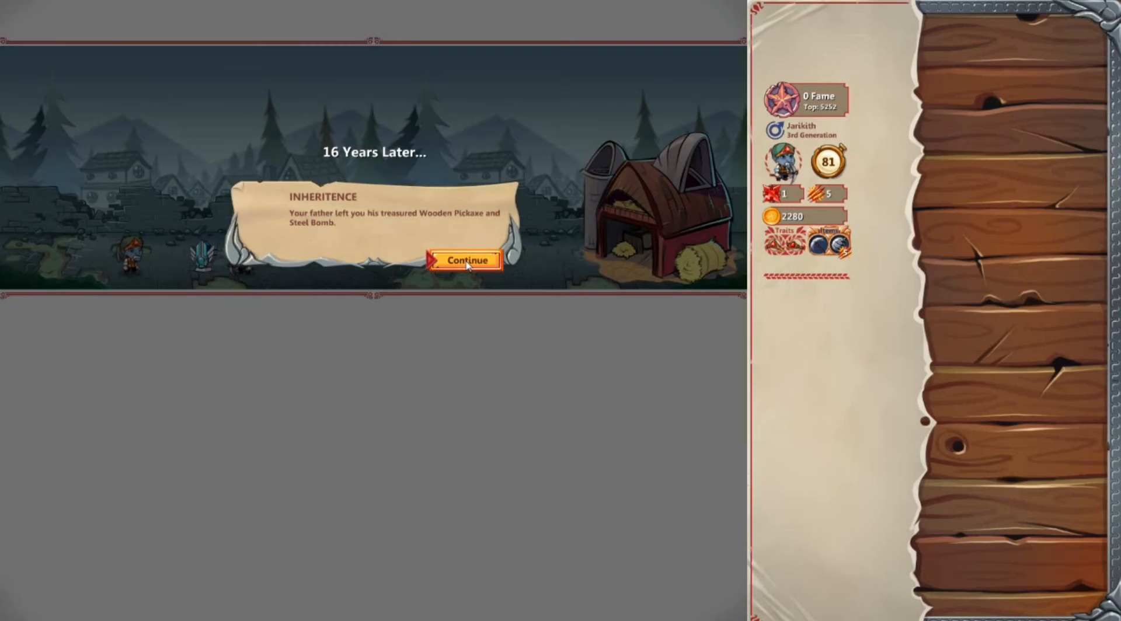
{"action": "left_click", "coordinate": [464, 259]}
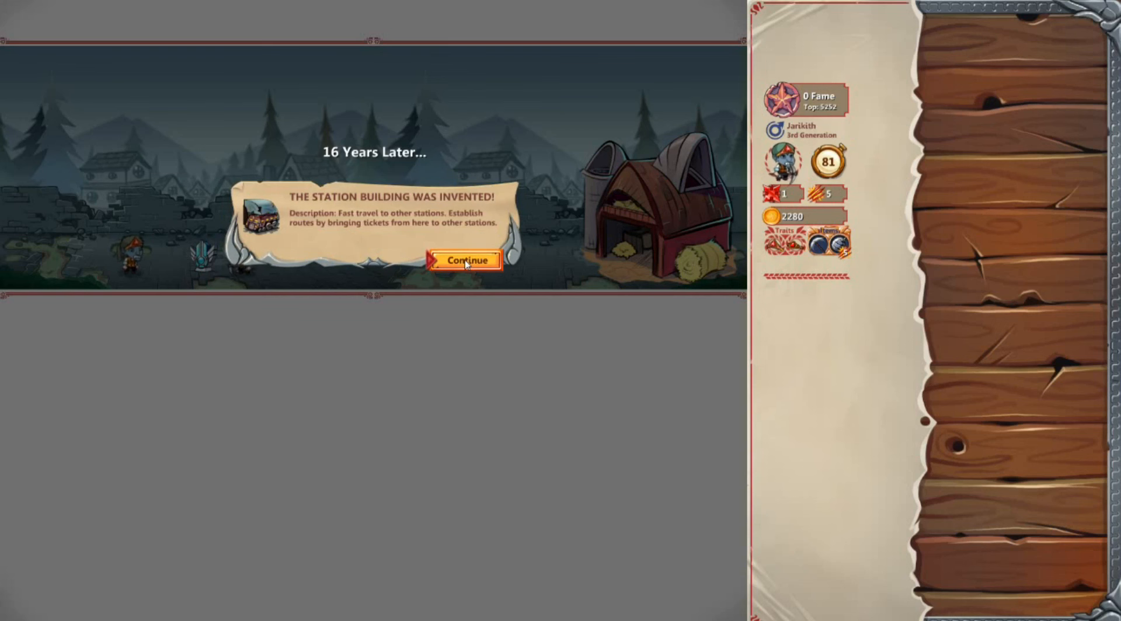
{"action": "left_click", "coordinate": [464, 259]}
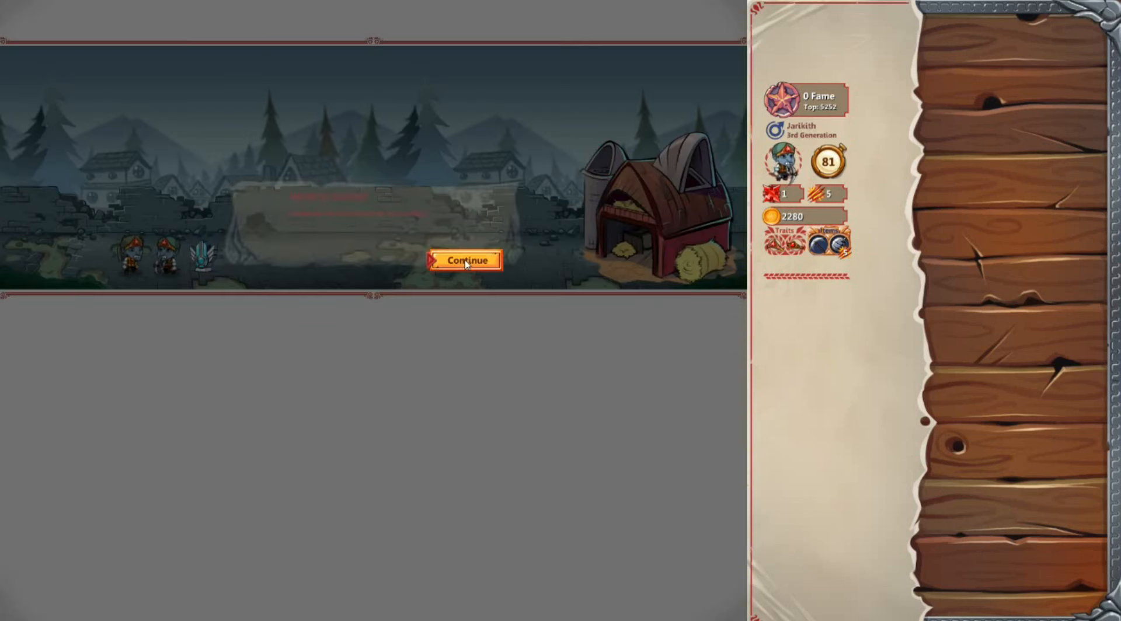
{"action": "left_click", "coordinate": [465, 259]}
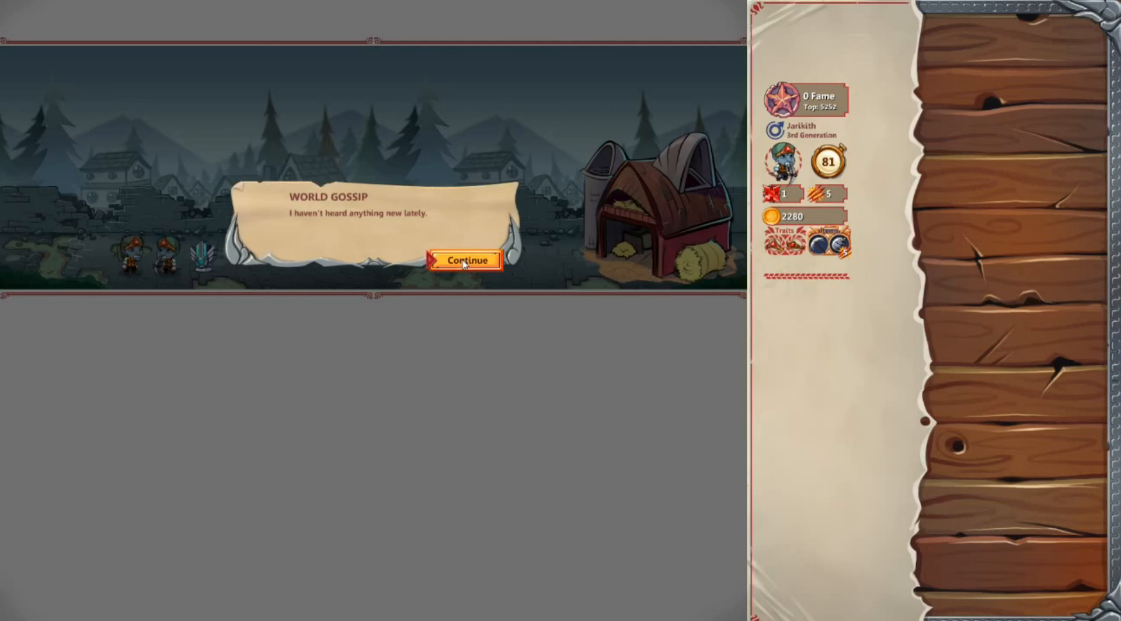
{"action": "left_click", "coordinate": [465, 259]}
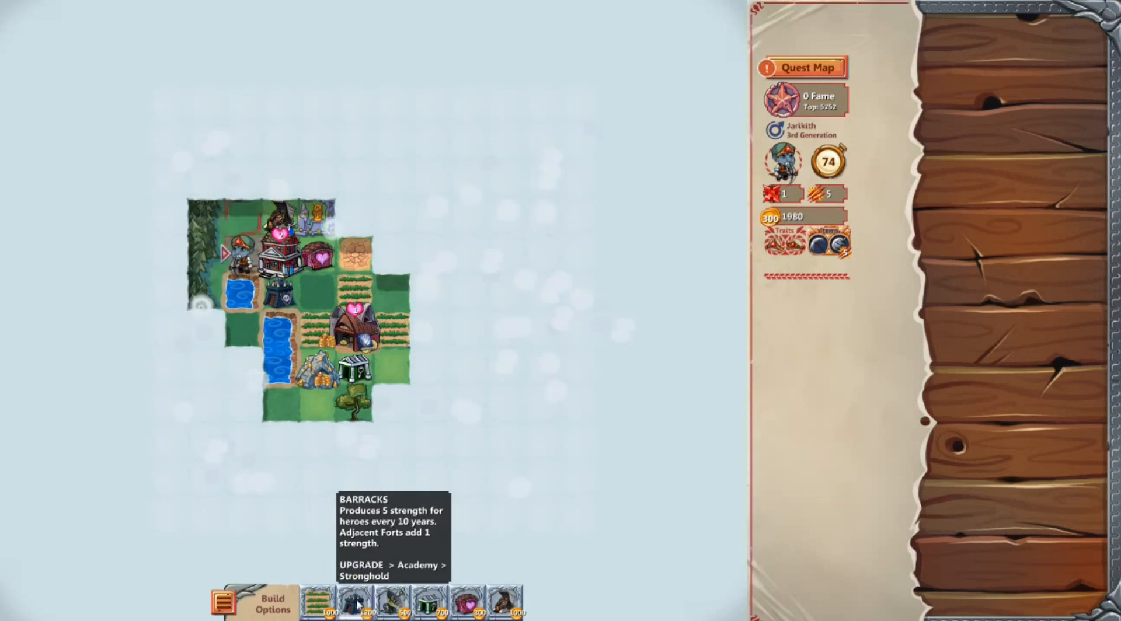
Build a Barracks in town
{"action": "left_click", "coordinate": [354, 604]}
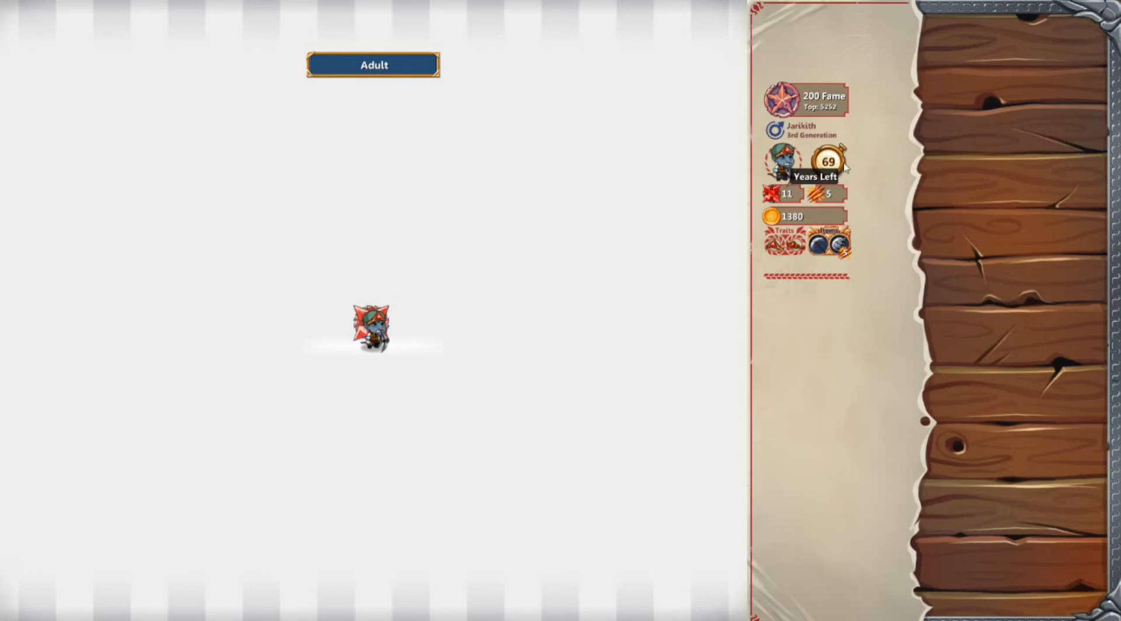
{"action": "mouse_move", "coordinate": [421, 181]}
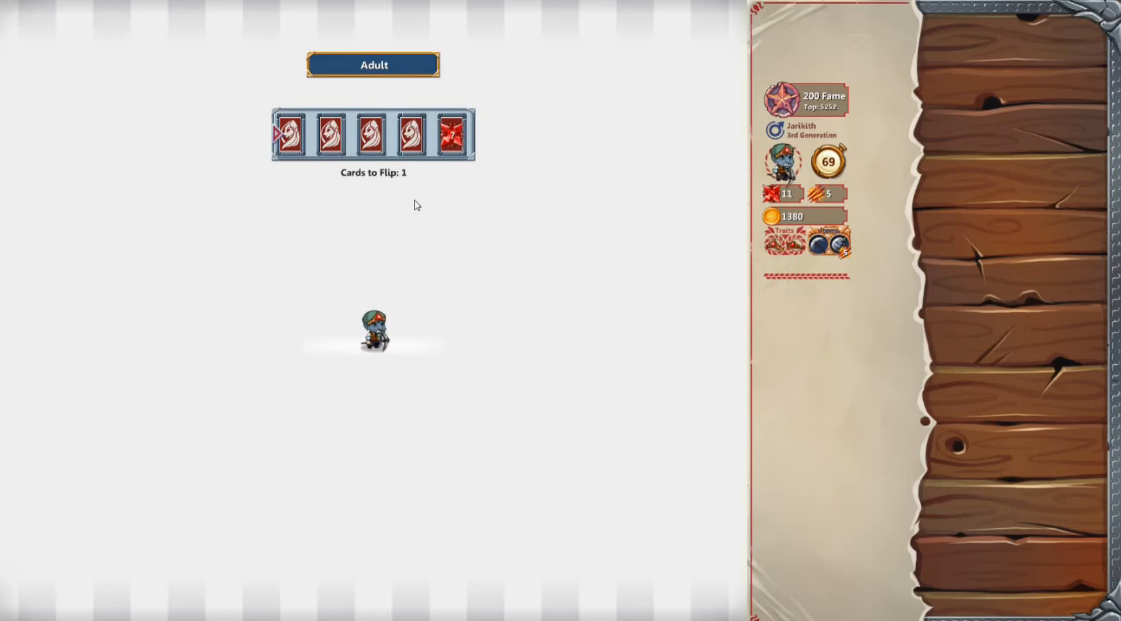
Flip the Adult-stage card on the flip board
{"action": "left_click", "coordinate": [328, 135]}
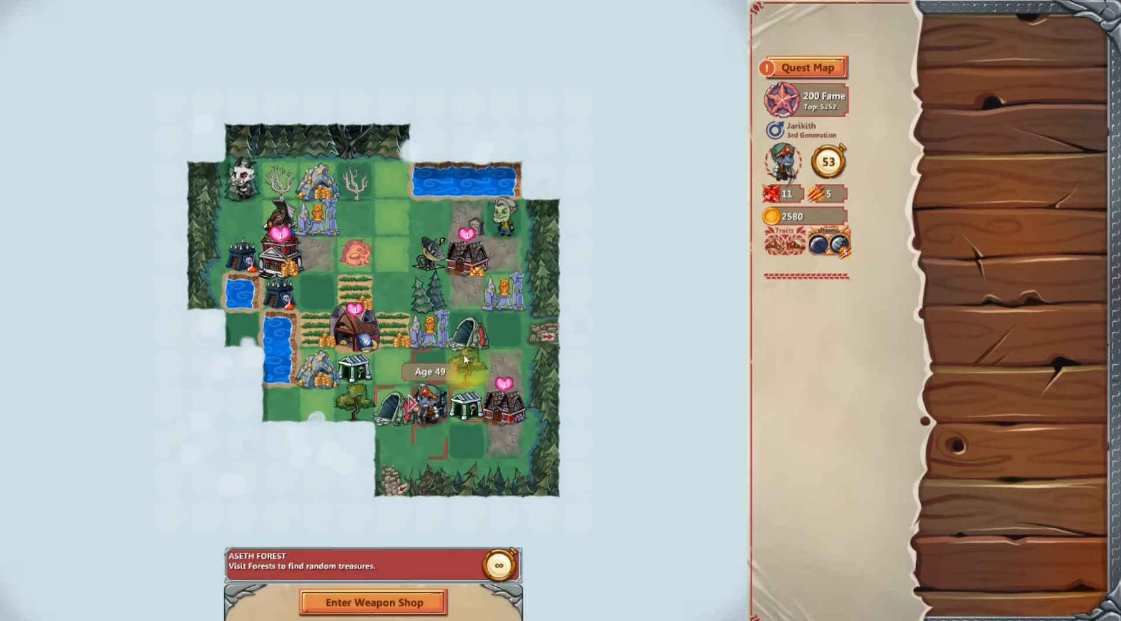
Move Jarikith across the world map until the Midlife card flip appears
{"action": "left_click", "coordinate": [372, 602]}
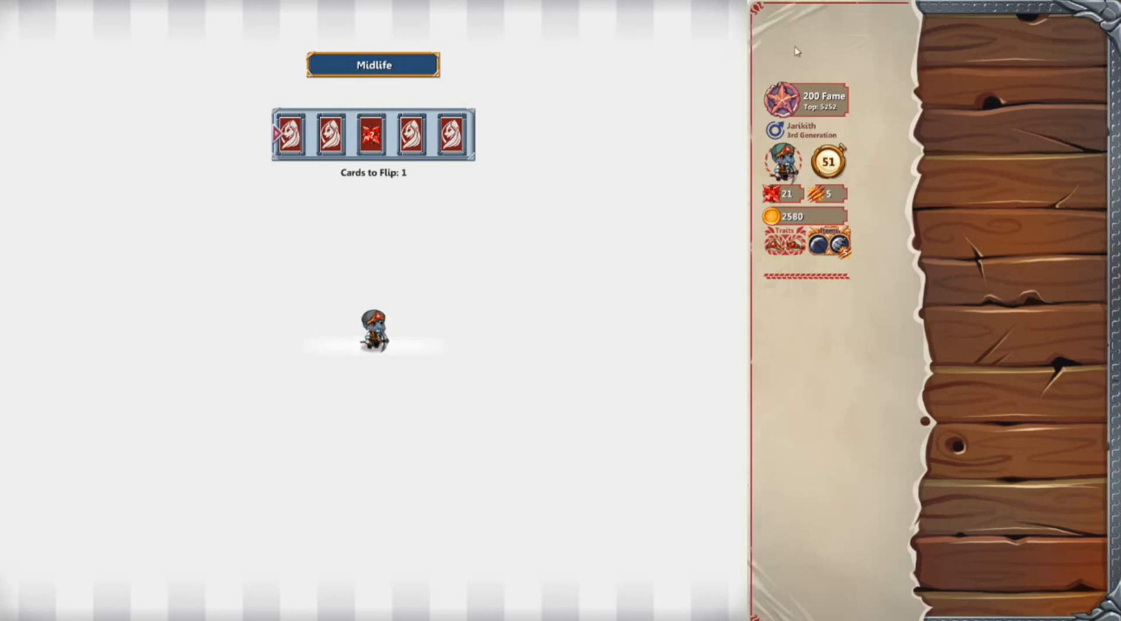
Flip the last Midlife card and return to the world map
{"action": "left_click", "coordinate": [448, 134]}
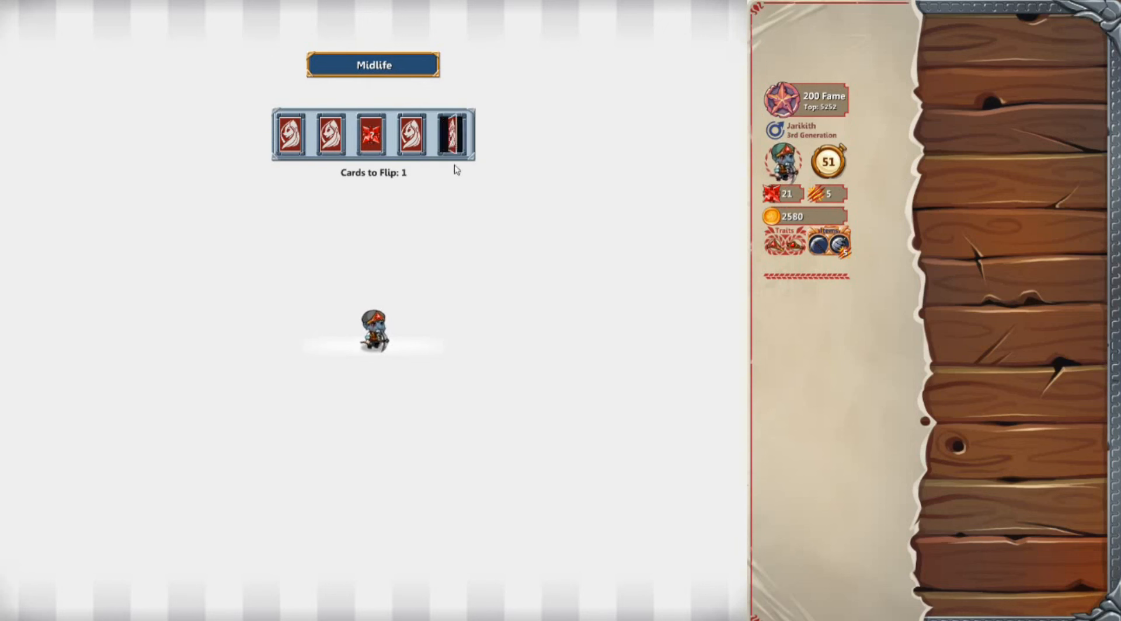
{"action": "left_click", "coordinate": [450, 134]}
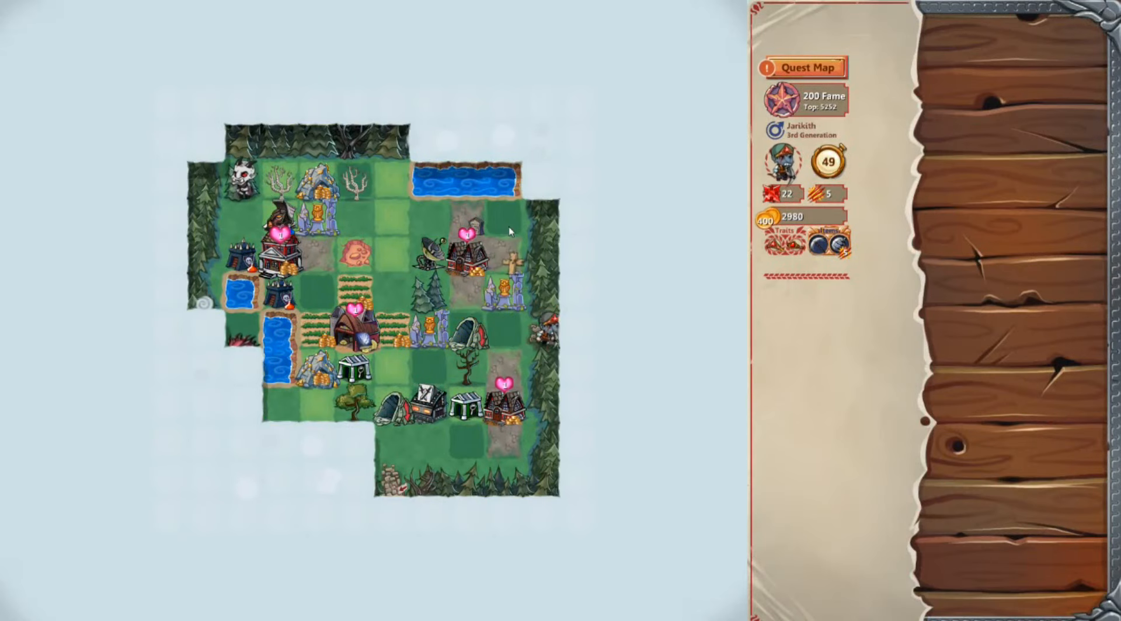
Travel the Hidden Path into the new world and accept the Build a Wonder quest
{"action": "left_click", "coordinate": [800, 67]}
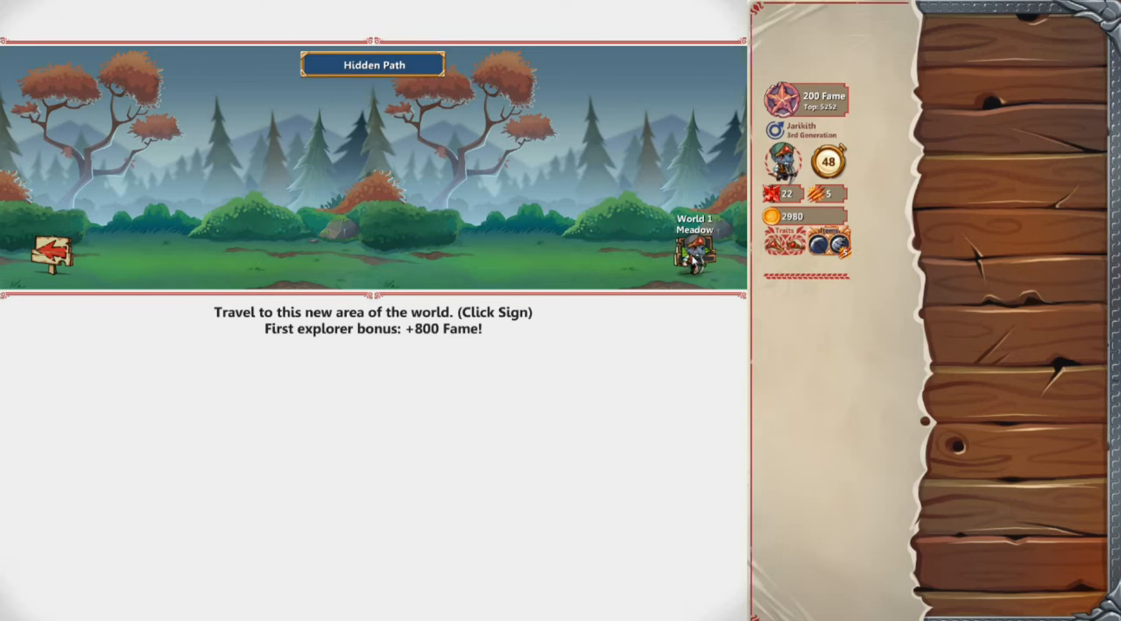
{"action": "left_click", "coordinate": [50, 247]}
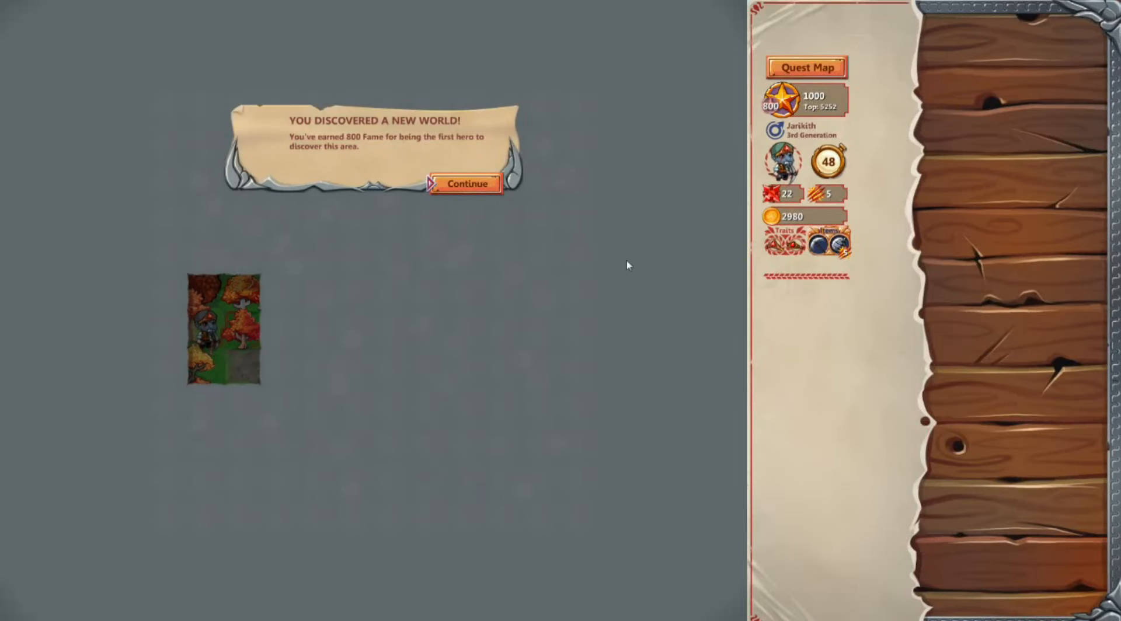
{"action": "left_click", "coordinate": [465, 184]}
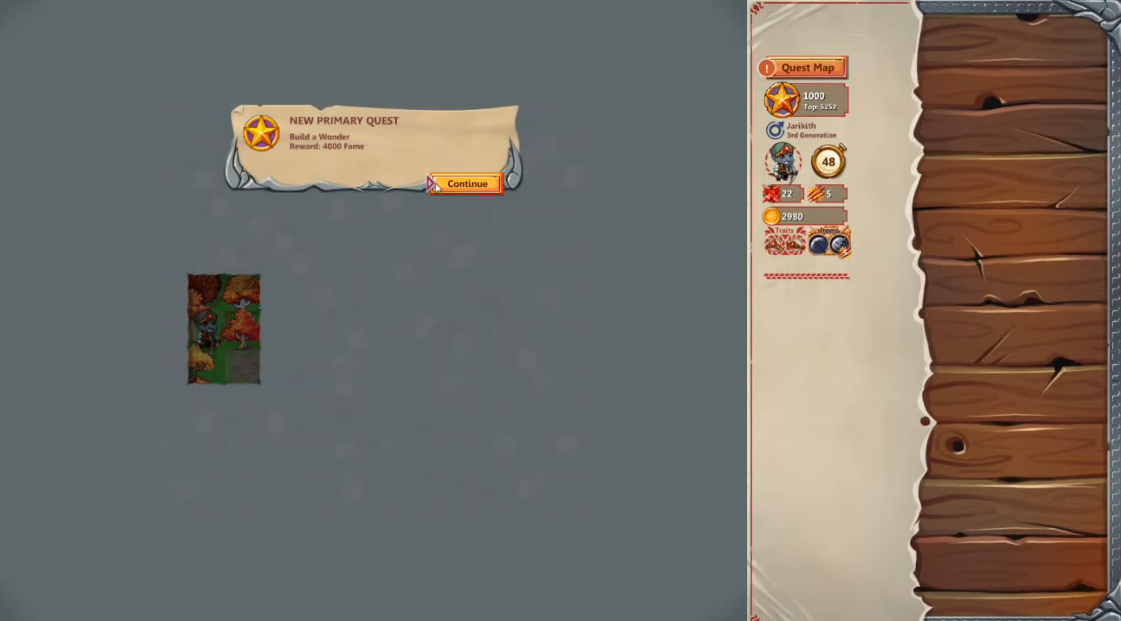
{"action": "left_click", "coordinate": [465, 184]}
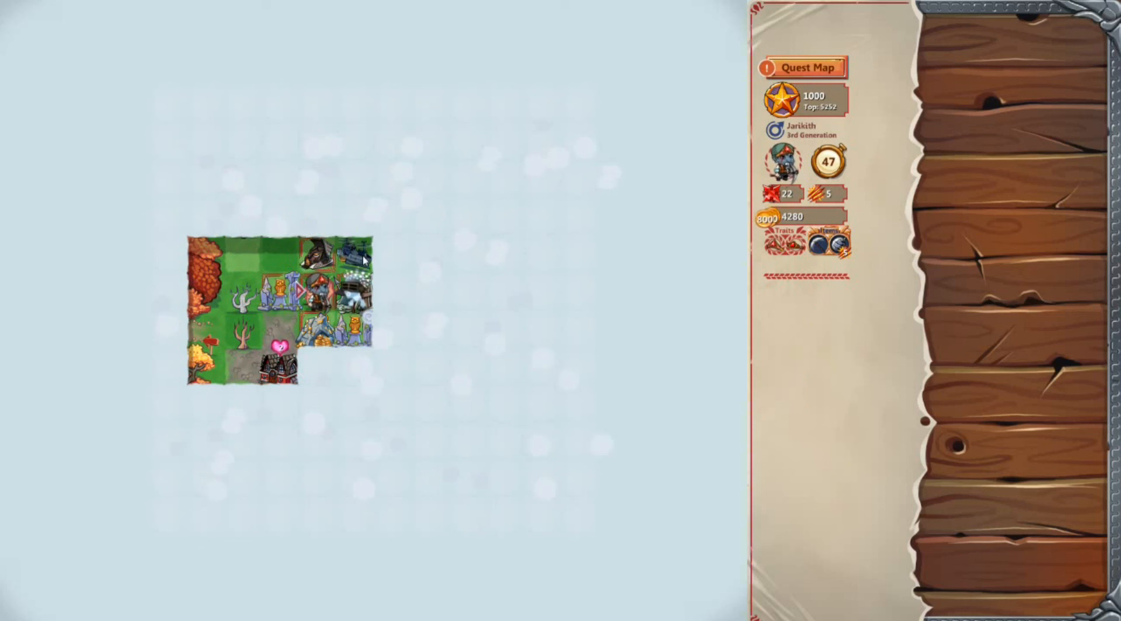
Move onto the minion Wimast's tile to start the battle
{"action": "left_click", "coordinate": [350, 293]}
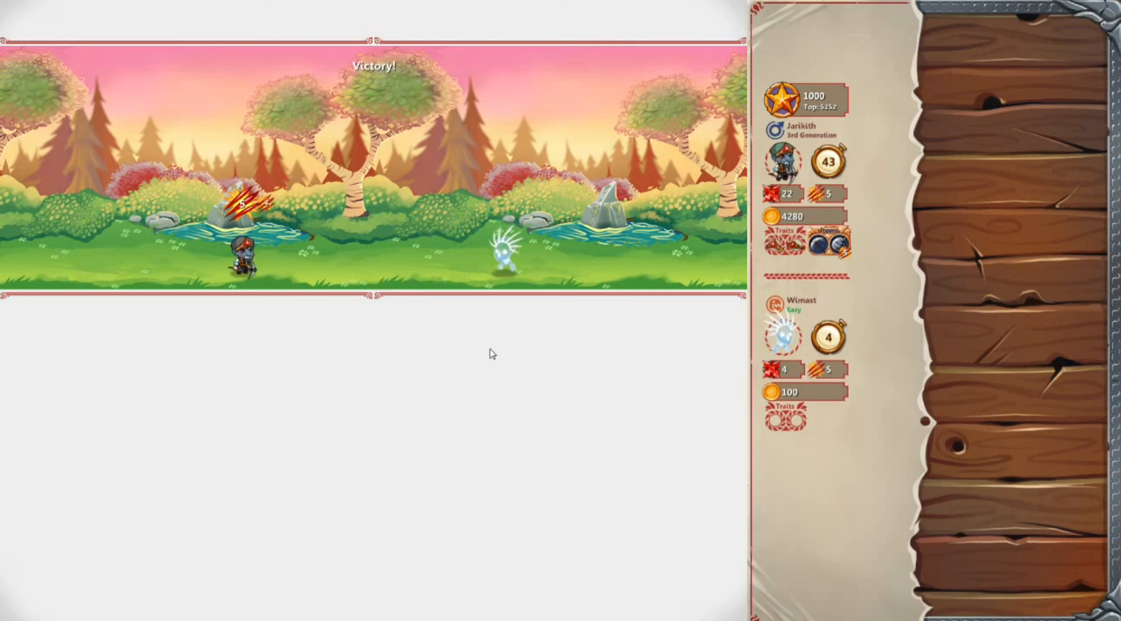
{"action": "mouse_move", "coordinate": [421, 365]}
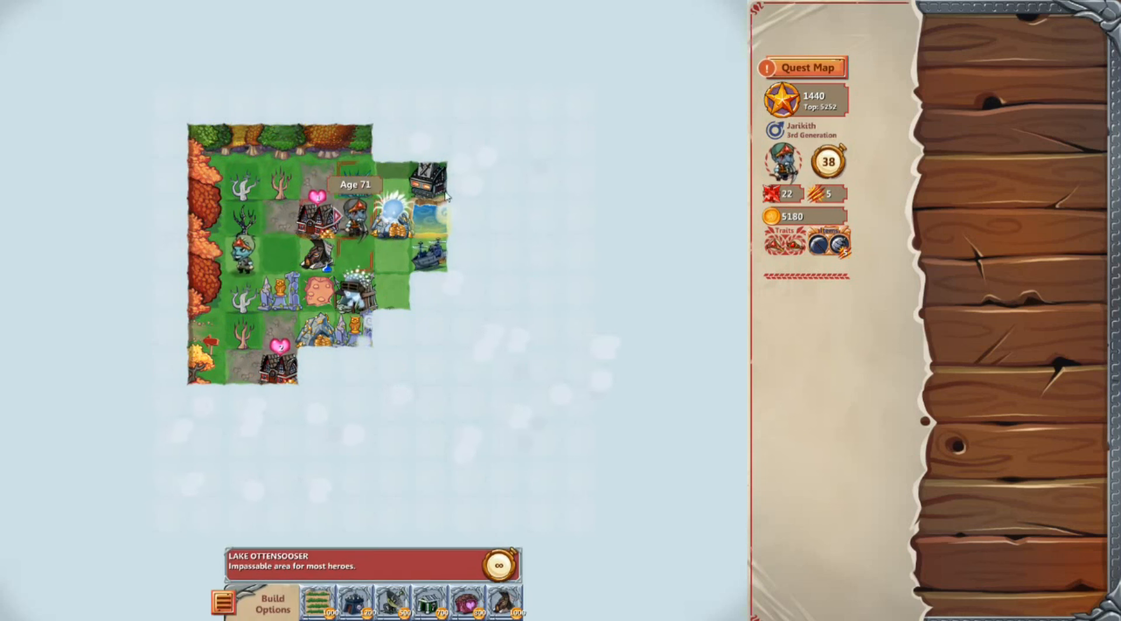
Move onto Mastbug's tile and attack the minion
{"action": "left_click", "coordinate": [389, 229]}
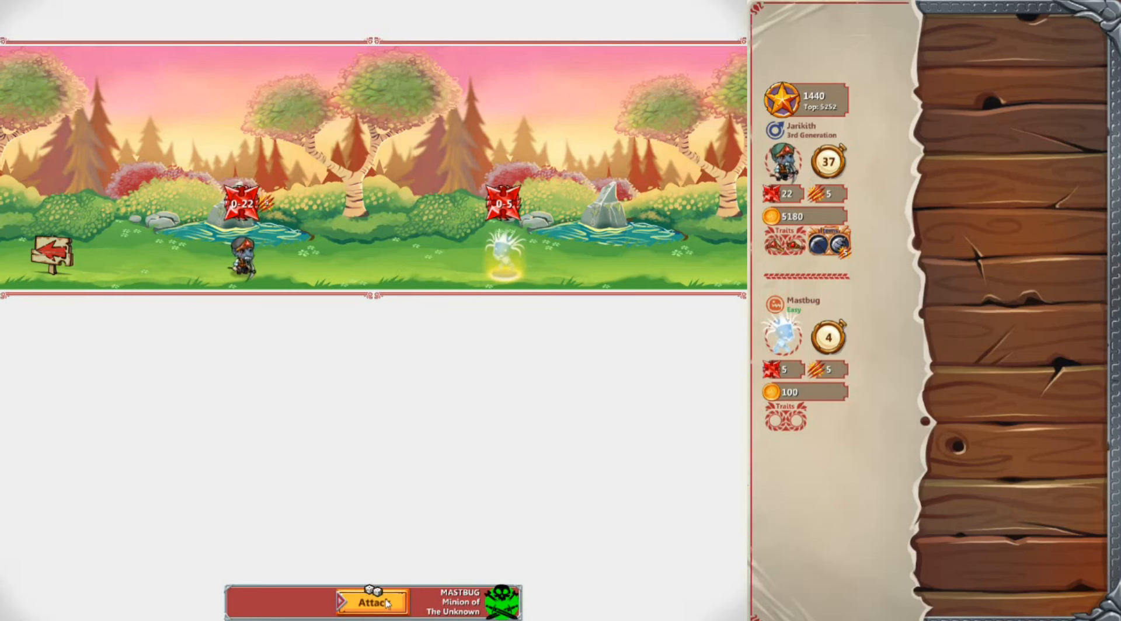
{"action": "left_click", "coordinate": [372, 601]}
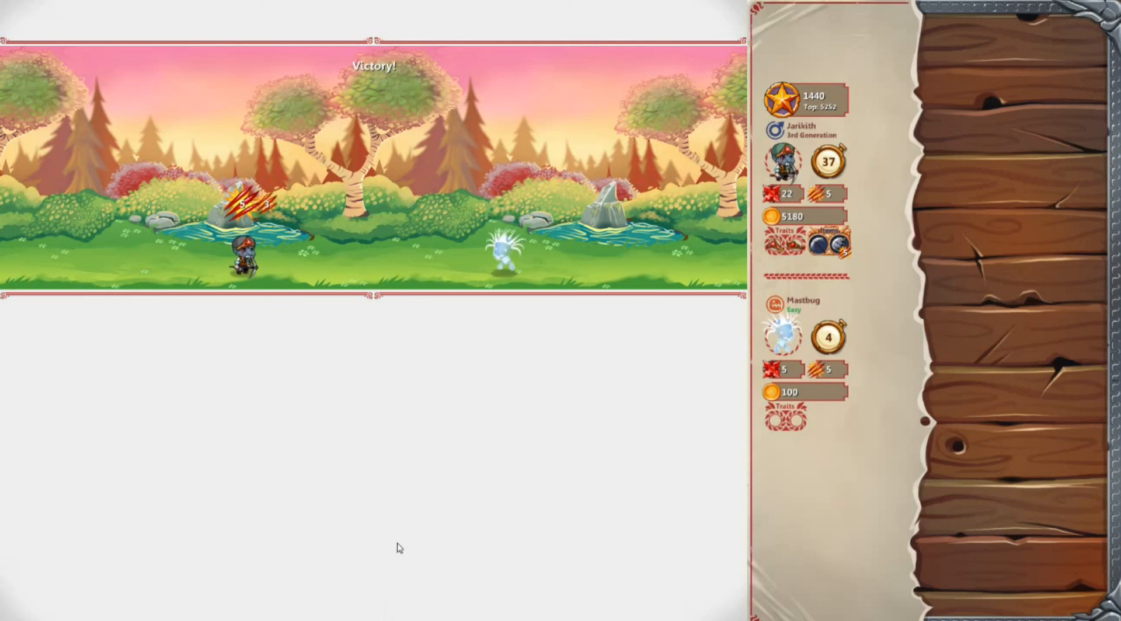
{"action": "mouse_move", "coordinate": [379, 519]}
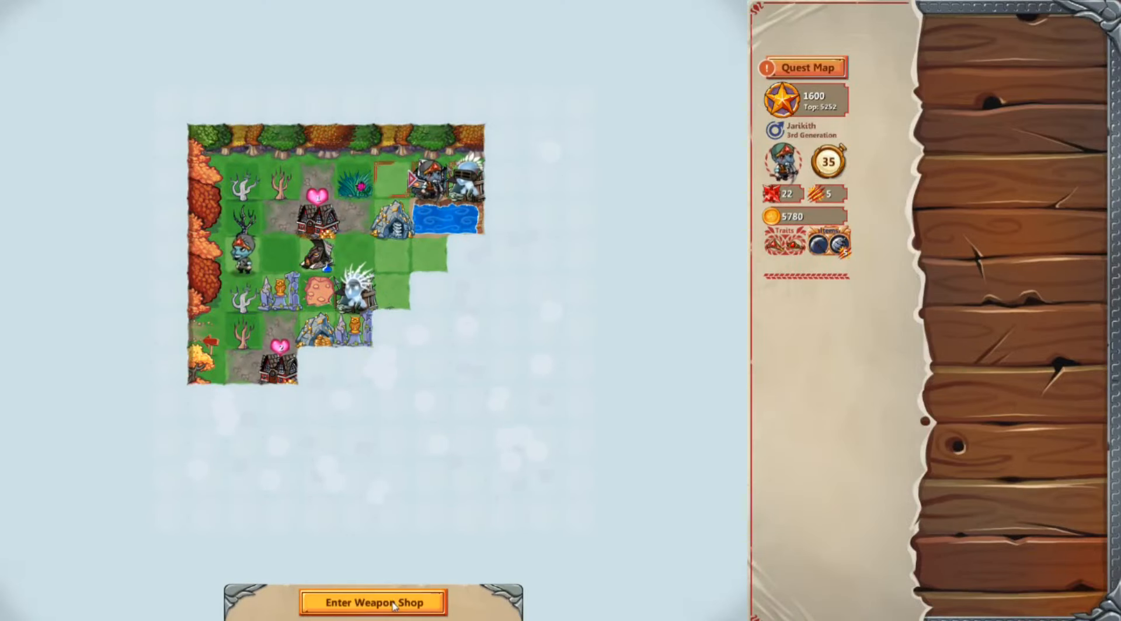
{"action": "left_click", "coordinate": [372, 602]}
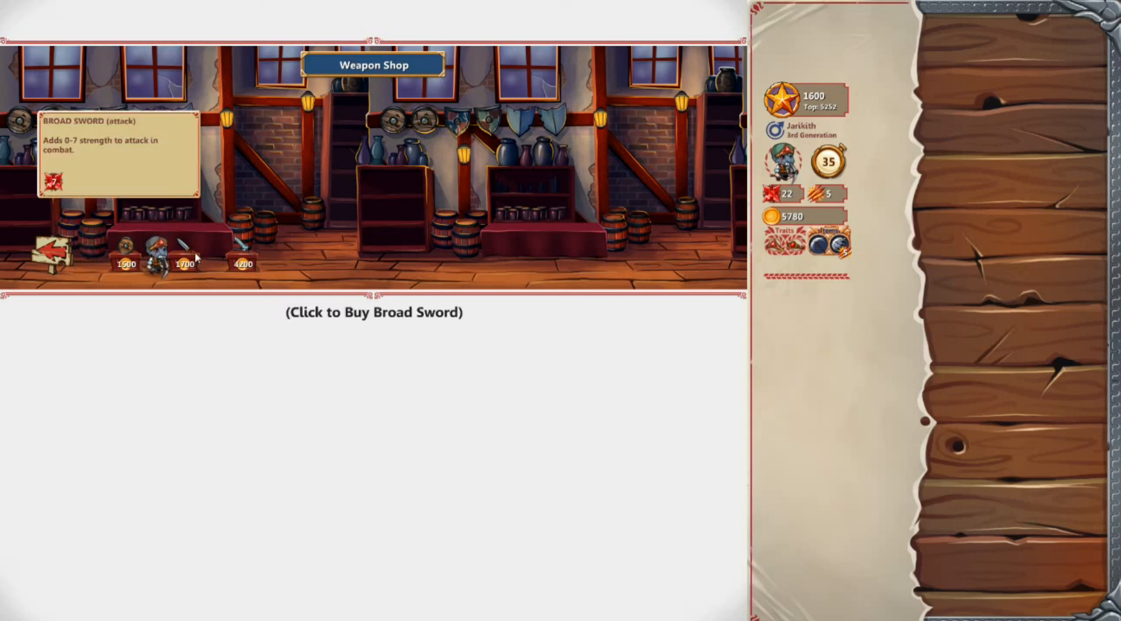
{"action": "mouse_move", "coordinate": [238, 258]}
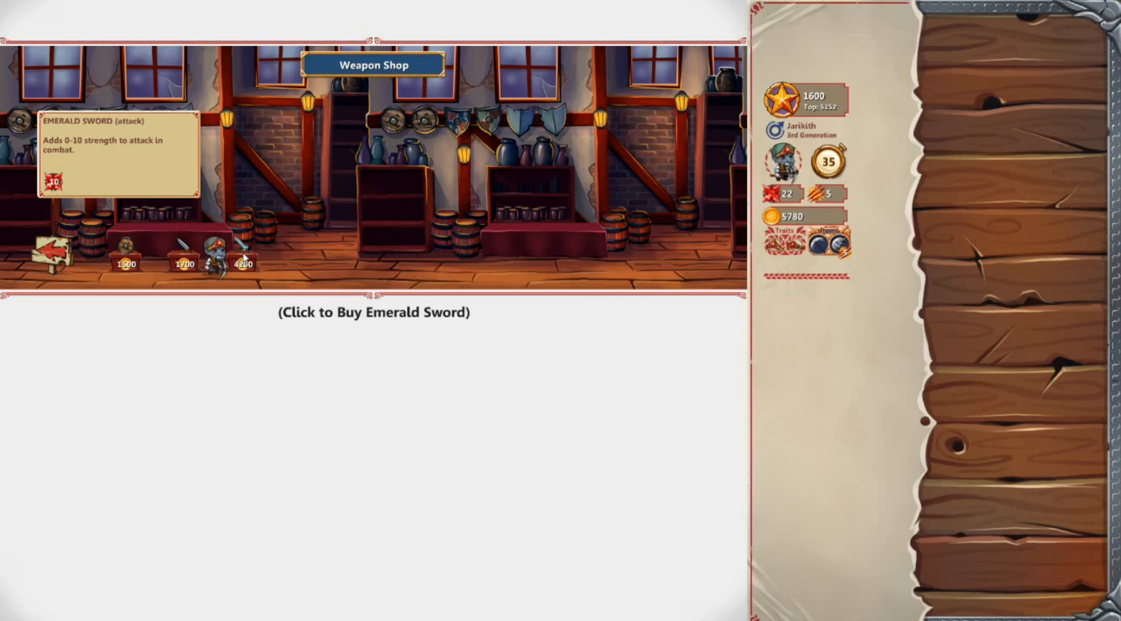
{"action": "left_click", "coordinate": [214, 257]}
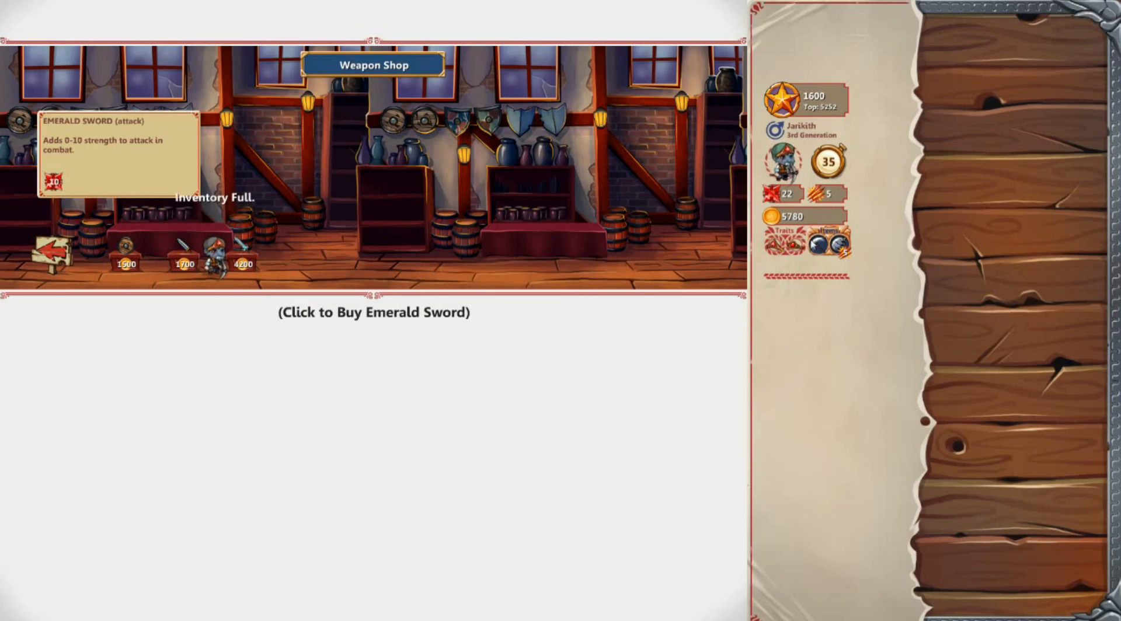
{"action": "mouse_move", "coordinate": [819, 246]}
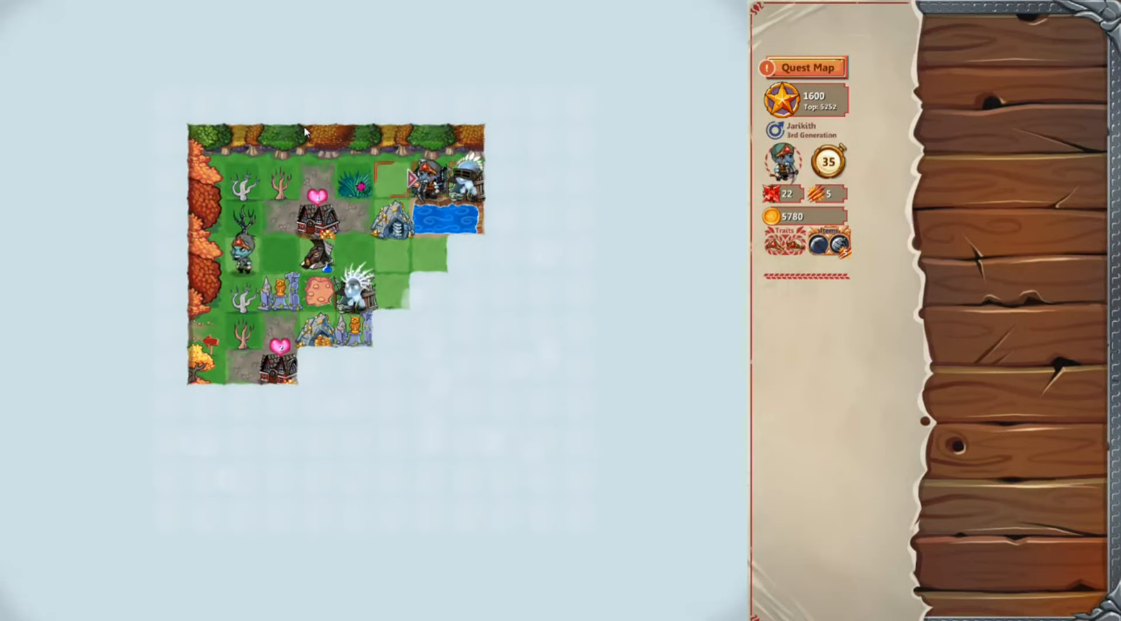
{"action": "mouse_move", "coordinate": [651, 209]}
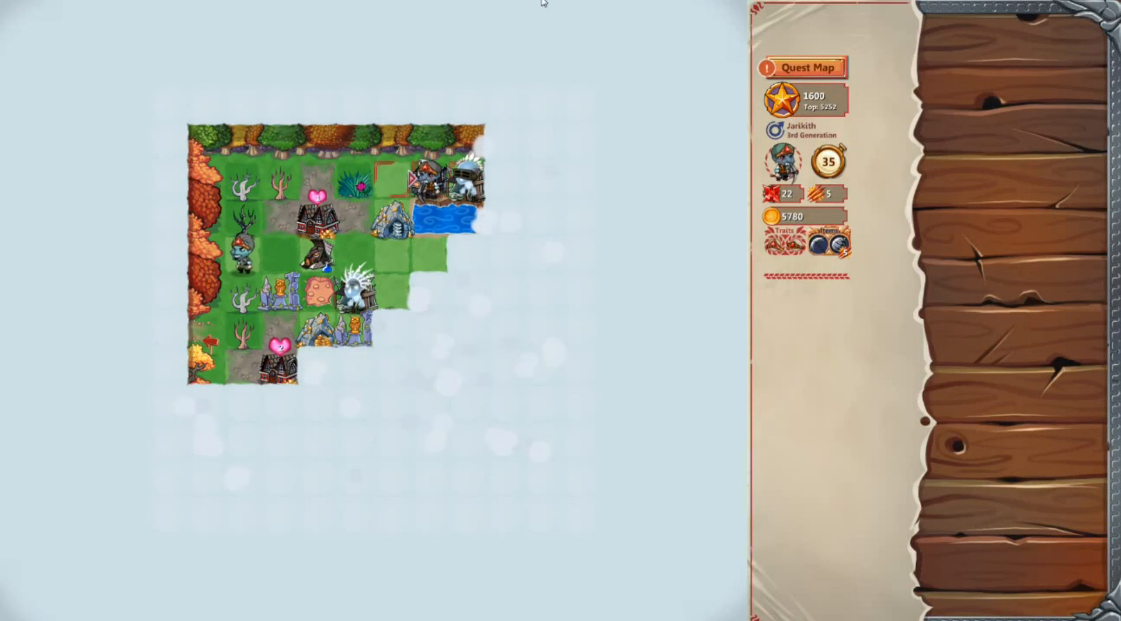
{"action": "mouse_move", "coordinate": [564, 133]}
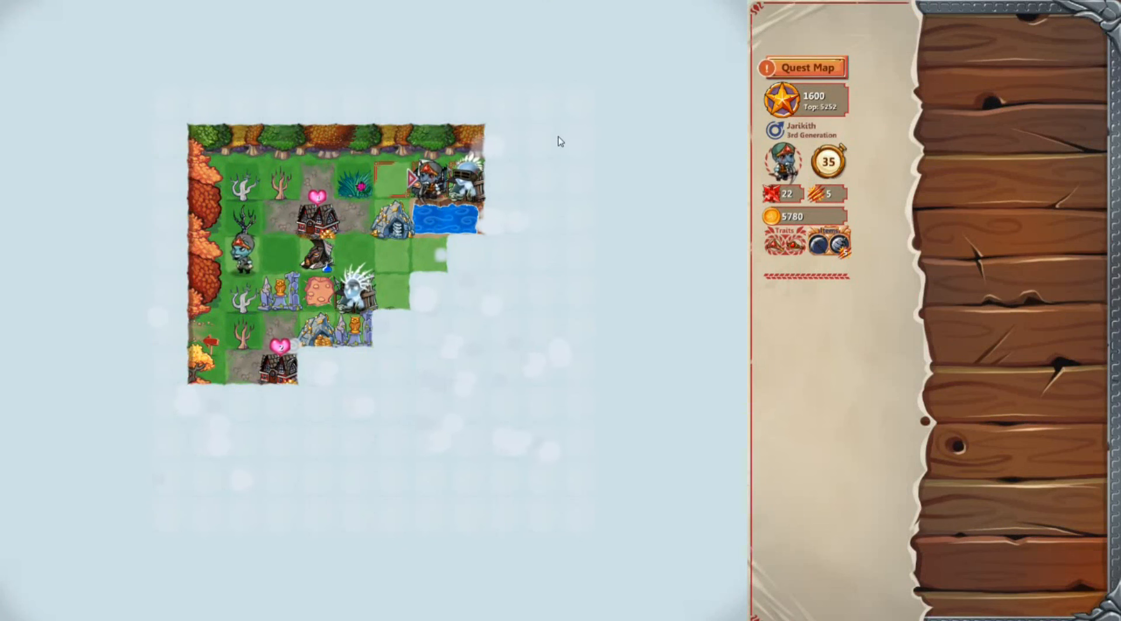
{"action": "mouse_move", "coordinate": [783, 246]}
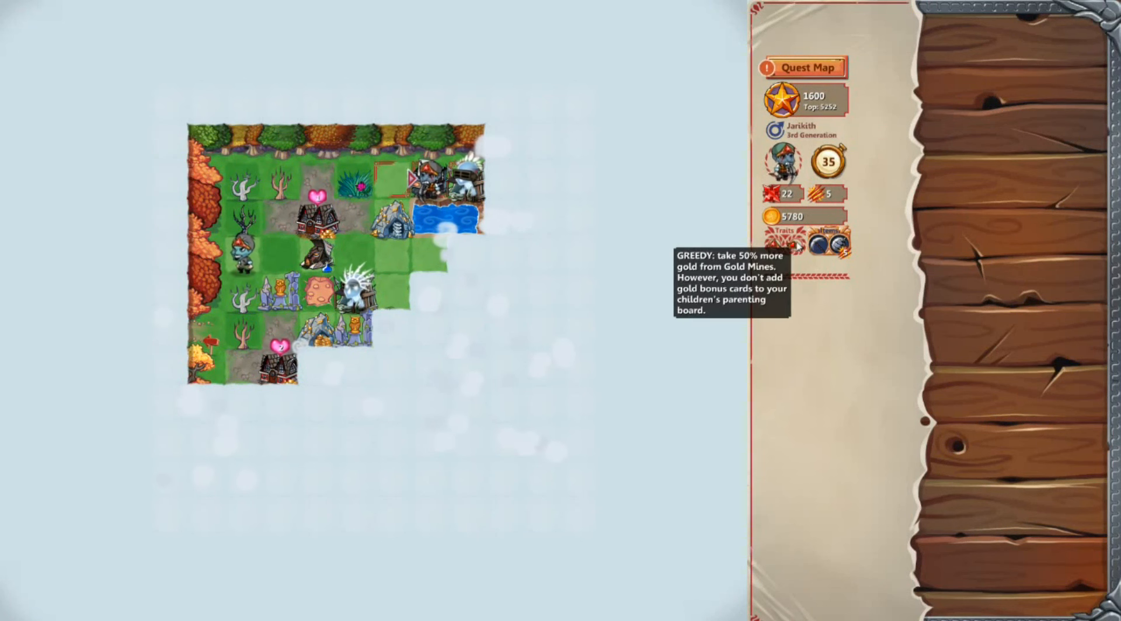
{"action": "mouse_move", "coordinate": [539, 180]}
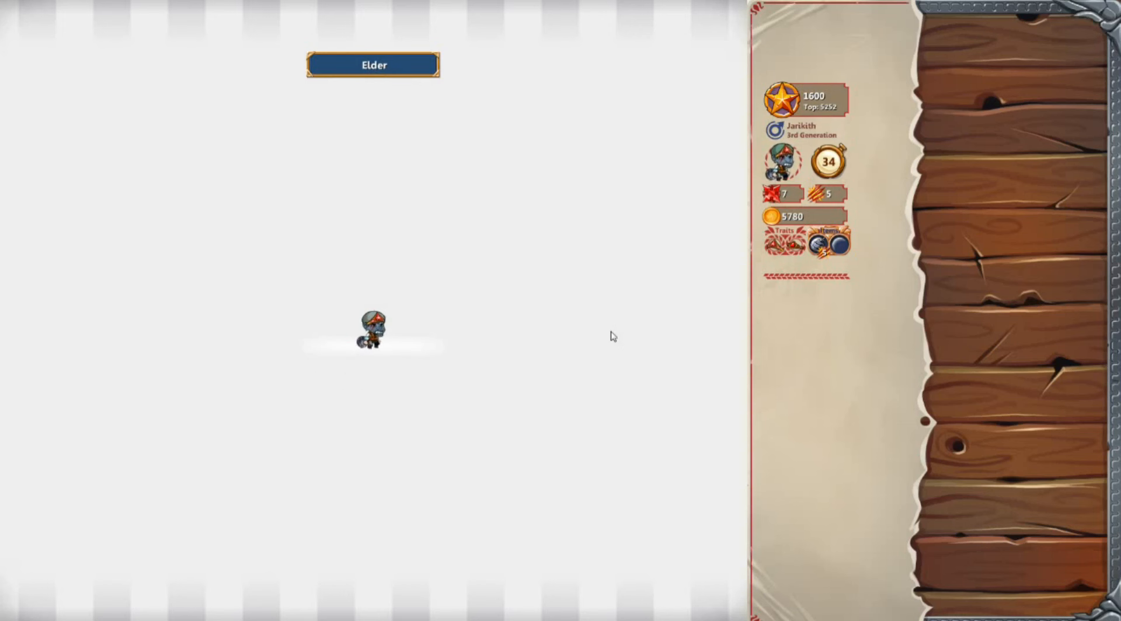
Flip the Elder age card and dismiss the Charmer trait notice
{"action": "left_click", "coordinate": [373, 65]}
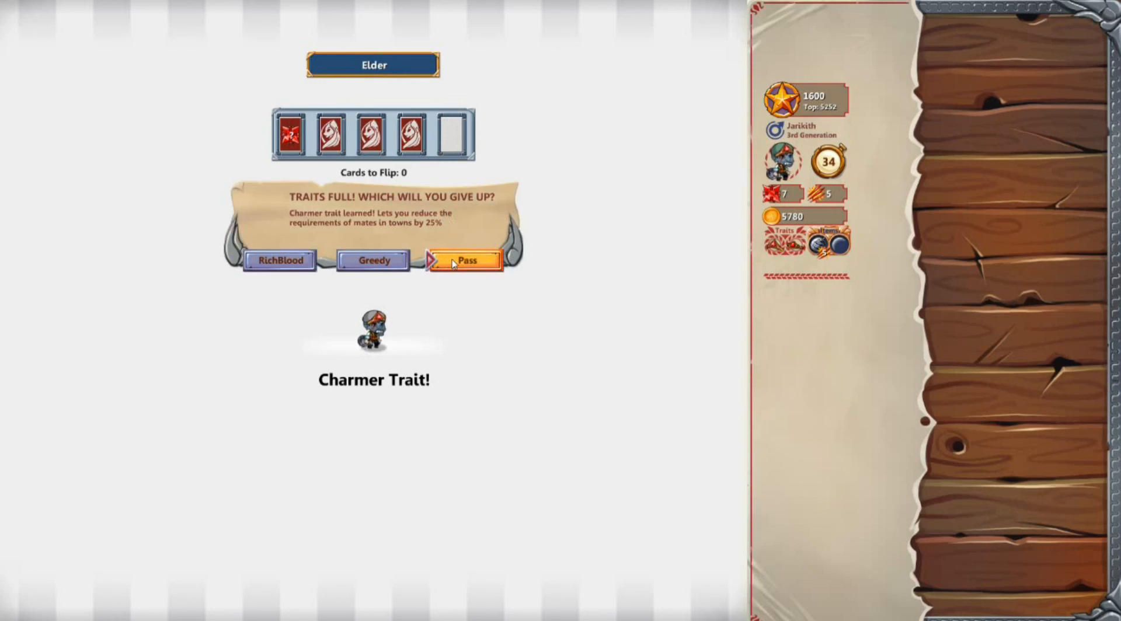
{"action": "mouse_move", "coordinate": [372, 260]}
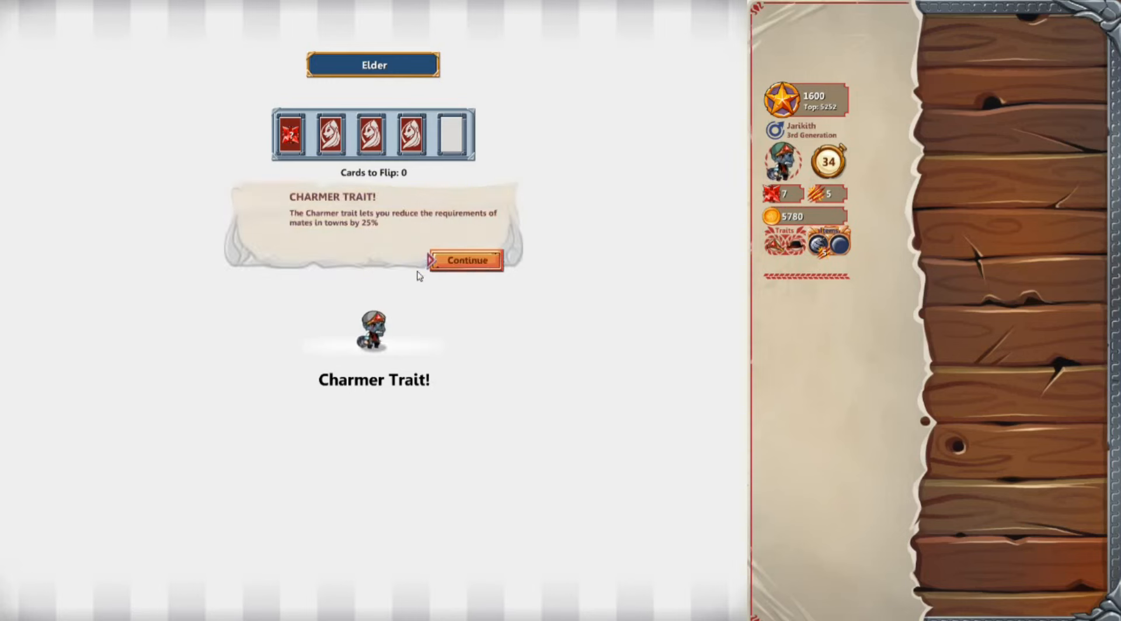
{"action": "left_click", "coordinate": [465, 259]}
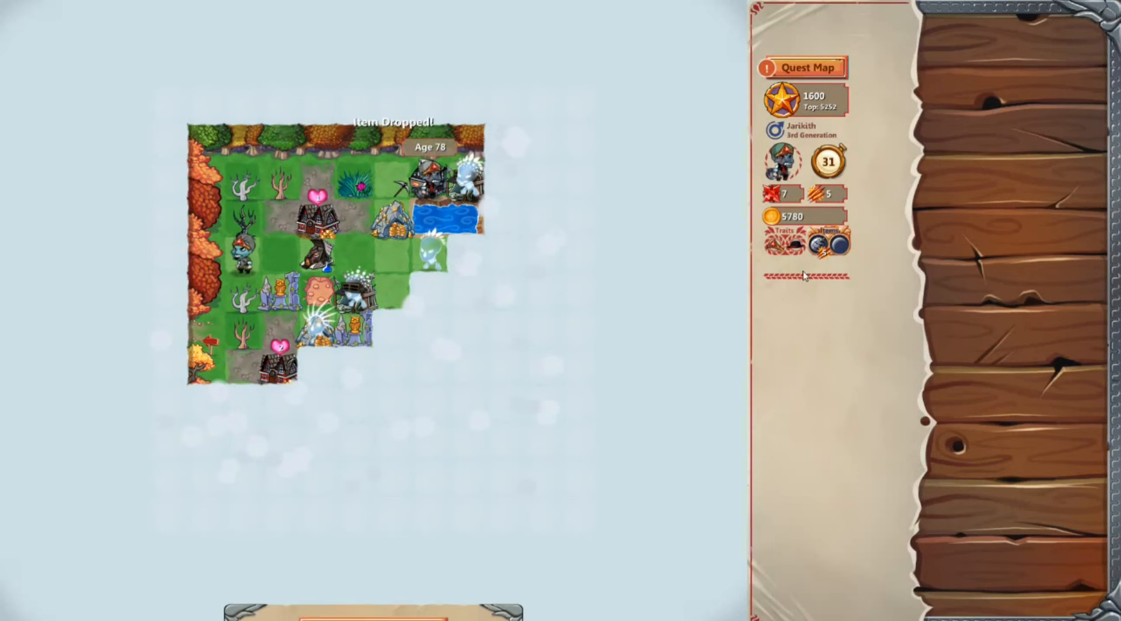
Buy the Emerald Sword for 4200 gold at the Weapon Shop, then head into Malikir Town
{"action": "left_click", "coordinate": [803, 67]}
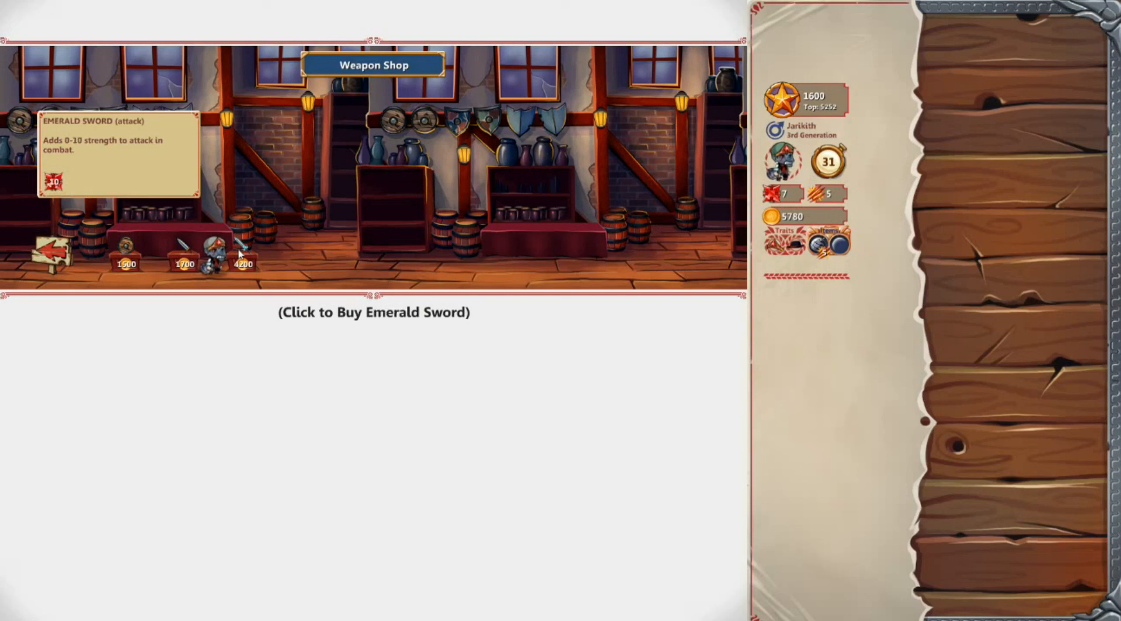
{"action": "left_click", "coordinate": [242, 254]}
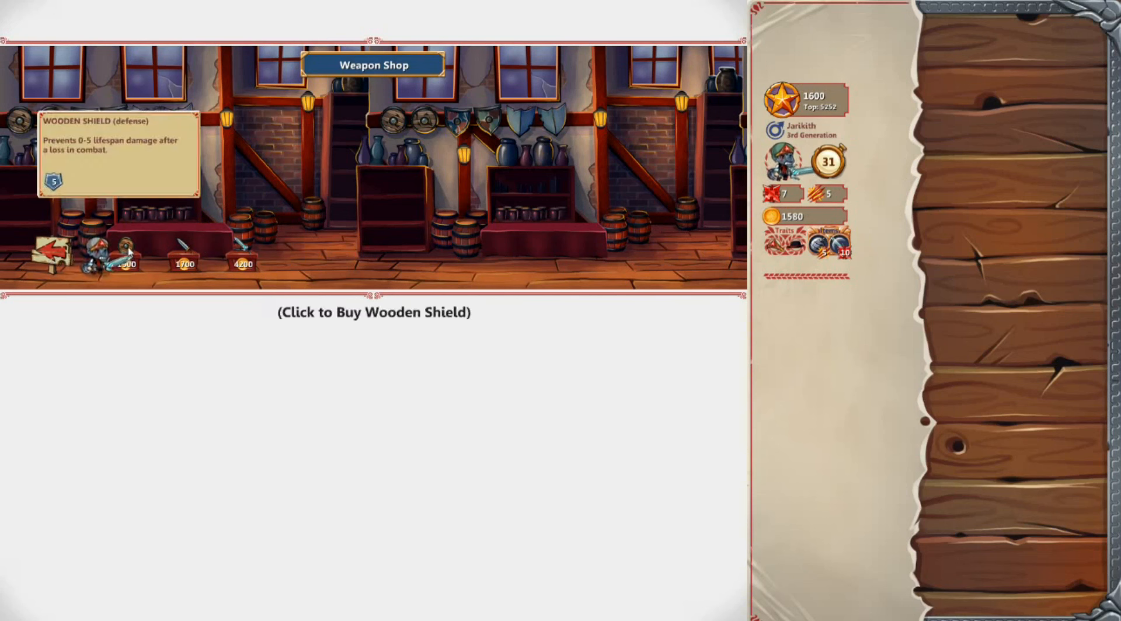
{"action": "left_click", "coordinate": [108, 258]}
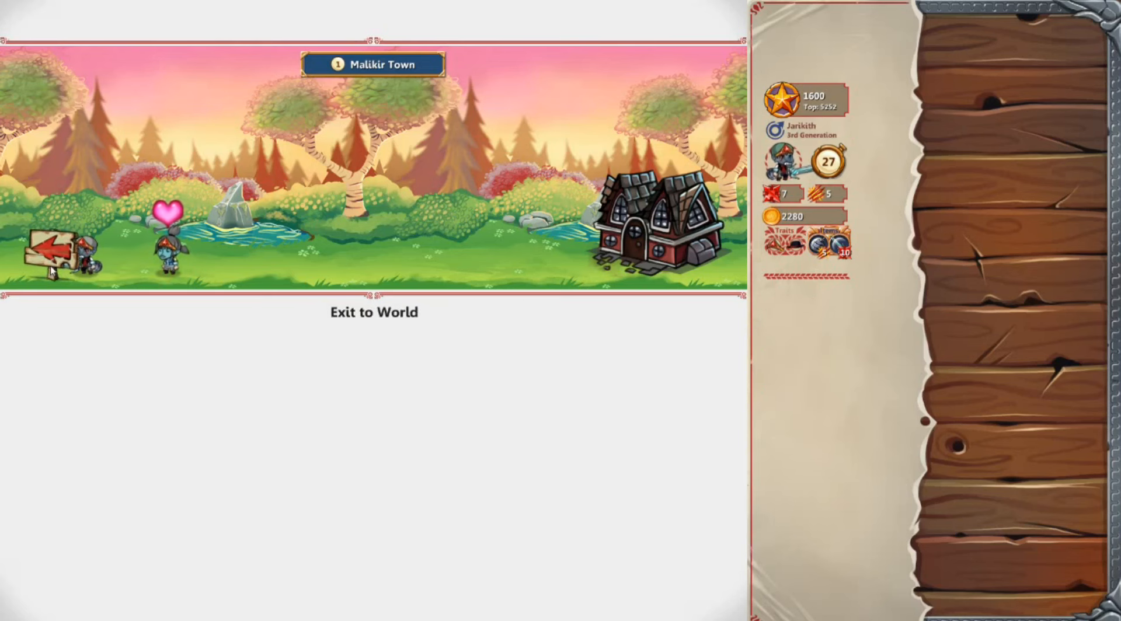
Challenge Malikir hero Azrael and beat minions Zon, Estsha and Zlal to reach Victory
{"action": "left_click", "coordinate": [46, 251]}
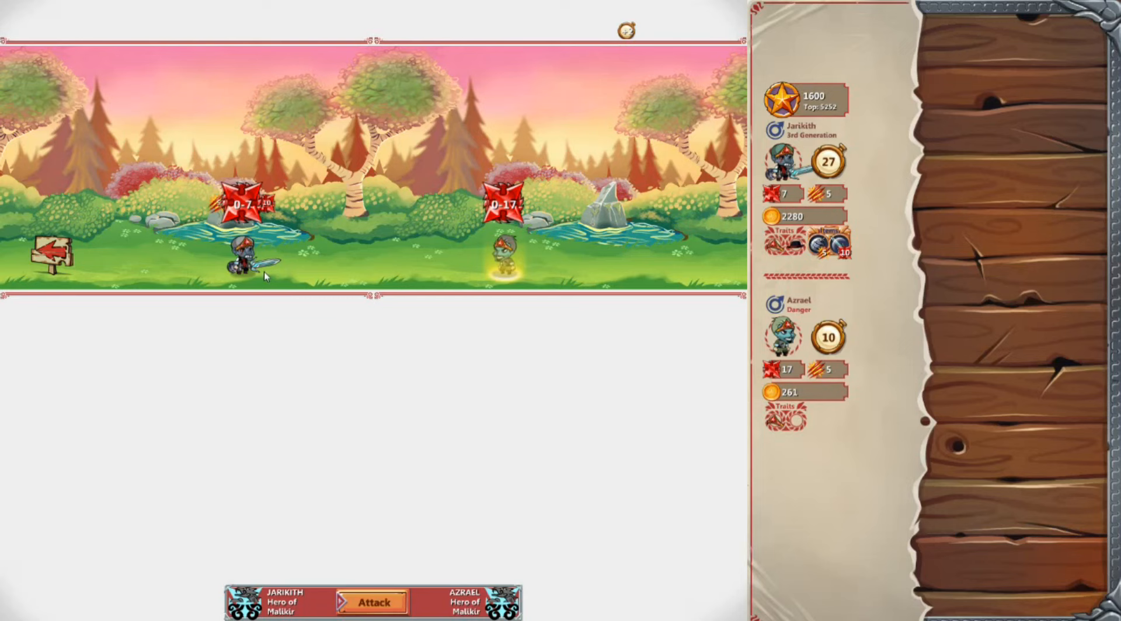
{"action": "left_click", "coordinate": [372, 602]}
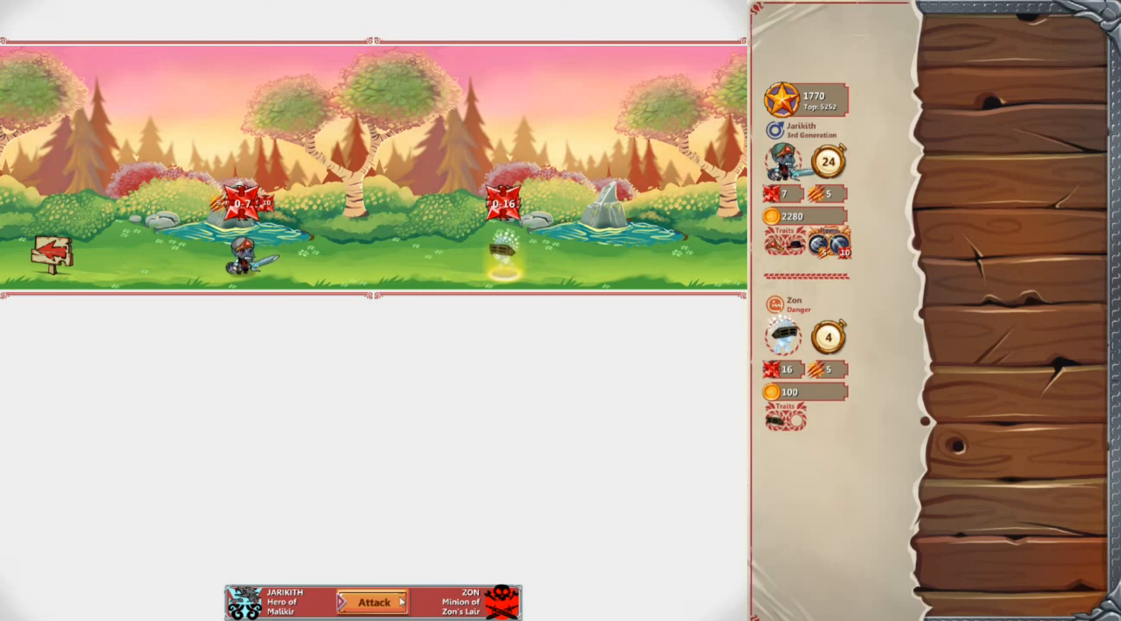
{"action": "left_click", "coordinate": [372, 602]}
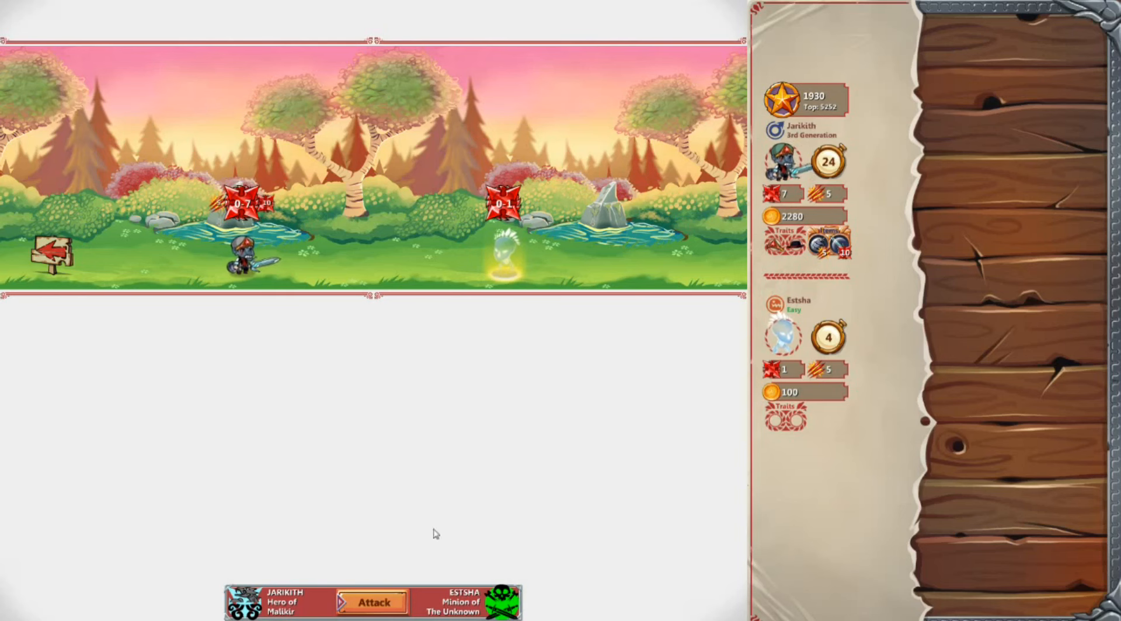
{"action": "left_click", "coordinate": [372, 602]}
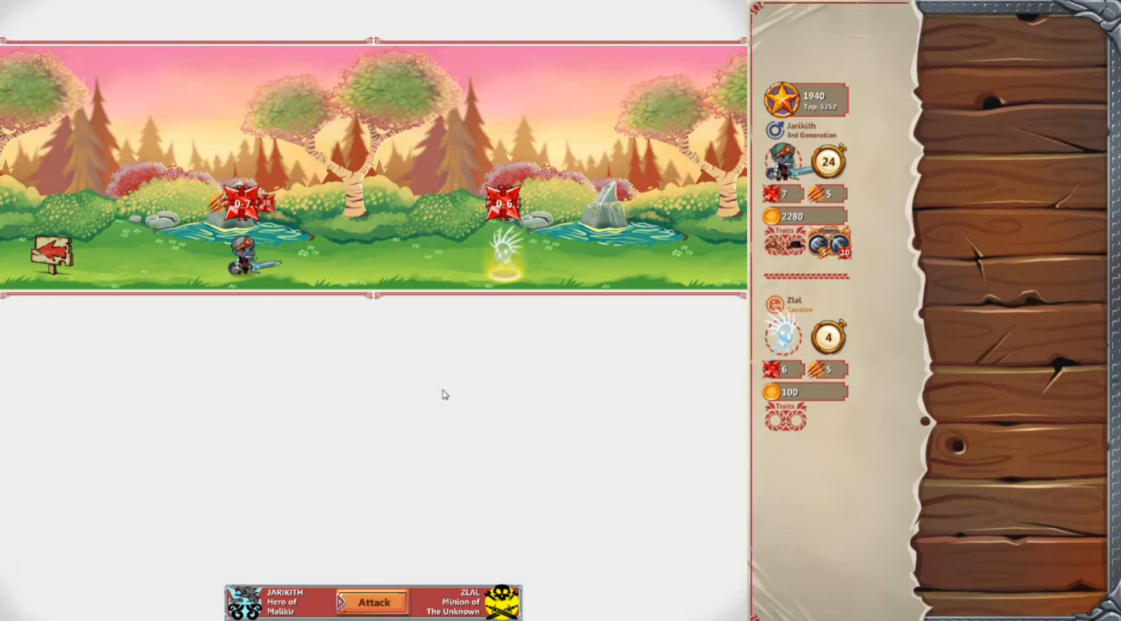
{"action": "left_click", "coordinate": [372, 602]}
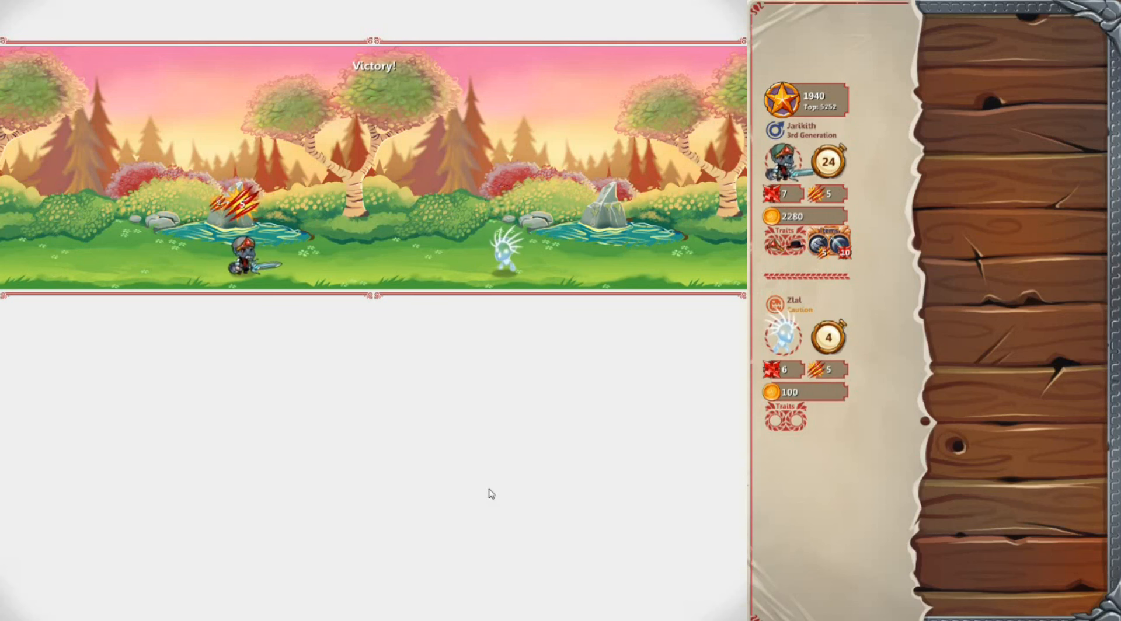
{"action": "mouse_move", "coordinate": [481, 458]}
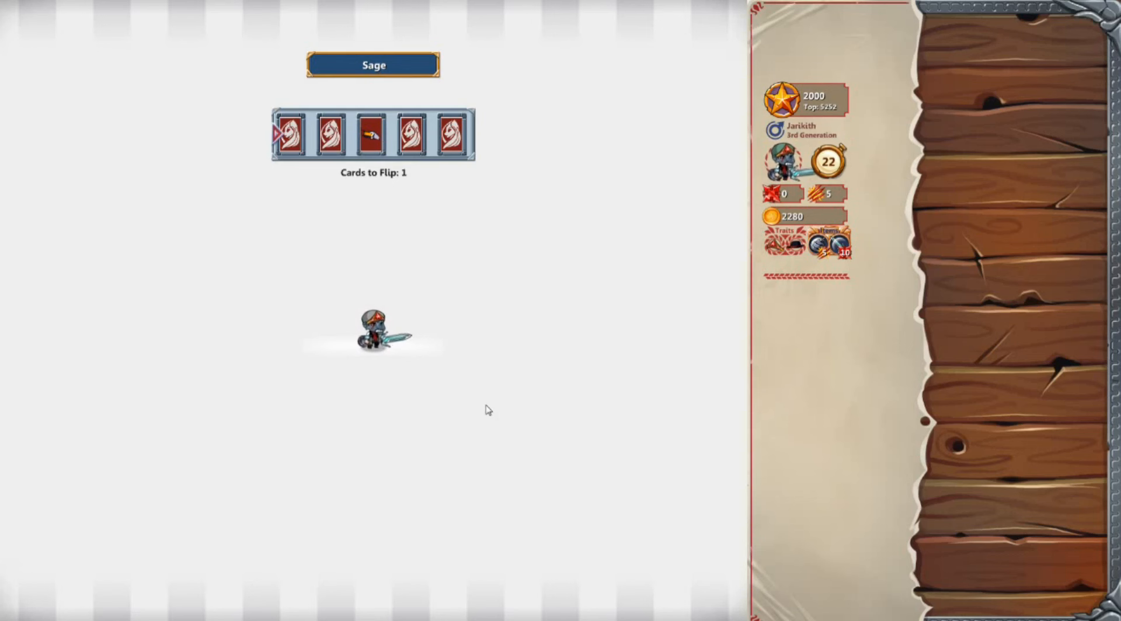
Take 300 gold from the Sage reward card and go into Berfield Town
{"action": "left_click", "coordinate": [449, 133]}
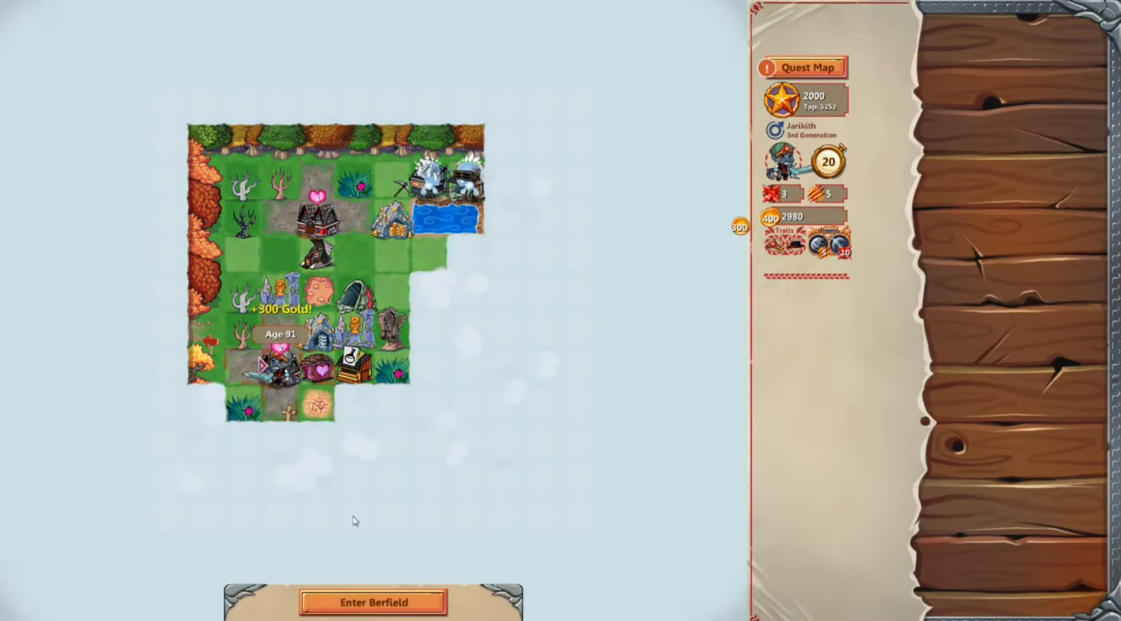
{"action": "left_click", "coordinate": [372, 602]}
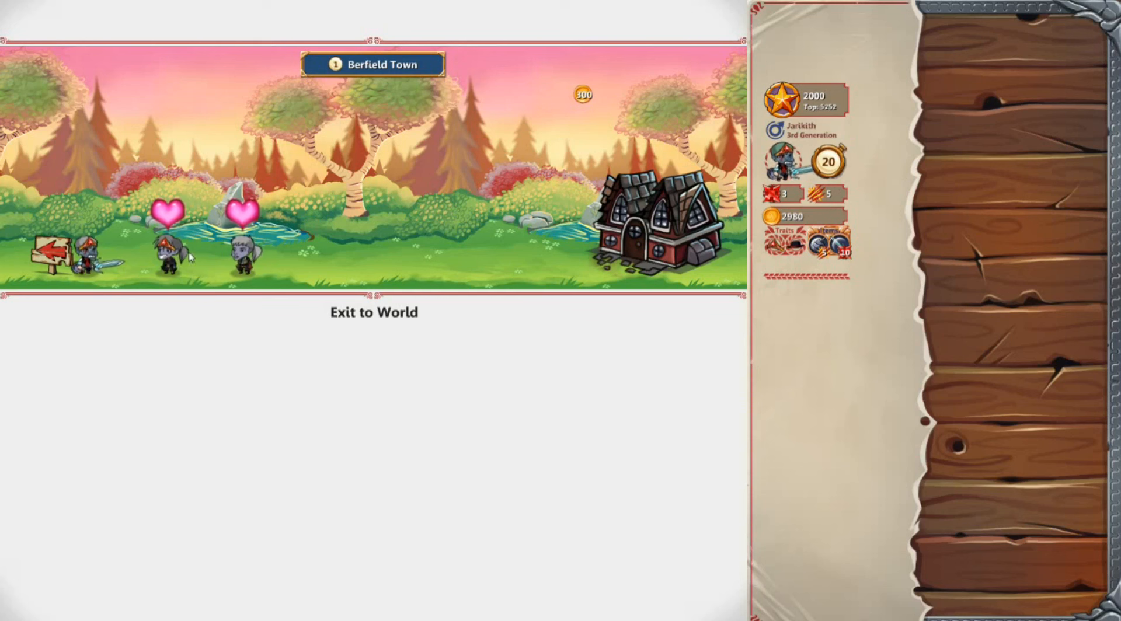
Look over townsfolk Pablo and Mr Aaron, then choose Mr Aaron as Jarikith's mate
{"action": "left_click", "coordinate": [244, 254]}
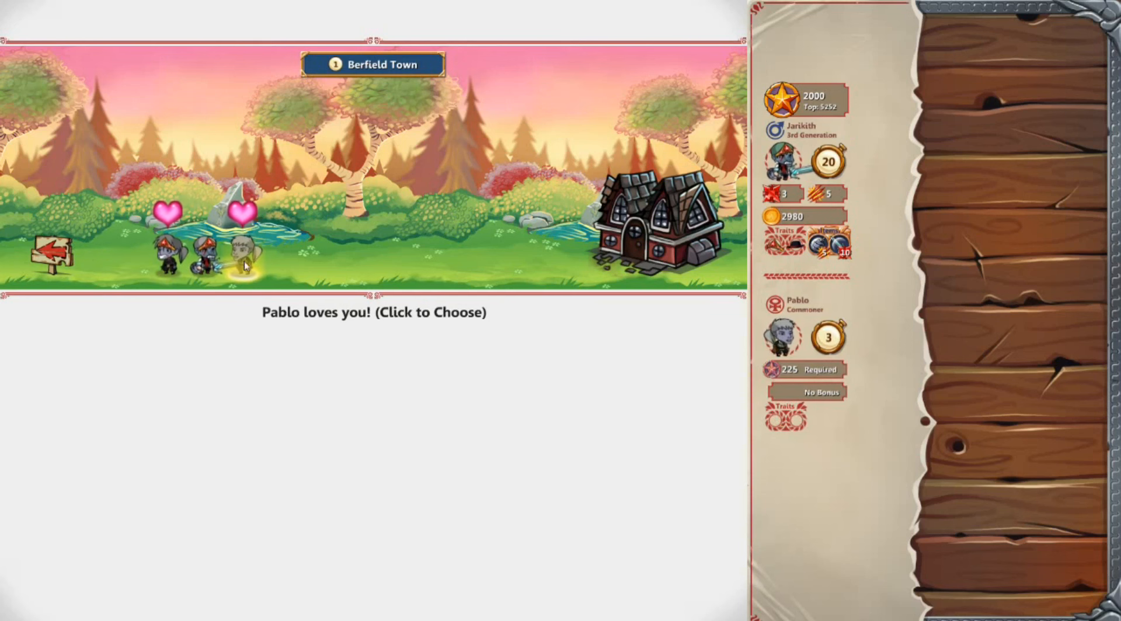
{"action": "left_click", "coordinate": [243, 258]}
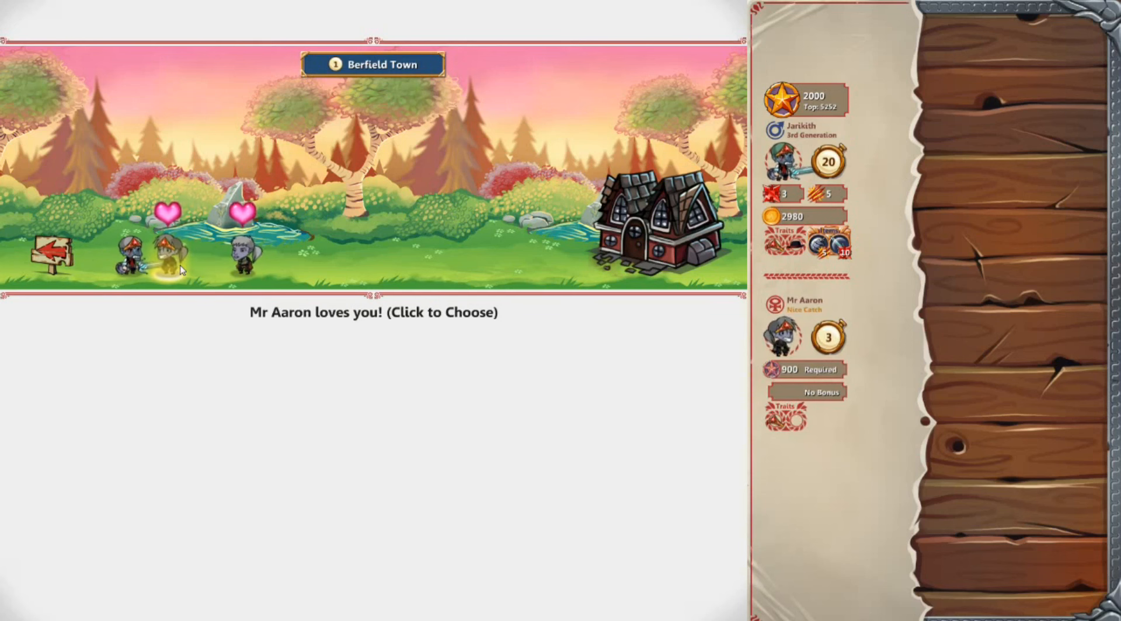
{"action": "left_click", "coordinate": [182, 257]}
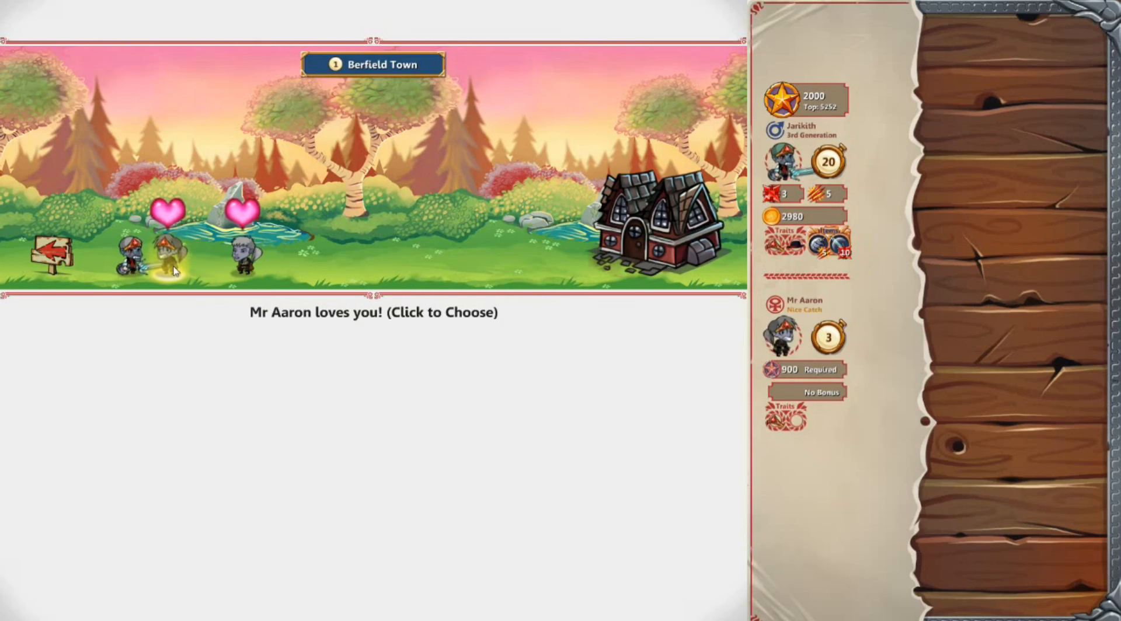
{"action": "left_click", "coordinate": [168, 258]}
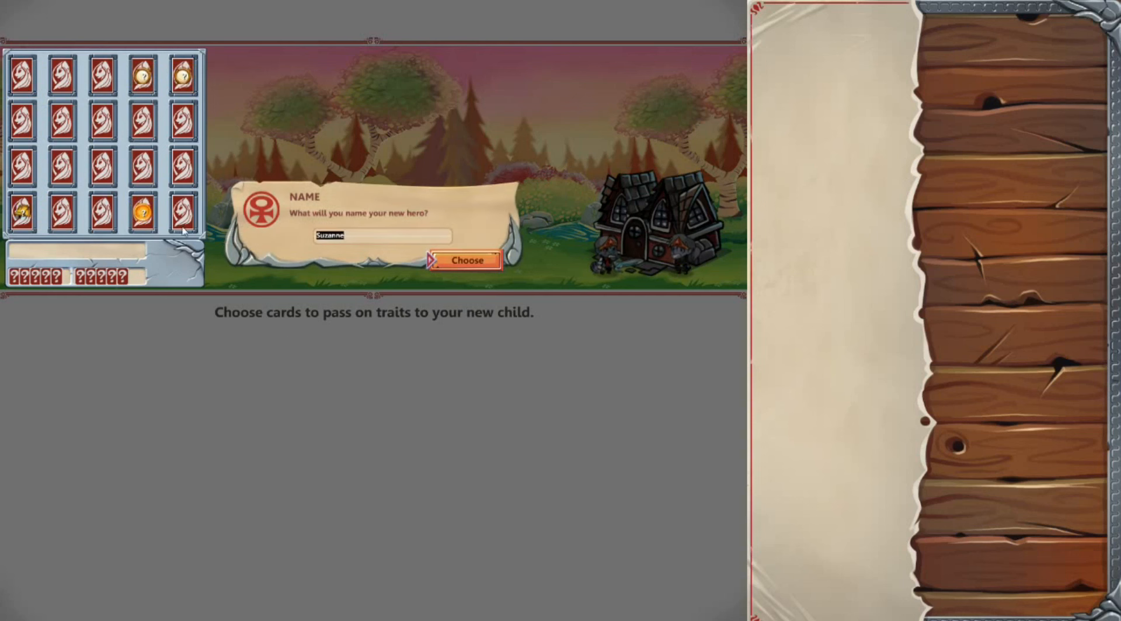
Enter 'TheOiass' as the new child hero's name and confirm it
{"action": "type", "text": "The"}
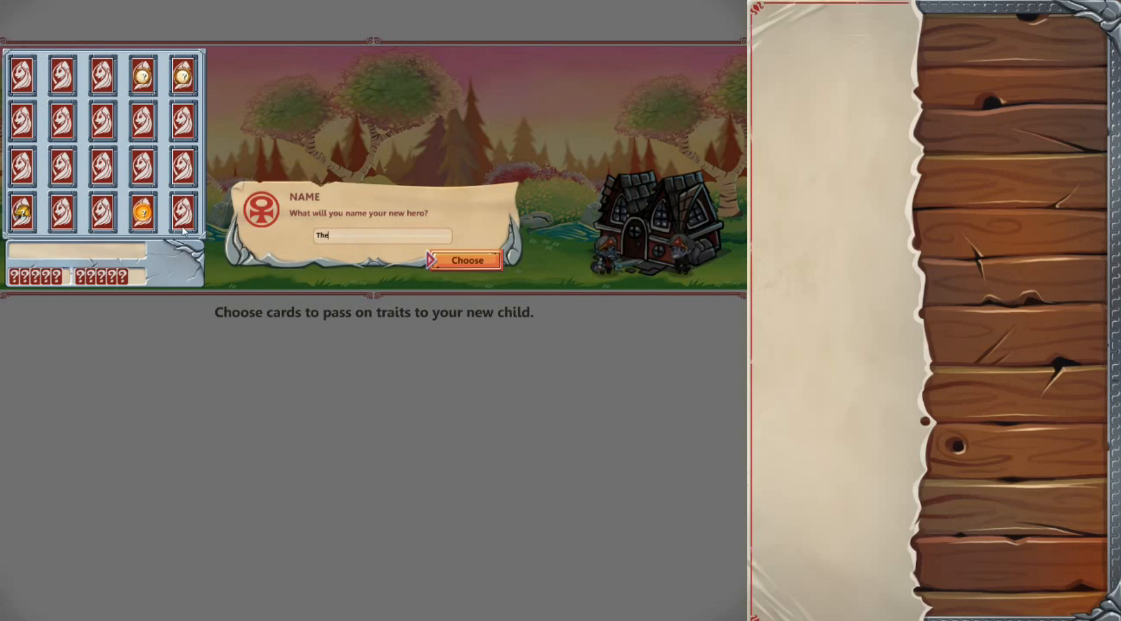
{"action": "type", "text": "Olas"}
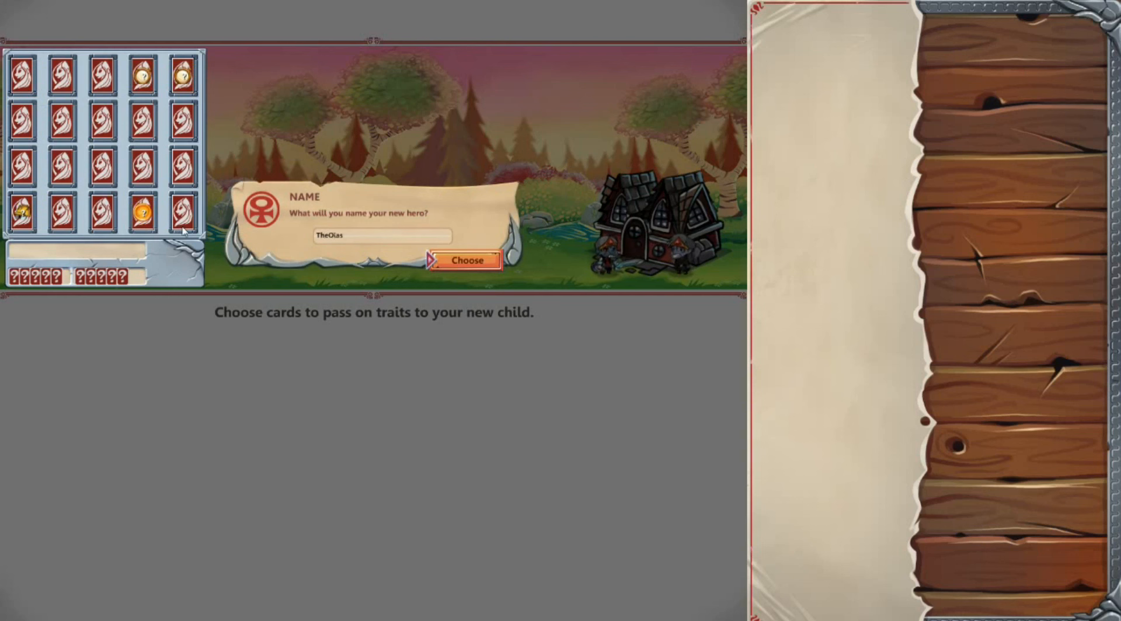
{"action": "type", "text": "s"}
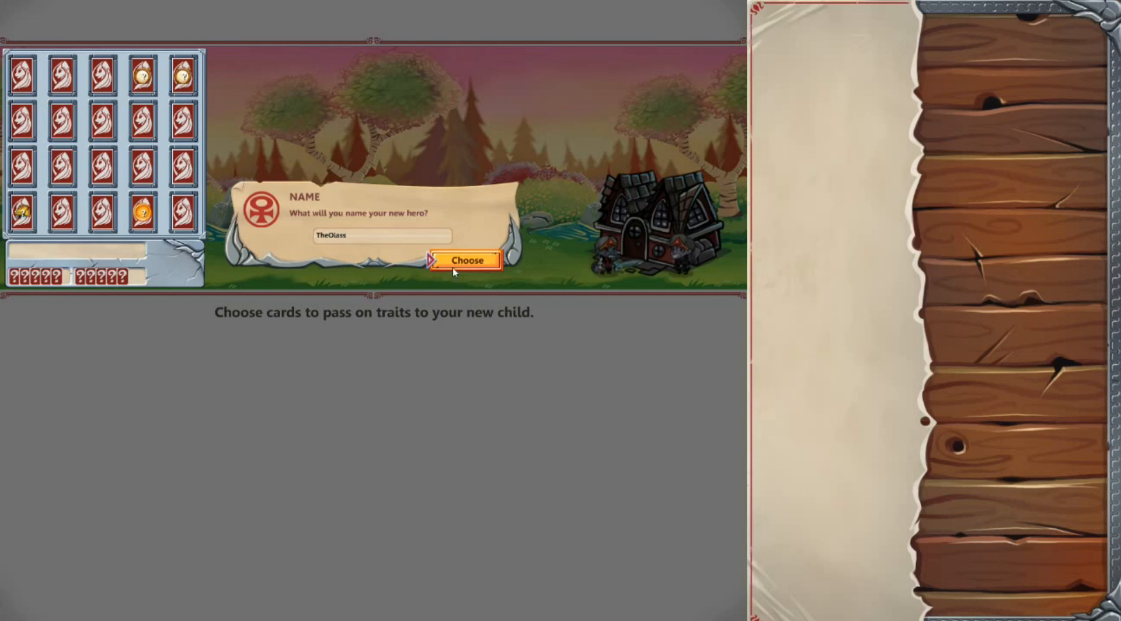
{"action": "left_click", "coordinate": [465, 259]}
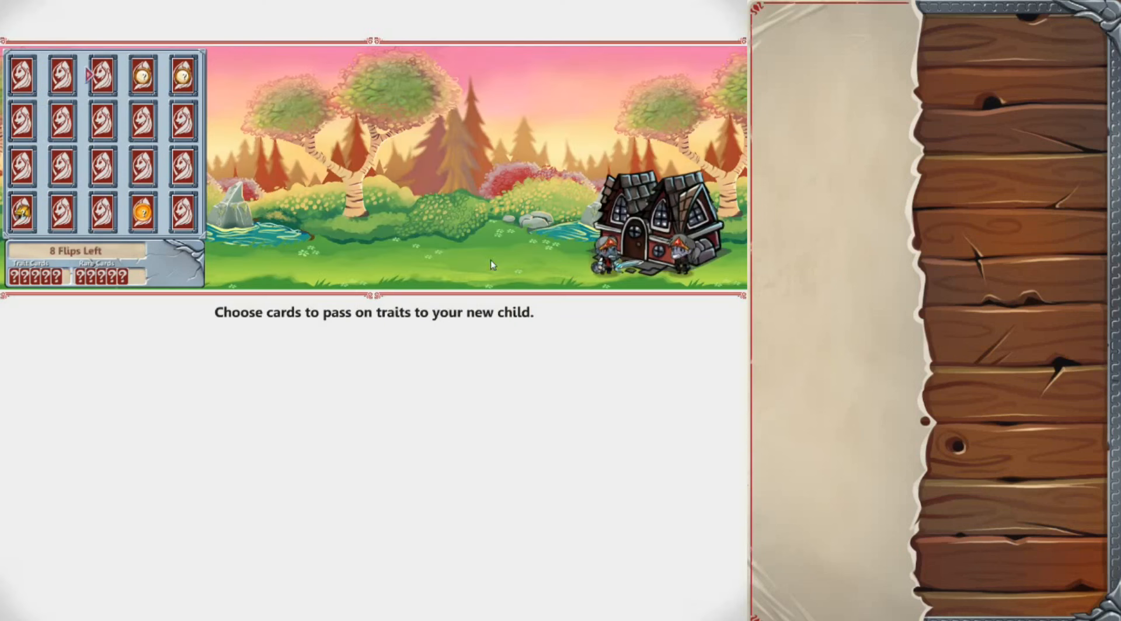
Flip five trait-board cards, ending on a gold card, and resolve the Traits Full choice
{"action": "left_click", "coordinate": [182, 167]}
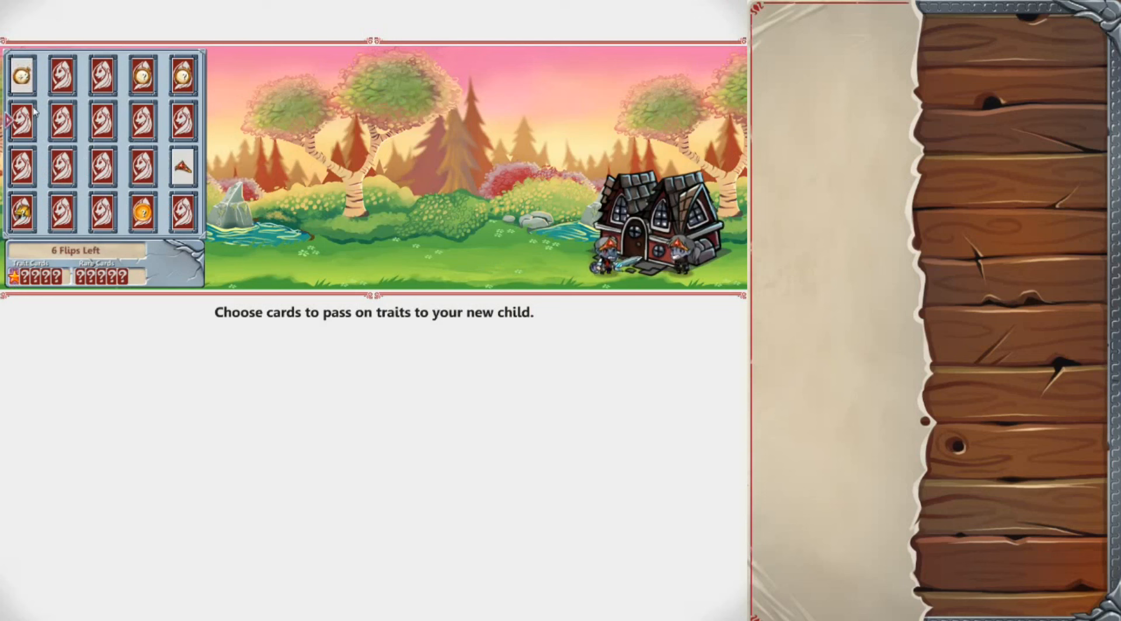
{"action": "left_click", "coordinate": [60, 119]}
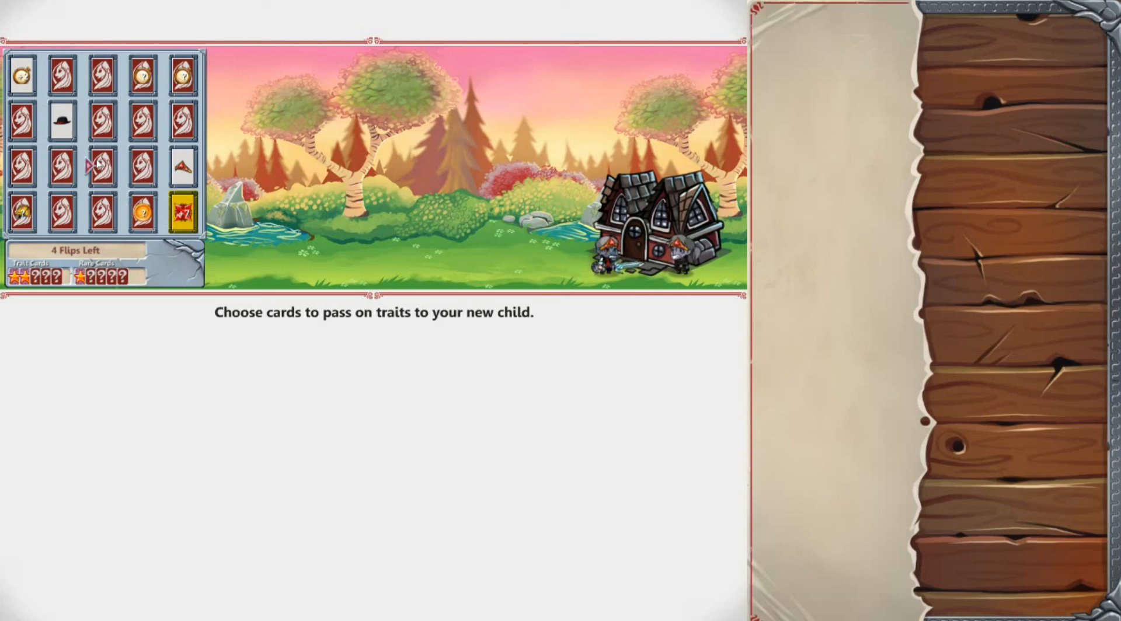
{"action": "left_click", "coordinate": [101, 166]}
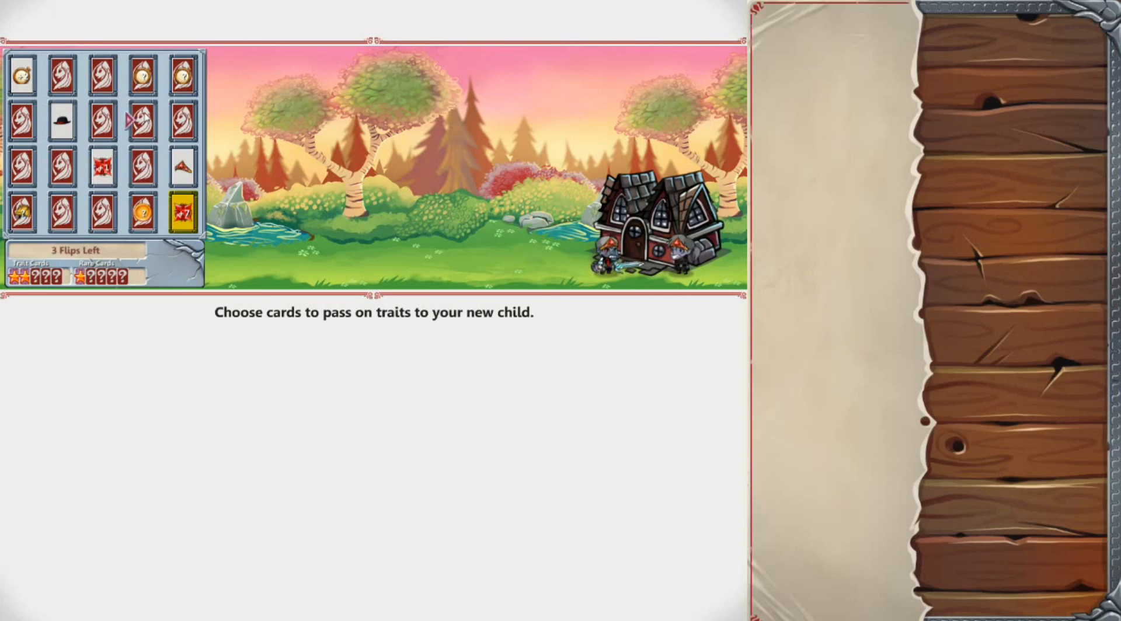
{"action": "left_click", "coordinate": [101, 76]}
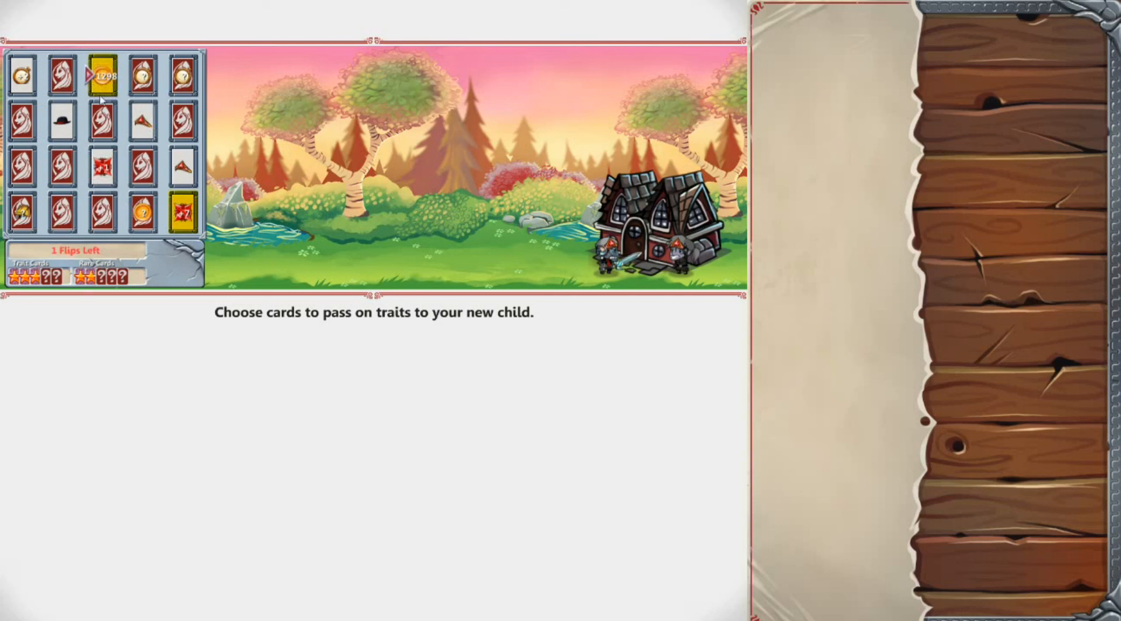
{"action": "left_click", "coordinate": [102, 74]}
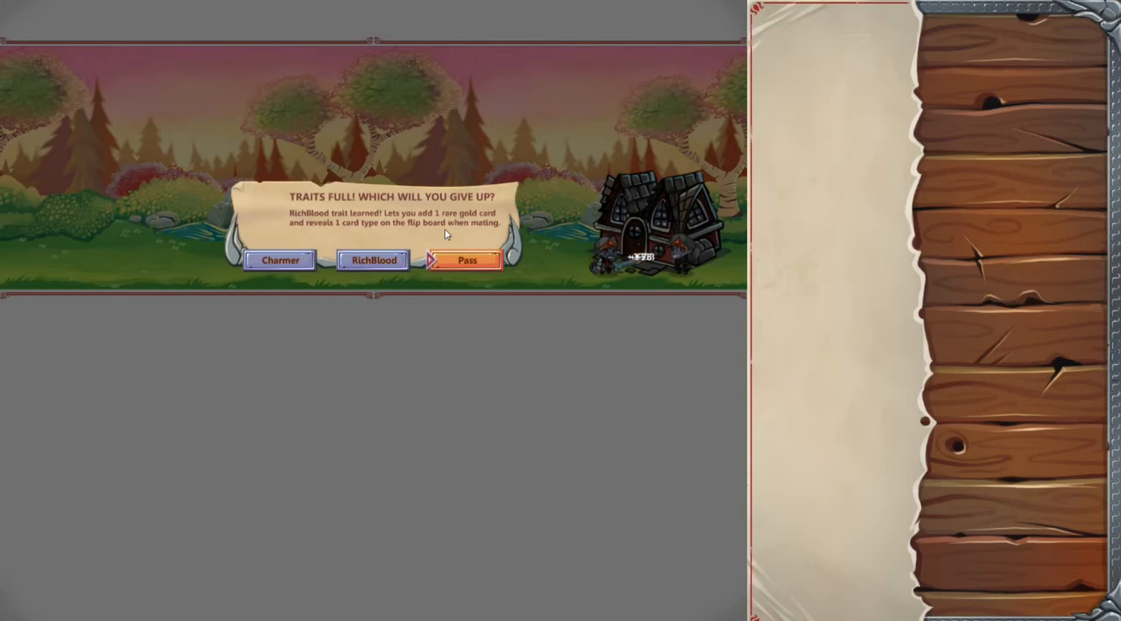
{"action": "mouse_move", "coordinate": [302, 266]}
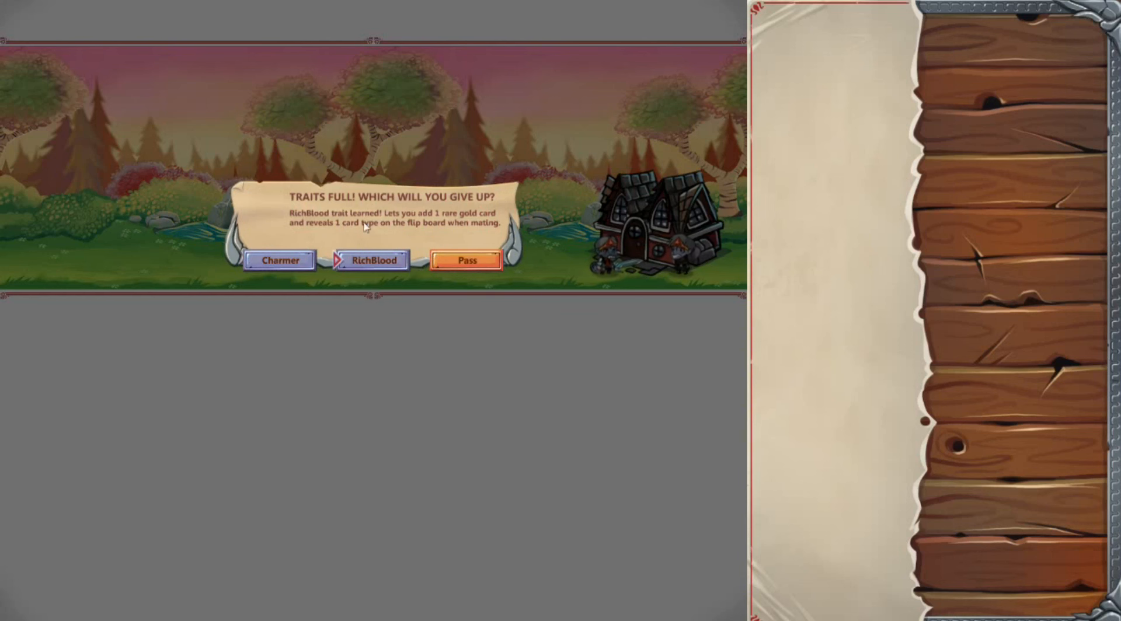
{"action": "mouse_move", "coordinate": [463, 220]}
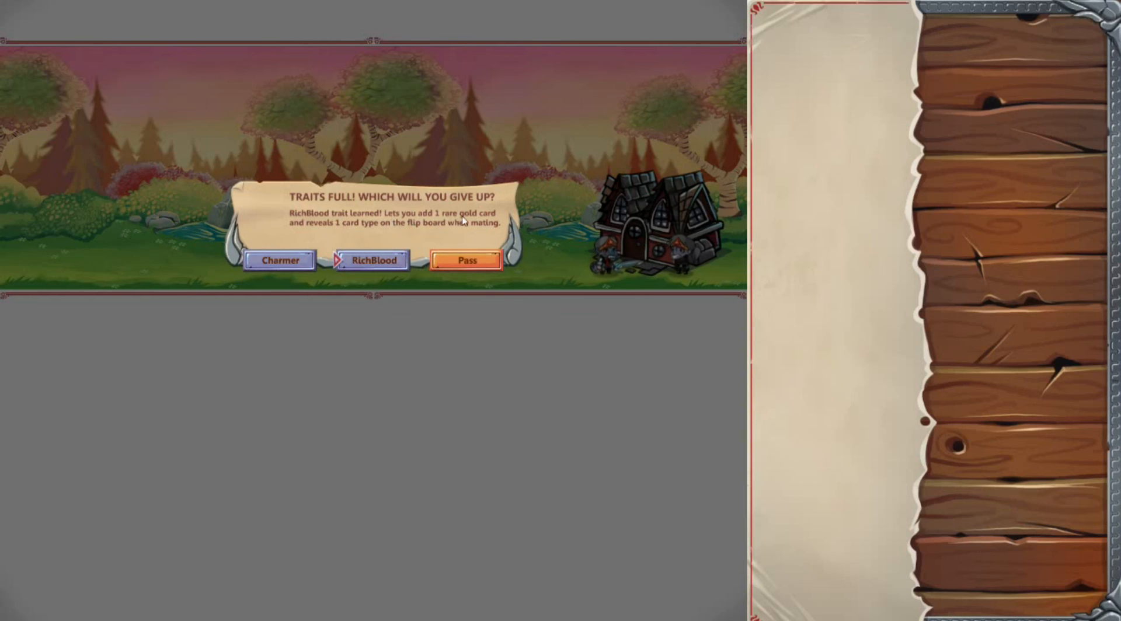
{"action": "left_click", "coordinate": [465, 260]}
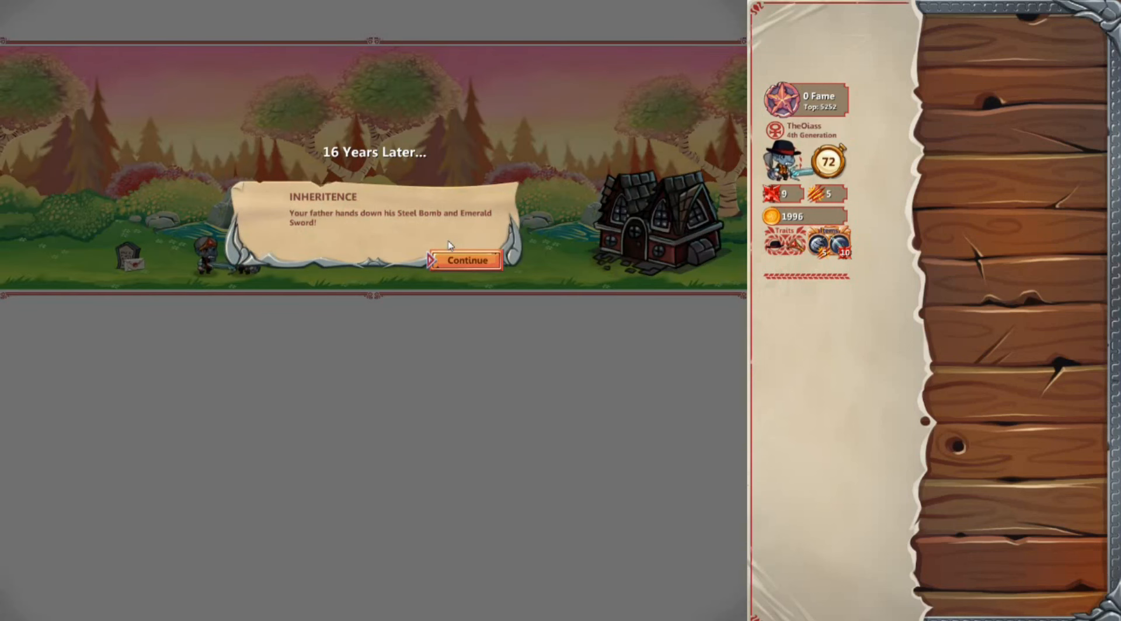
Dismiss the Inheritance, Academy, Tavern and Mr Aaron's R.I.P. notices
{"action": "left_click", "coordinate": [466, 259]}
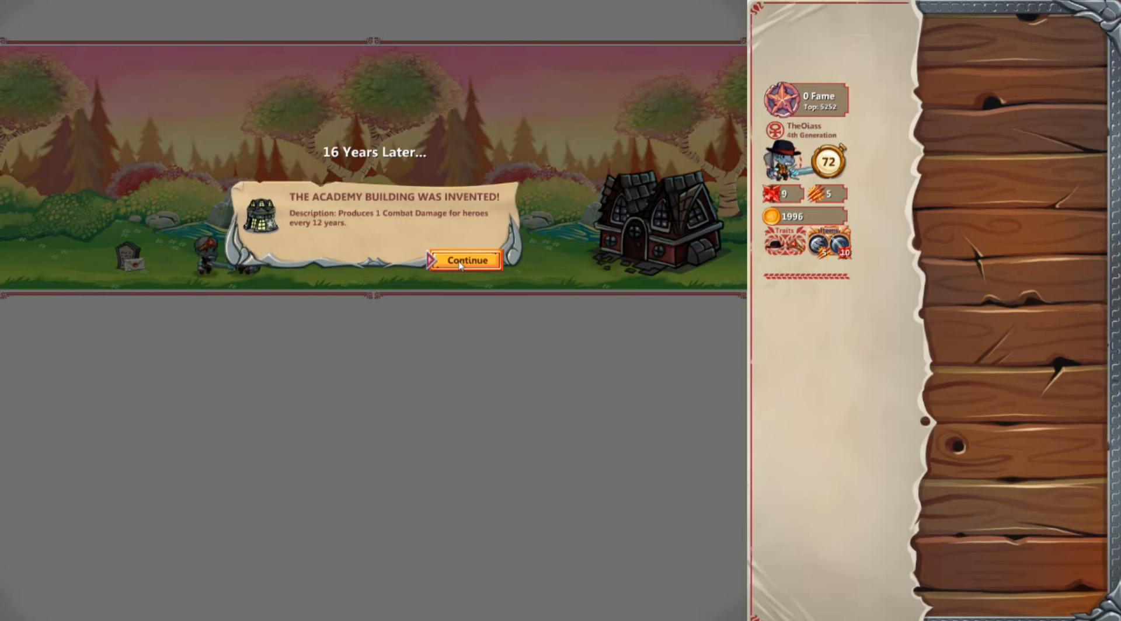
{"action": "left_click", "coordinate": [465, 259]}
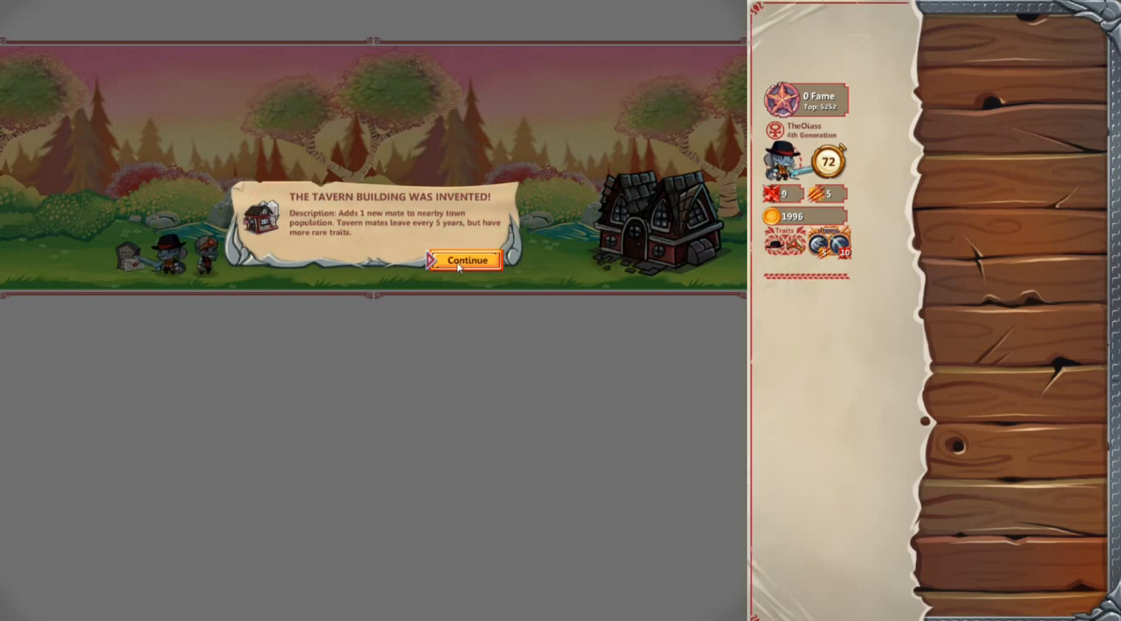
{"action": "left_click", "coordinate": [465, 259]}
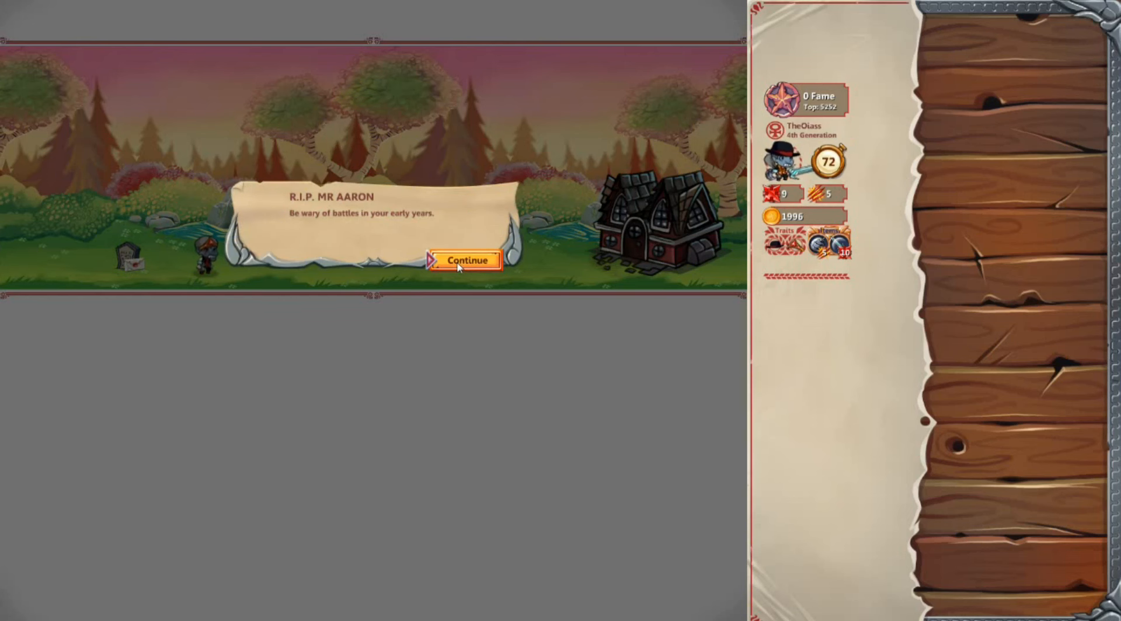
{"action": "left_click", "coordinate": [466, 259]}
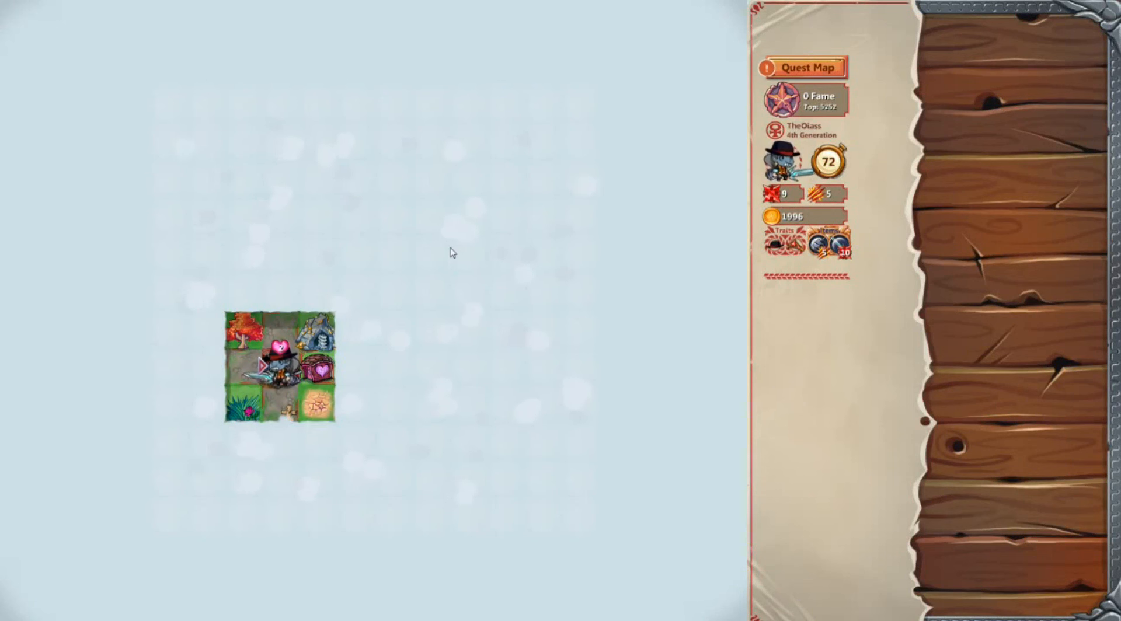